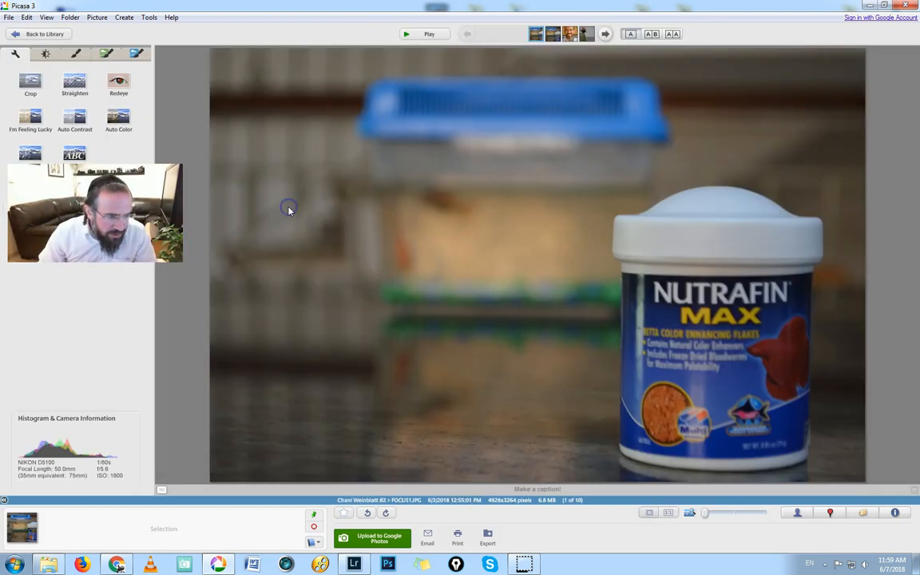
{"action": "mouse_move", "coordinate": [248, 425]}
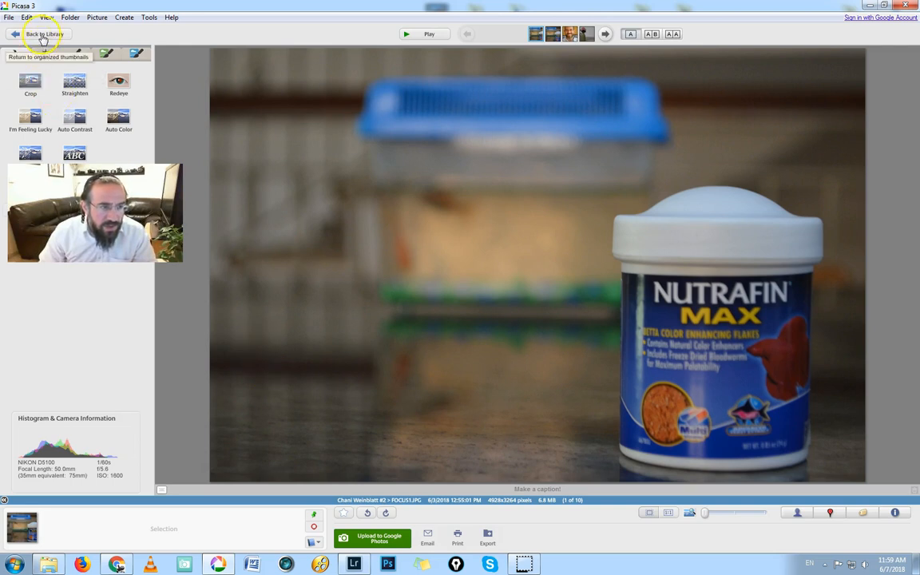
- Return from the fish-food jar photo to the library's folder of thumbnails
{"action": "left_click", "coordinate": [42, 34]}
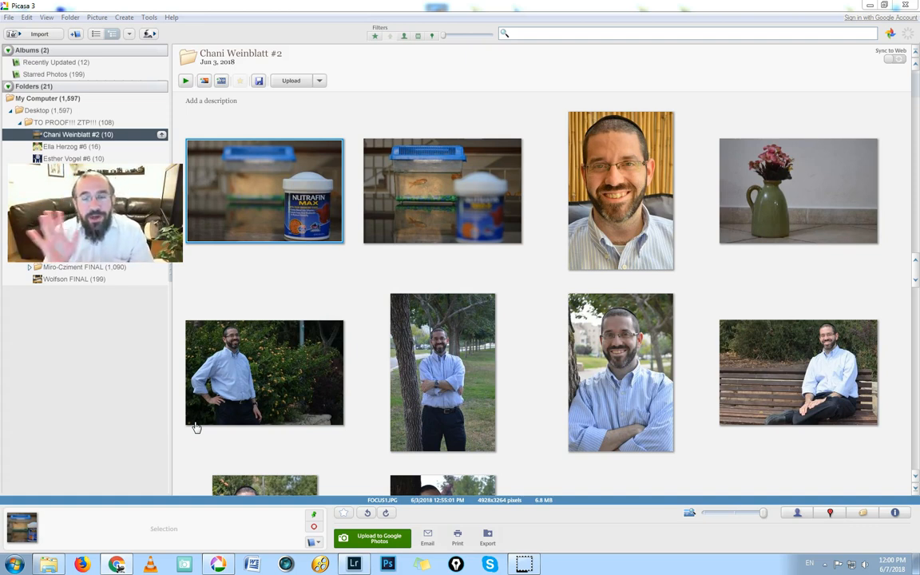
{"action": "mouse_move", "coordinate": [294, 183]}
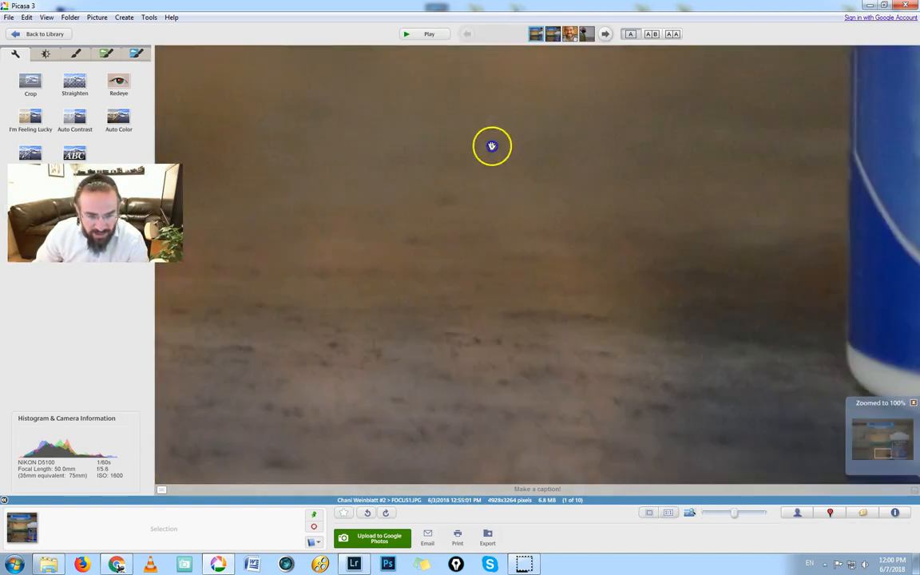
{"action": "left_click_drag", "start_coordinate": [492, 146], "coordinate": [543, 353]}
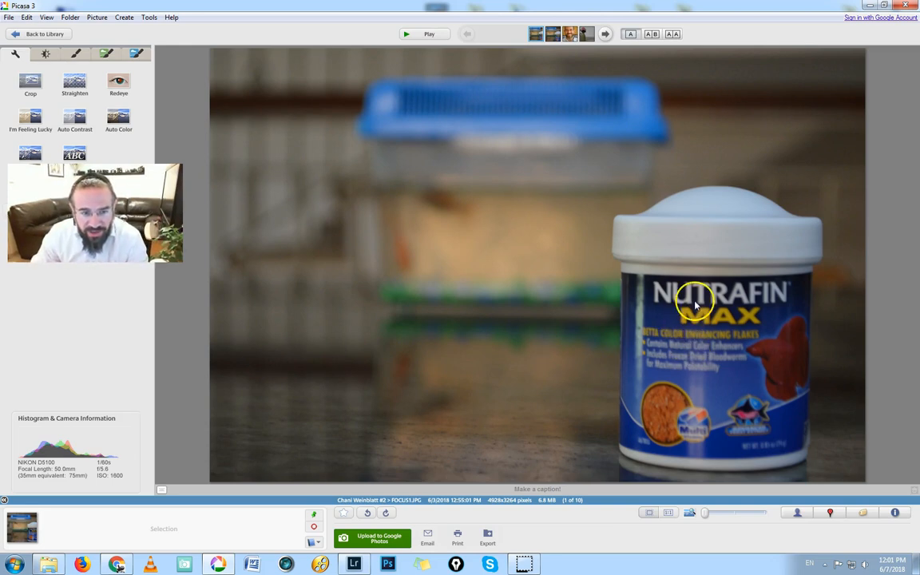
{"action": "mouse_move", "coordinate": [671, 271]}
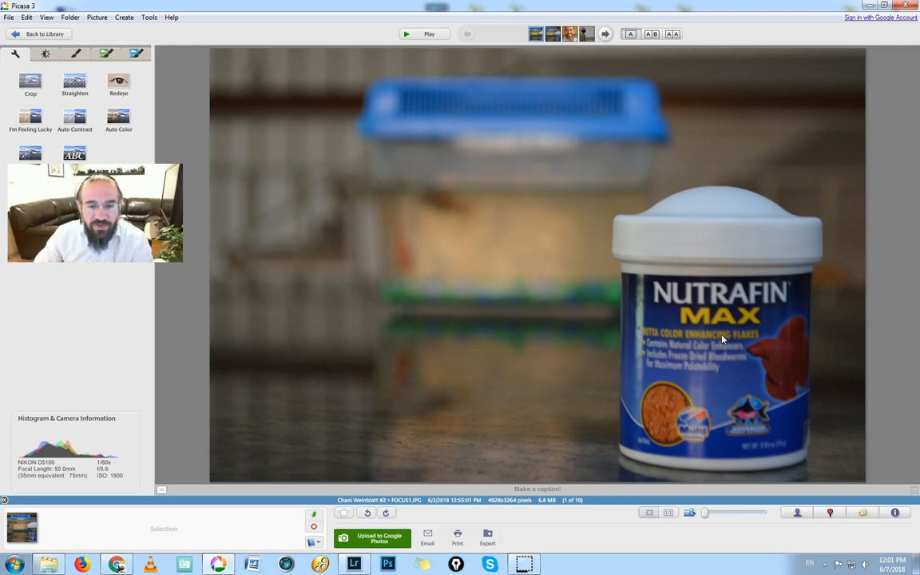
- Flip between the jar-focused and tank-focused fish shots, ending on the man's close-up portrait
{"action": "left_click", "coordinate": [603, 35]}
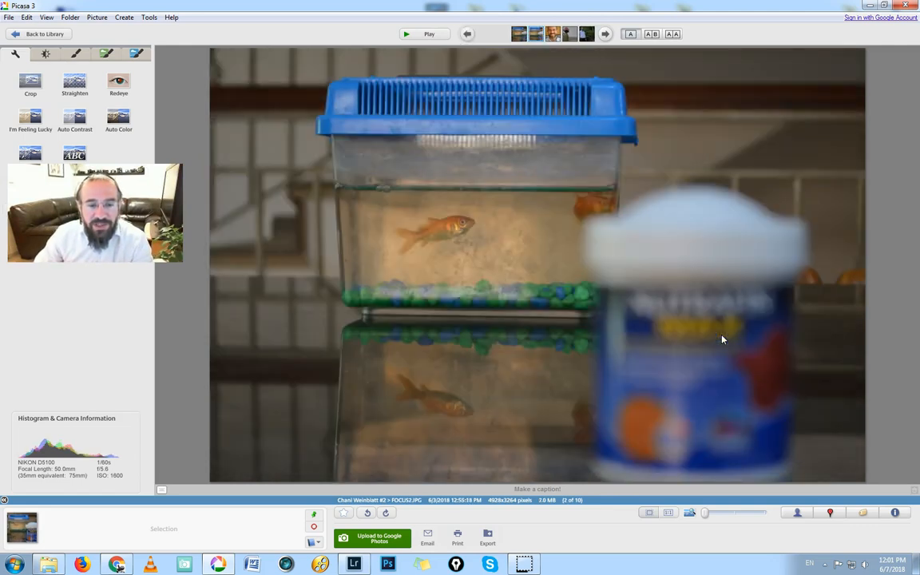
{"action": "left_click", "coordinate": [466, 35]}
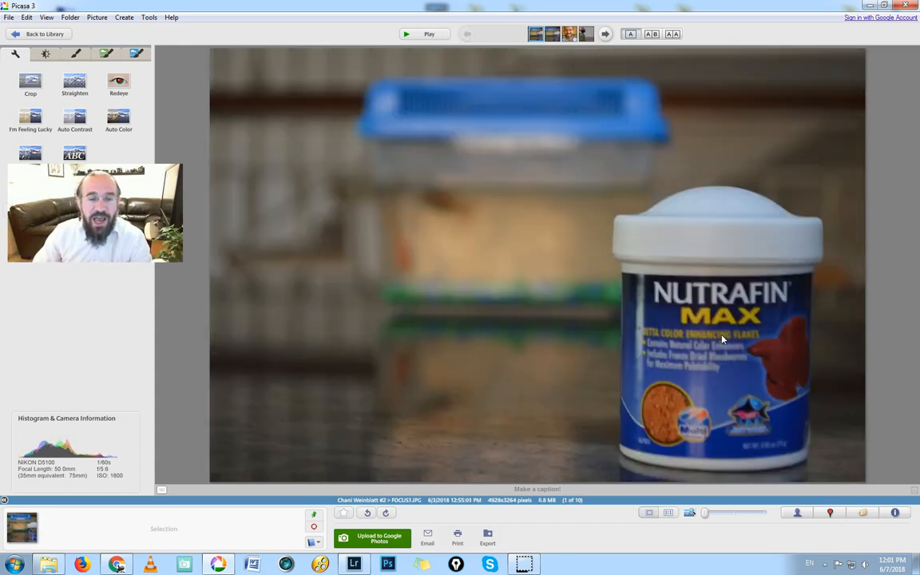
{"action": "left_click", "coordinate": [603, 34]}
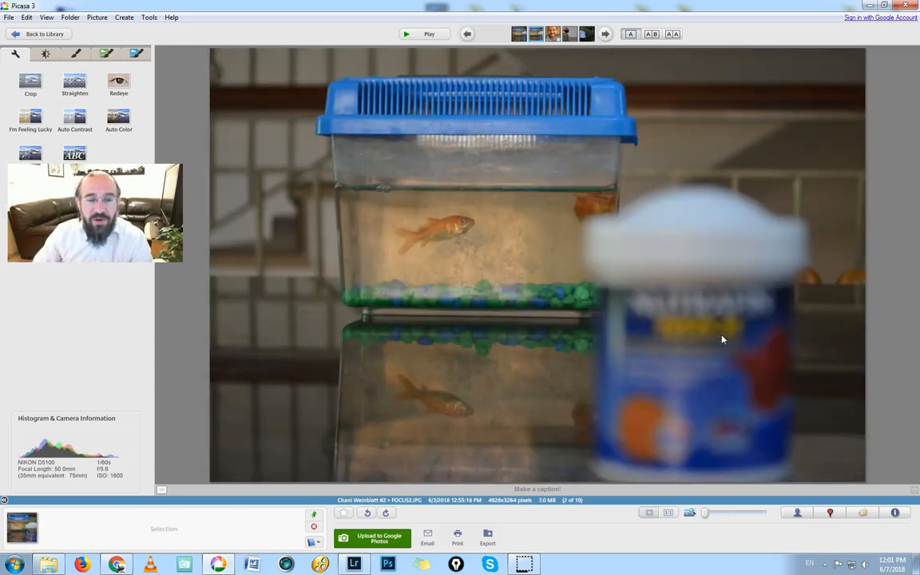
{"action": "left_click", "coordinate": [604, 33]}
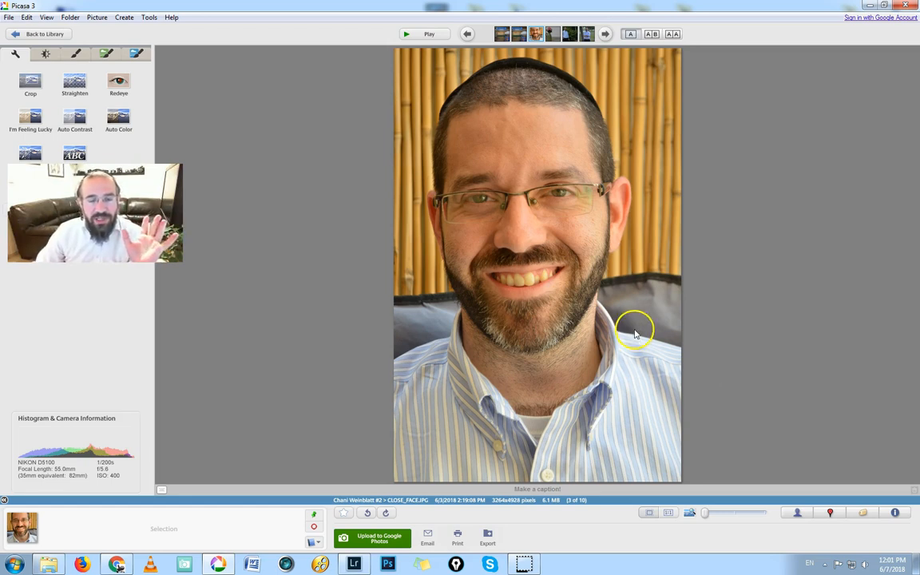
{"action": "mouse_move", "coordinate": [639, 332]}
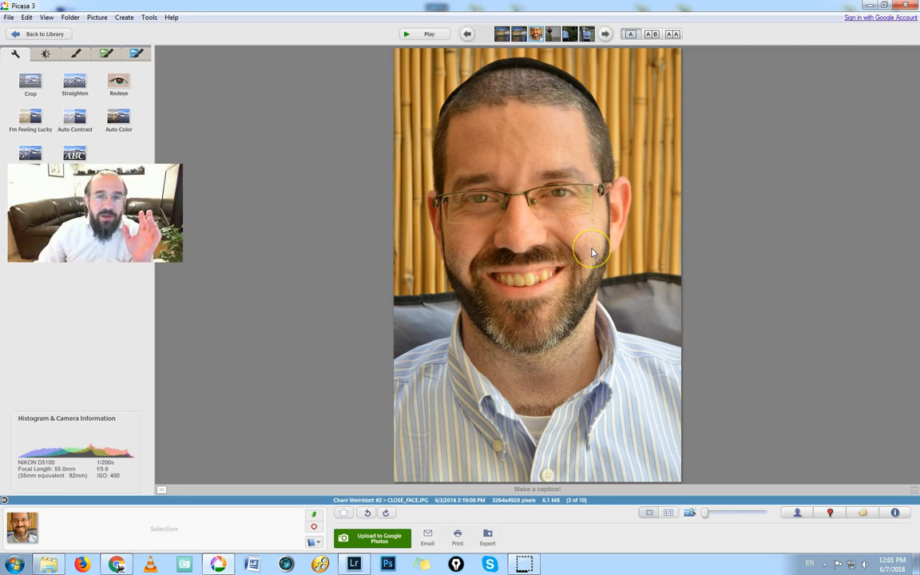
{"action": "mouse_move", "coordinate": [588, 246]}
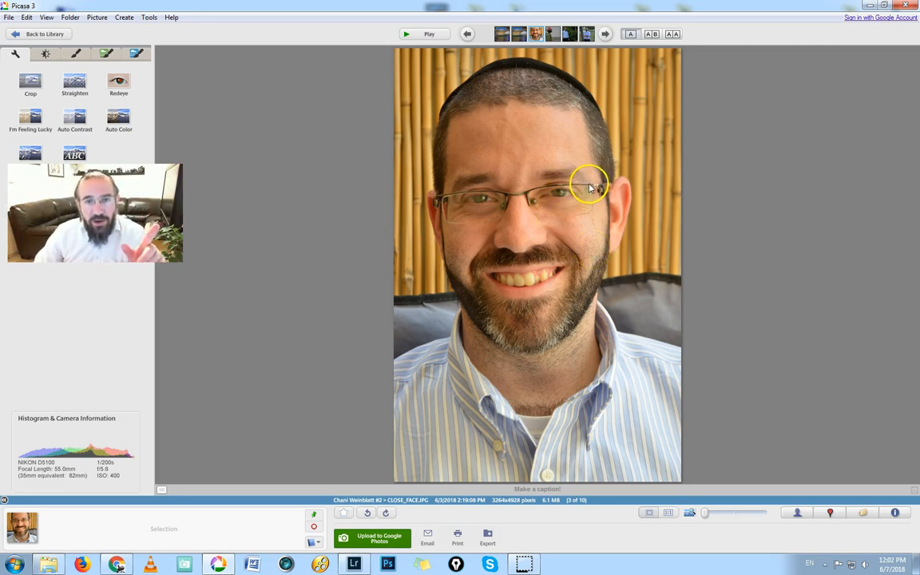
{"action": "mouse_move", "coordinate": [534, 234]}
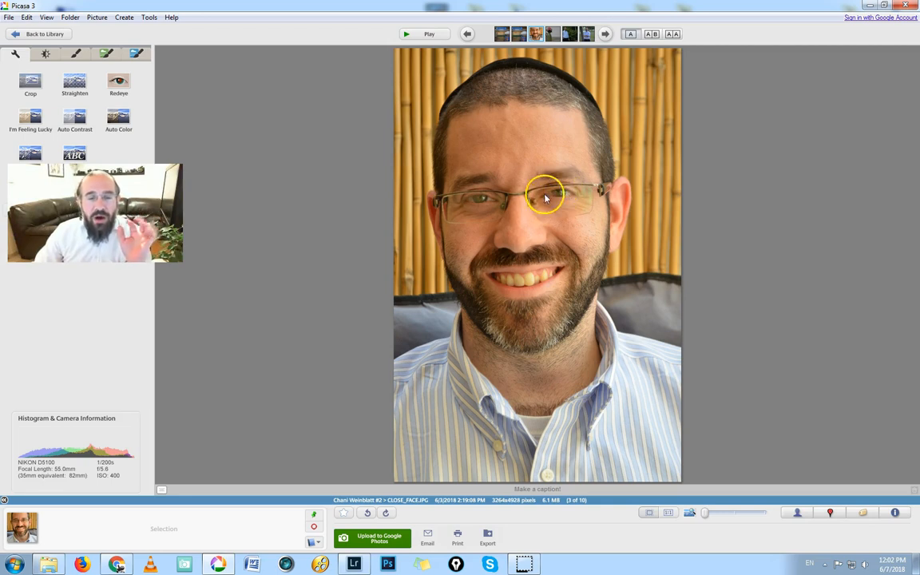
{"action": "mouse_move", "coordinate": [657, 250]}
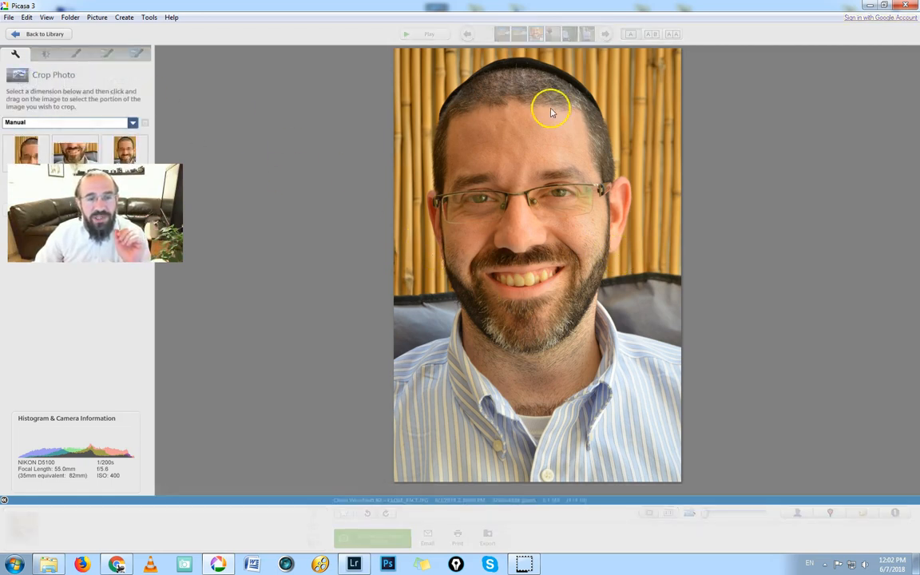
{"action": "mouse_move", "coordinate": [498, 193]}
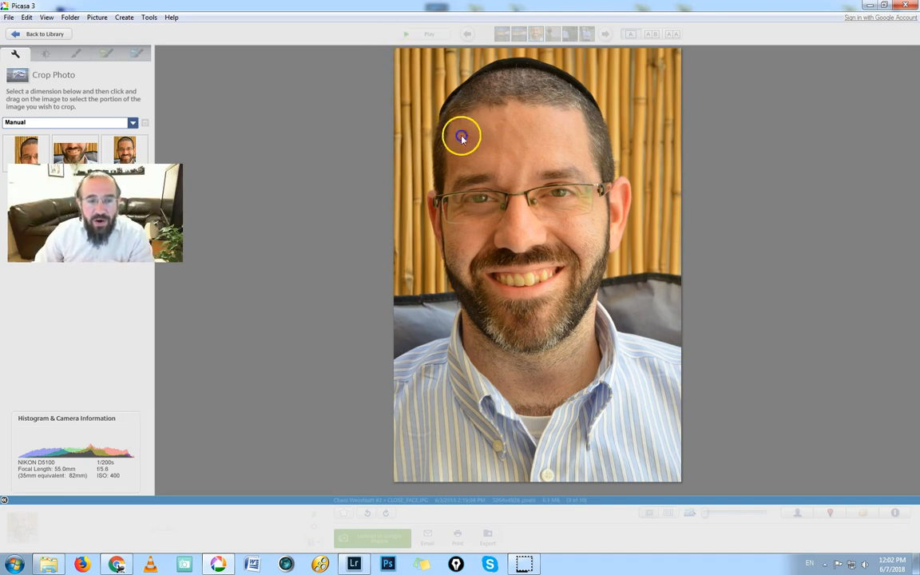
- Mark a crop rectangle around the man's head and shoulders, leaving out the lower shirt
{"action": "left_click_drag", "start_coordinate": [462, 138], "coordinate": [614, 298]}
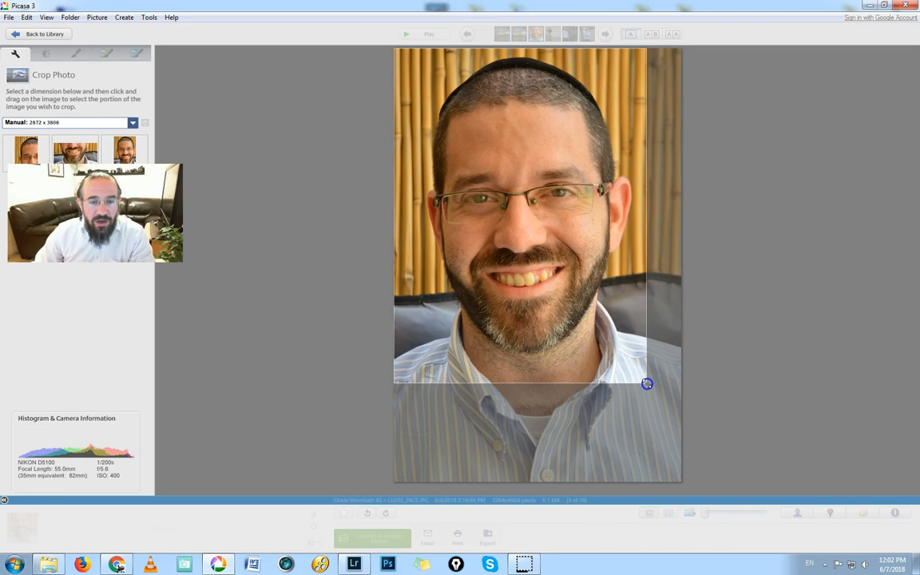
{"action": "left_click_drag", "start_coordinate": [646, 383], "coordinate": [585, 313]}
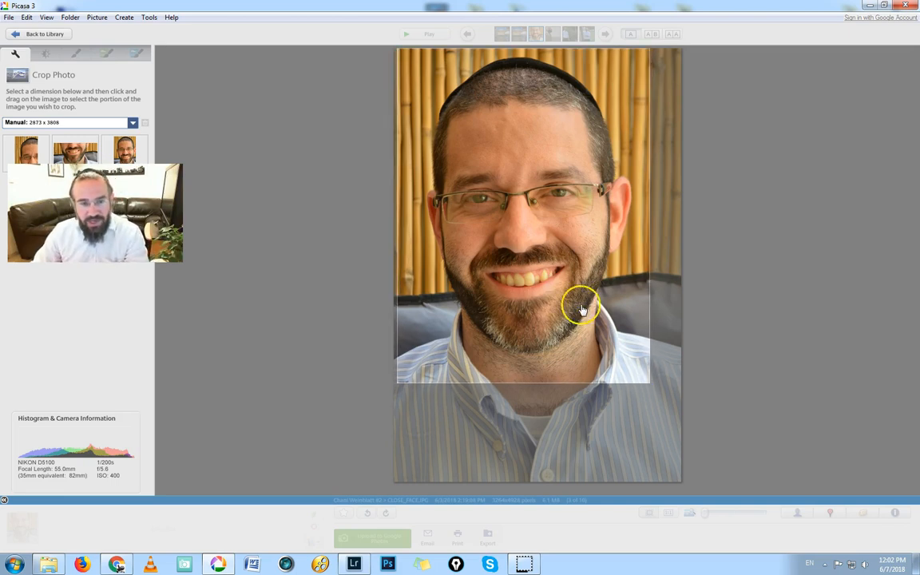
{"action": "mouse_move", "coordinate": [726, 206]}
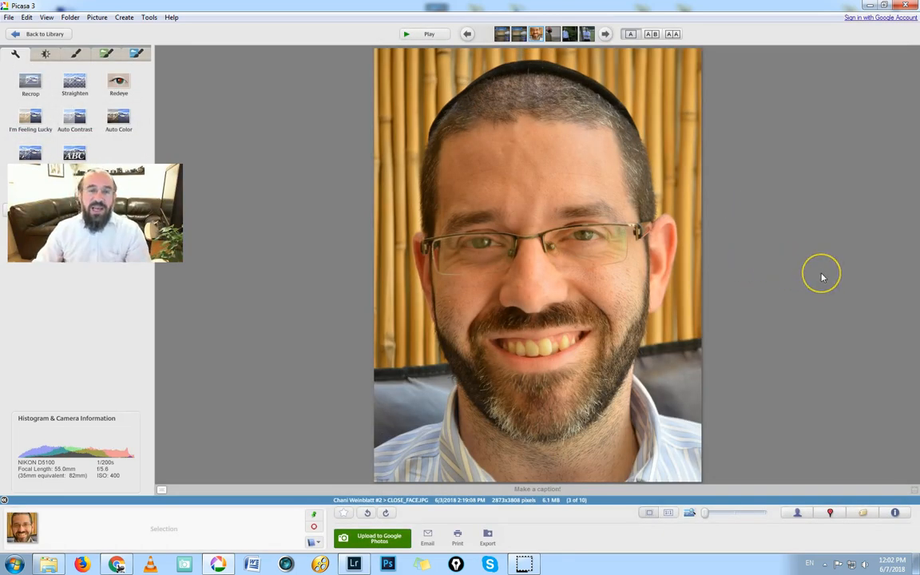
{"action": "mouse_move", "coordinate": [805, 278]}
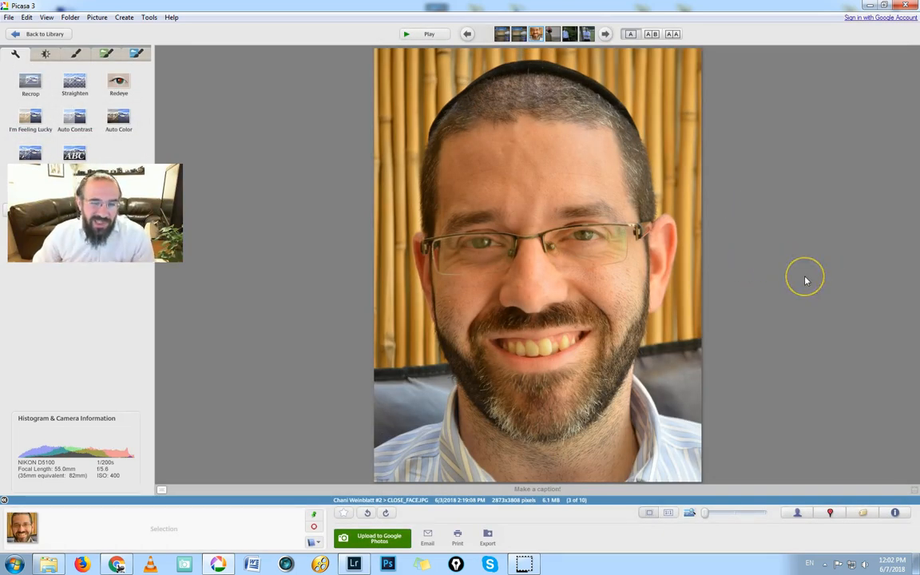
{"action": "mouse_move", "coordinate": [539, 301]}
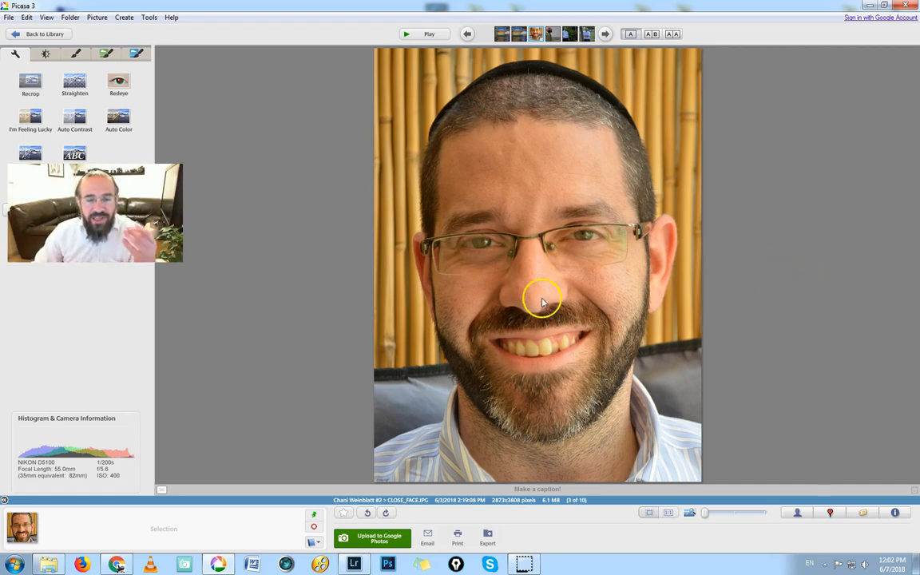
{"action": "mouse_move", "coordinate": [587, 178]}
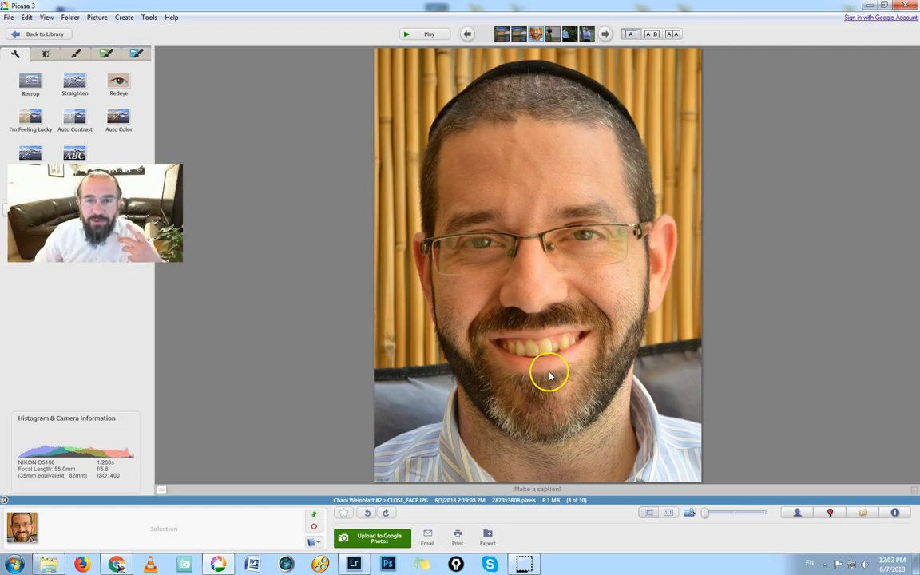
{"action": "mouse_move", "coordinate": [546, 300]}
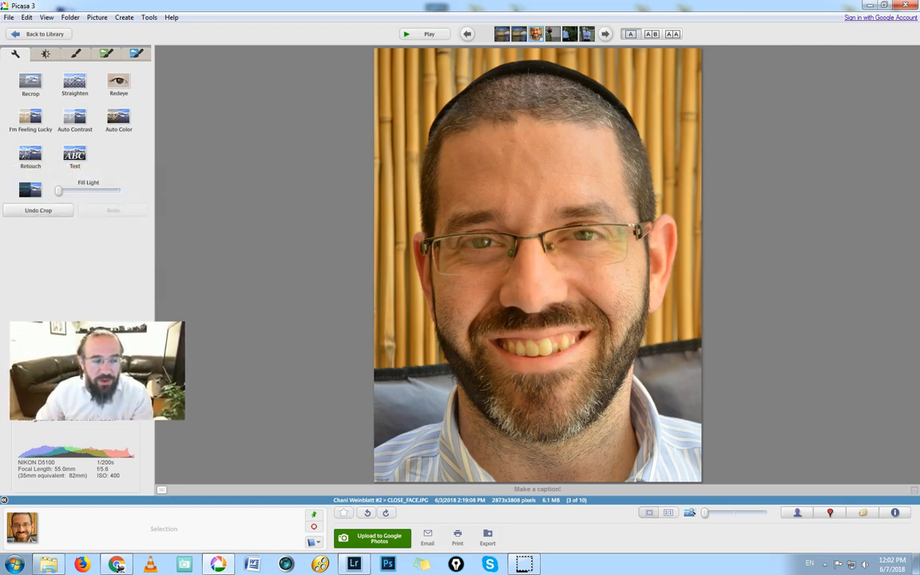
{"action": "left_click", "coordinate": [39, 211]}
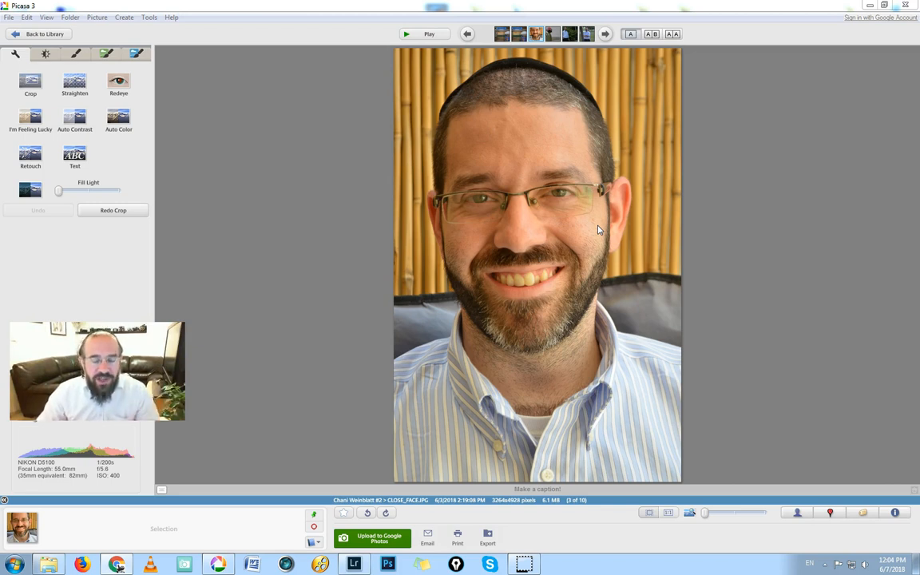
{"action": "mouse_move", "coordinate": [519, 246]}
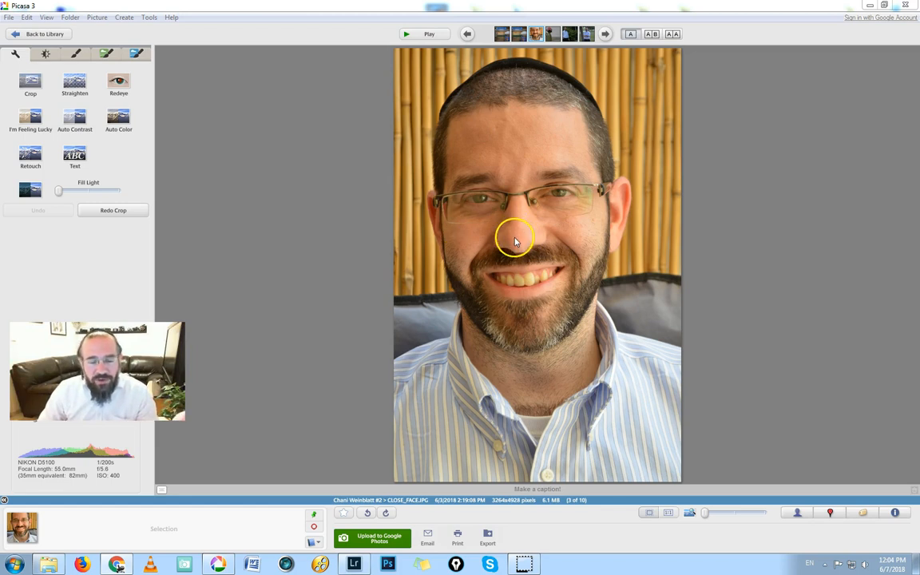
{"action": "mouse_move", "coordinate": [572, 236]}
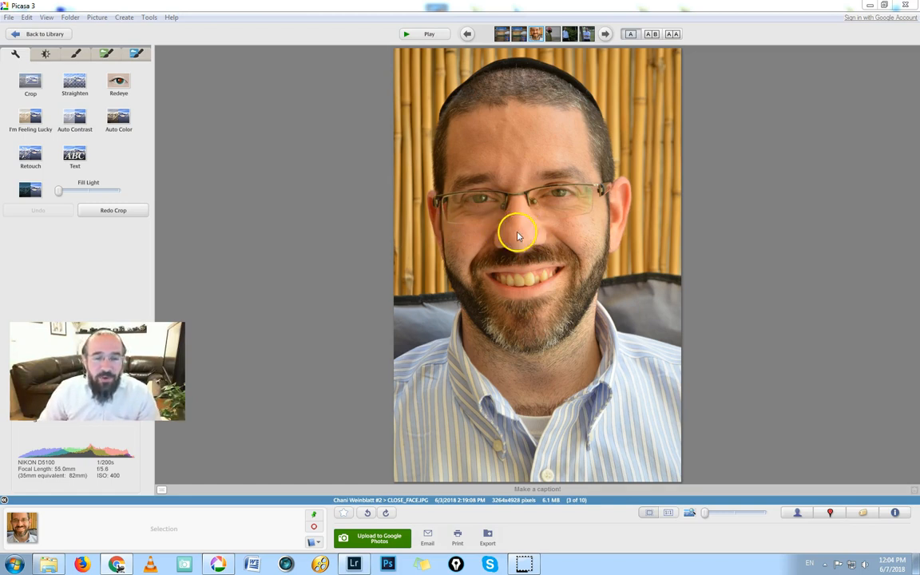
{"action": "mouse_move", "coordinate": [520, 109]}
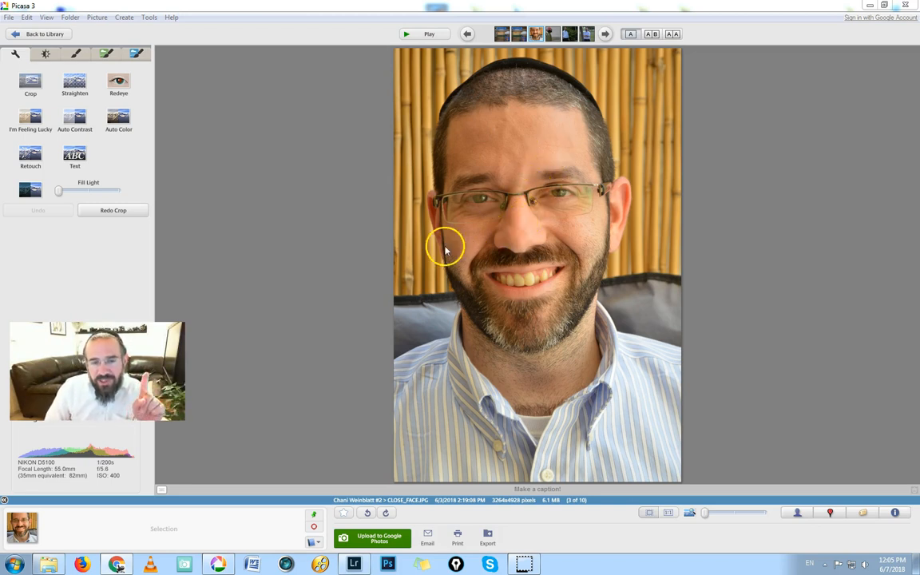
{"action": "mouse_move", "coordinate": [468, 238]}
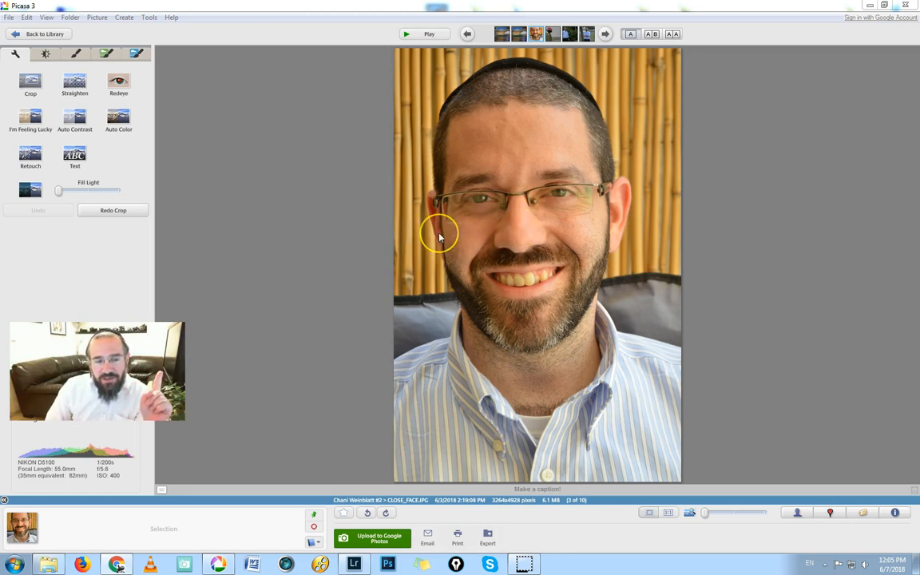
{"action": "mouse_move", "coordinate": [539, 230]}
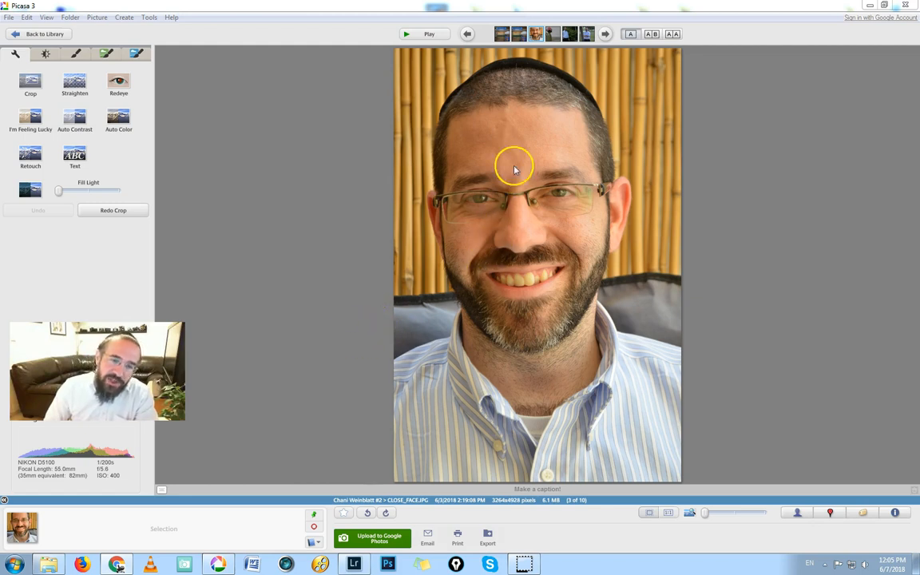
{"action": "mouse_move", "coordinate": [421, 308]}
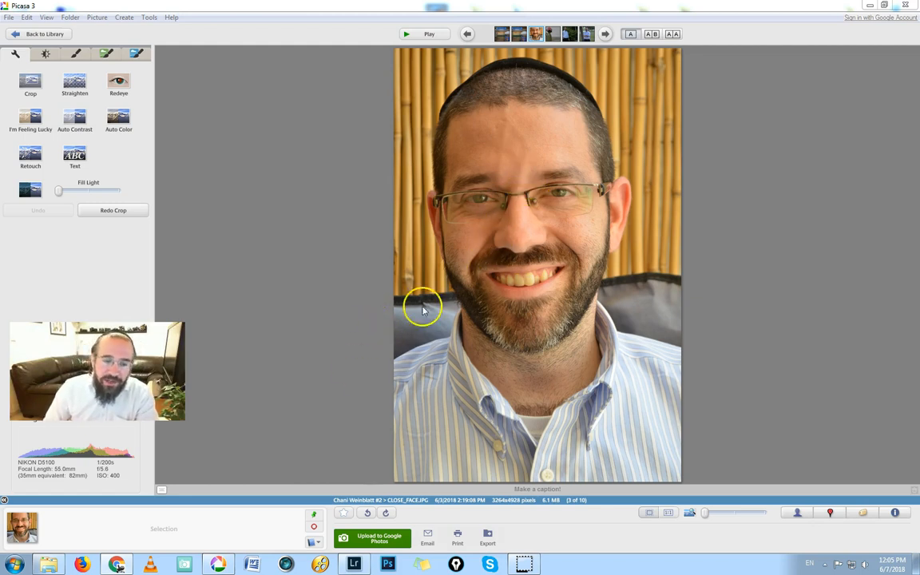
{"action": "mouse_move", "coordinate": [399, 352]}
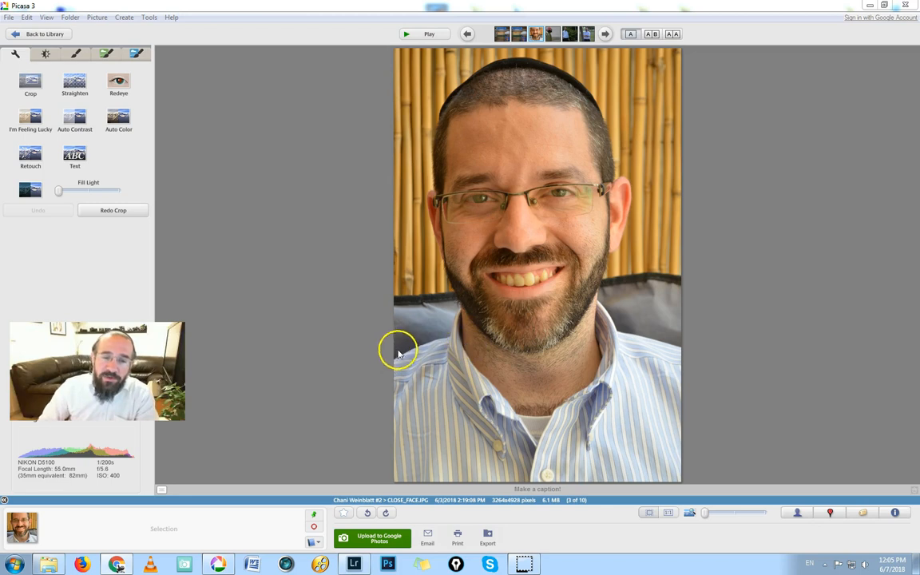
{"action": "mouse_move", "coordinate": [626, 204]}
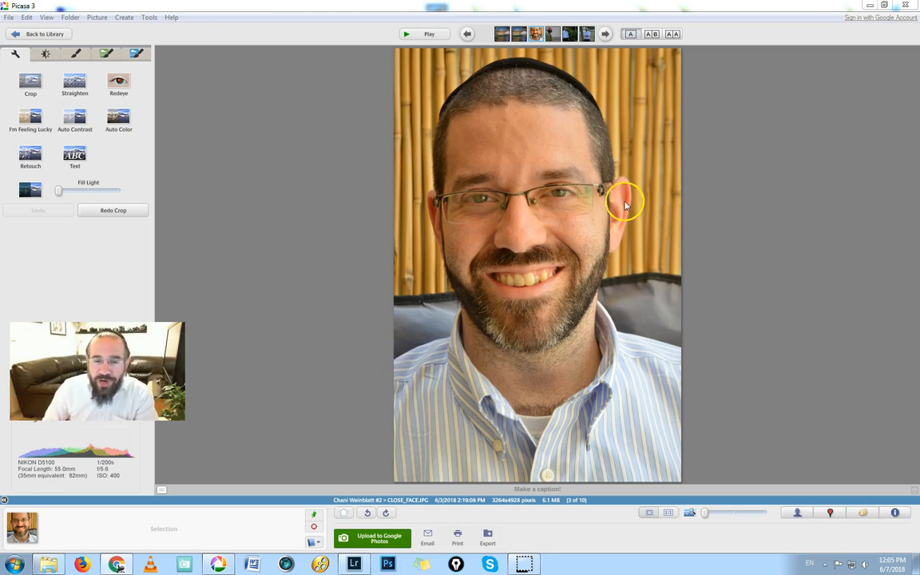
{"action": "mouse_move", "coordinate": [686, 198]}
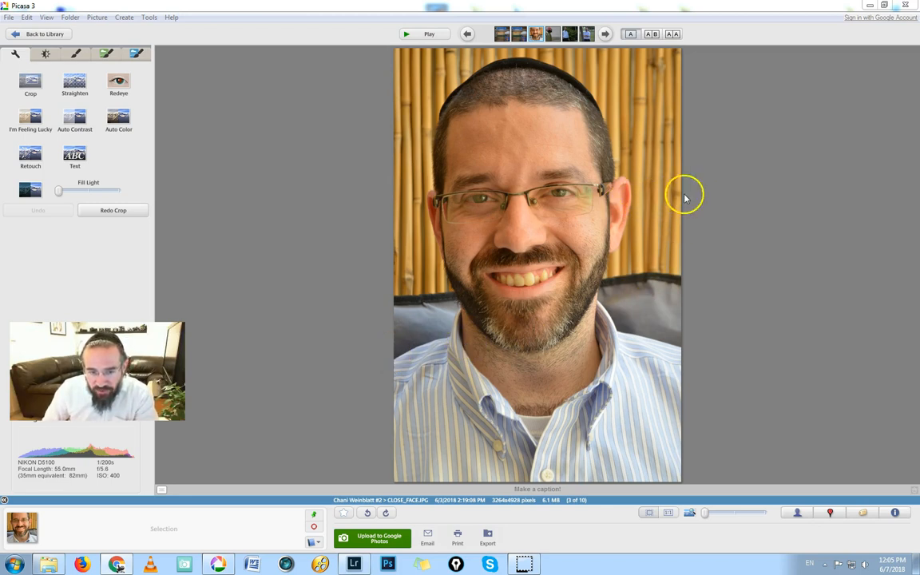
{"action": "mouse_move", "coordinate": [656, 193]}
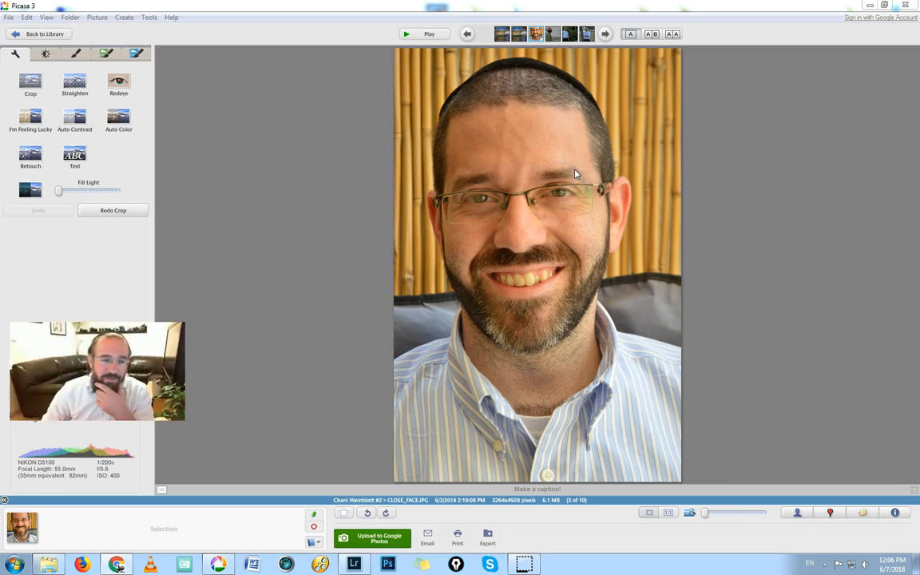
- Advance to the green vase with pink flowers and gesture over its height while discussing it
{"action": "left_click", "coordinate": [604, 34]}
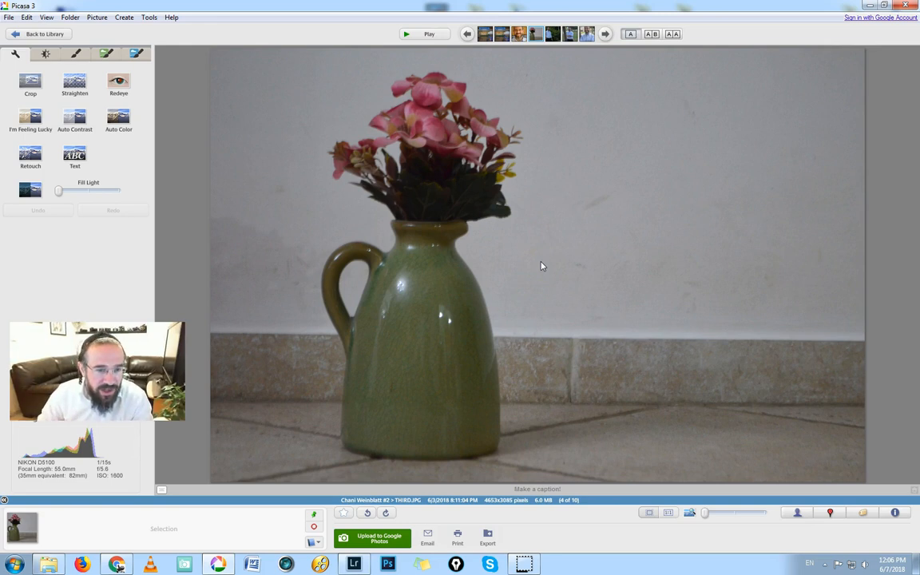
{"action": "mouse_move", "coordinate": [530, 278]}
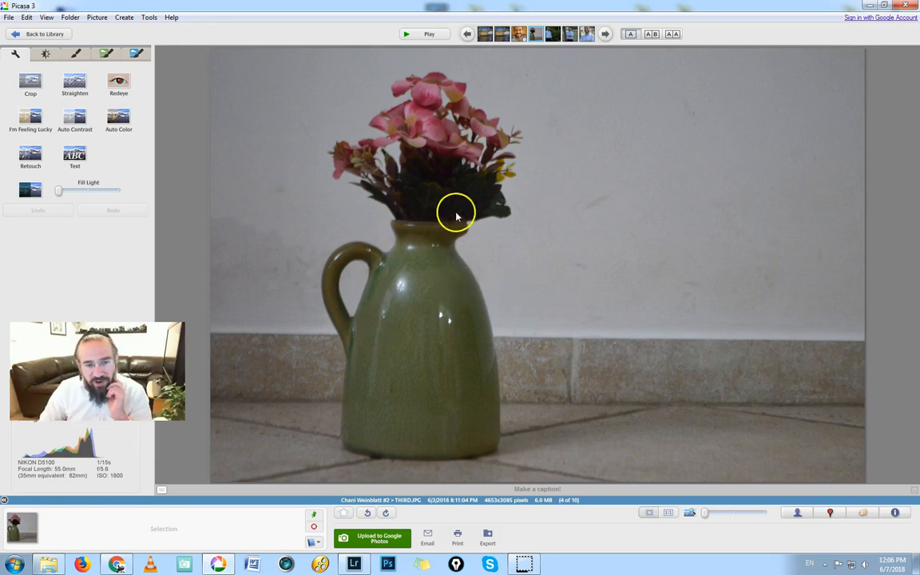
{"action": "mouse_move", "coordinate": [421, 214]}
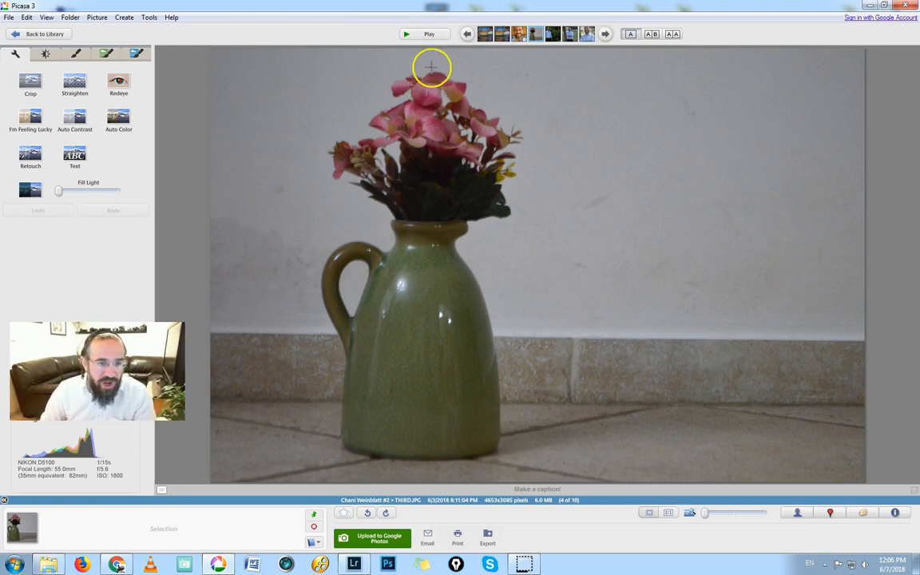
{"action": "mouse_move", "coordinate": [418, 72]}
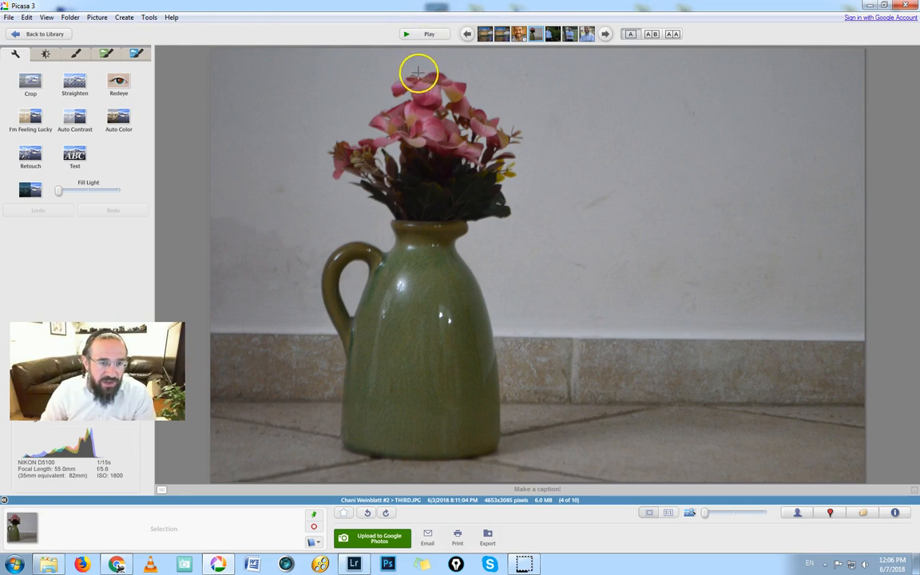
{"action": "left_click_drag", "start_coordinate": [418, 73], "coordinate": [423, 444]}
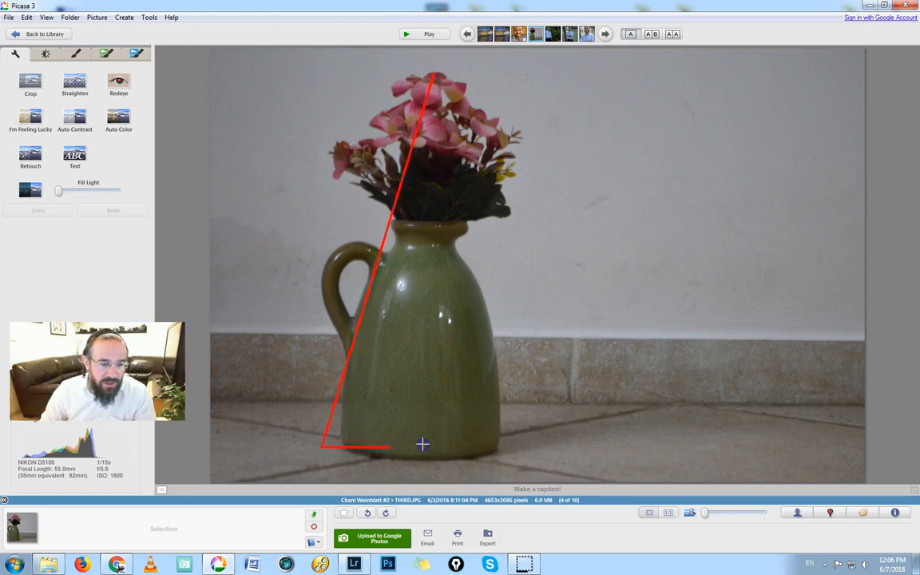
{"action": "left_click_drag", "start_coordinate": [421, 444], "coordinate": [431, 74]}
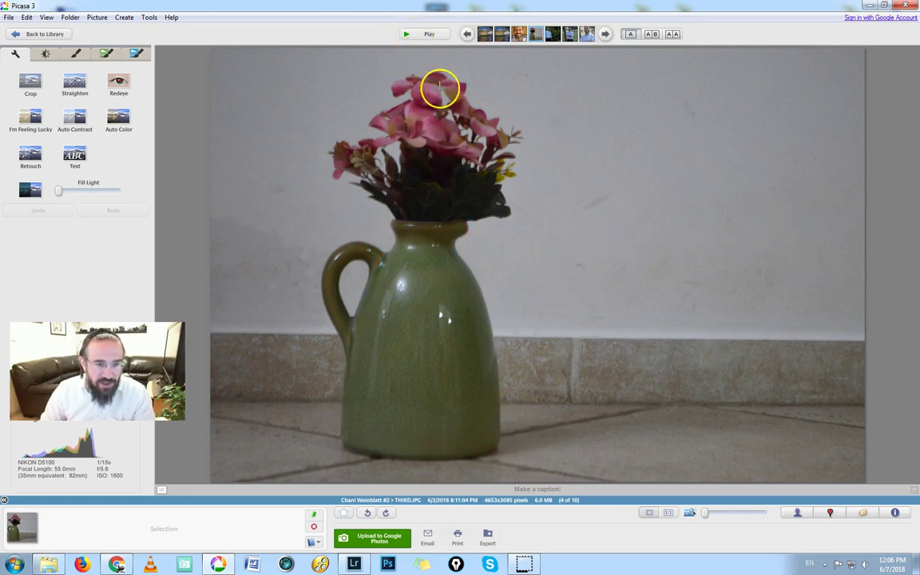
{"action": "mouse_move", "coordinate": [434, 79]}
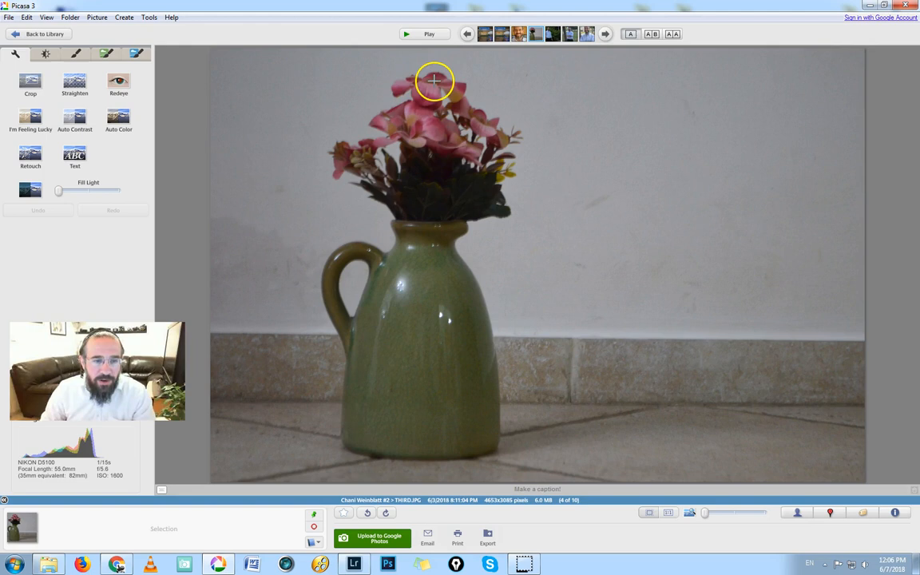
{"action": "mouse_move", "coordinate": [536, 178]}
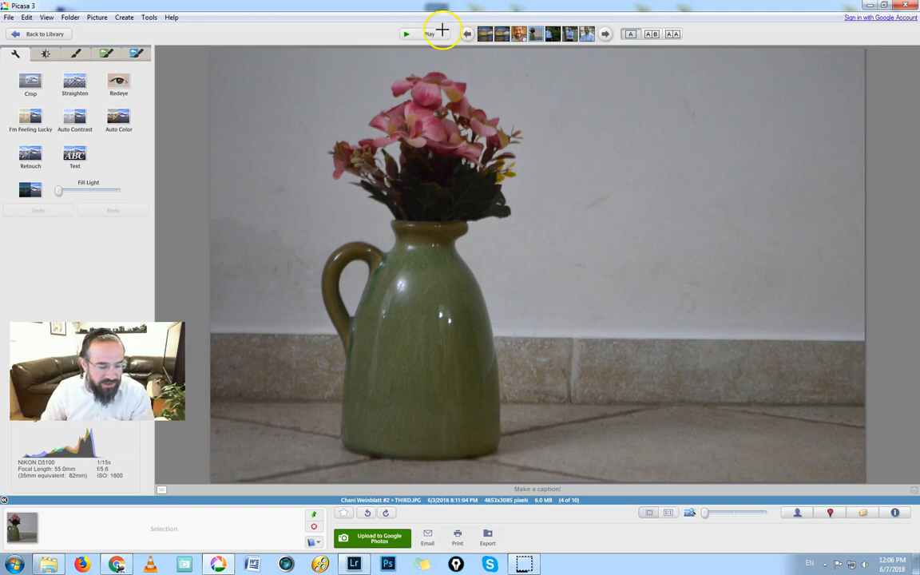
- Switch between the vase photo and the full-length portrait by flowering bushes, ending on the portrait
{"action": "left_click", "coordinate": [605, 36]}
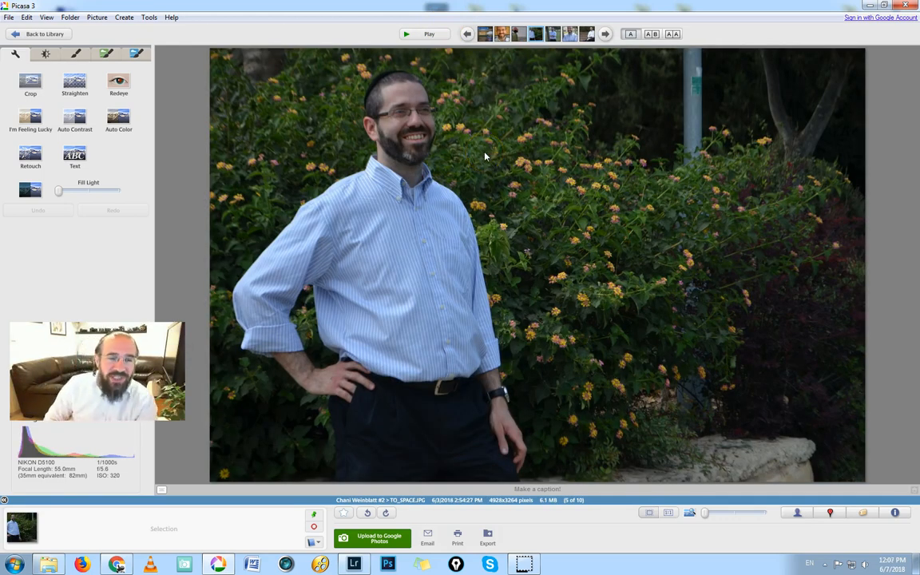
{"action": "left_click", "coordinate": [469, 35]}
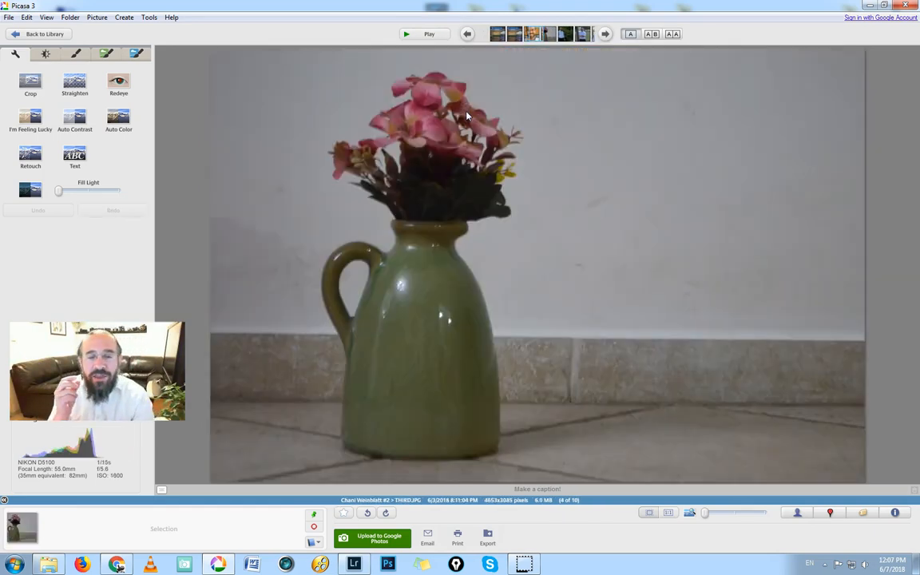
{"action": "left_click", "coordinate": [603, 35]}
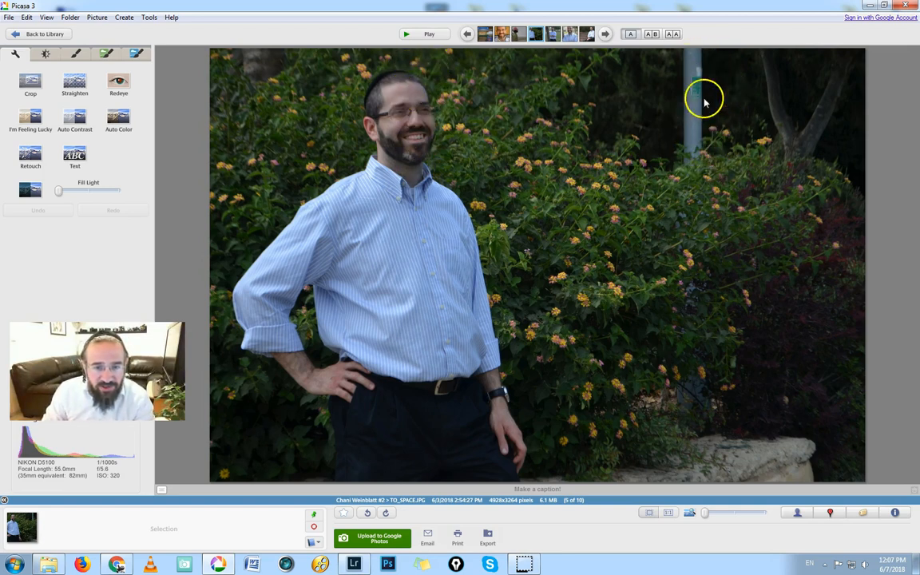
{"action": "mouse_move", "coordinate": [558, 275]}
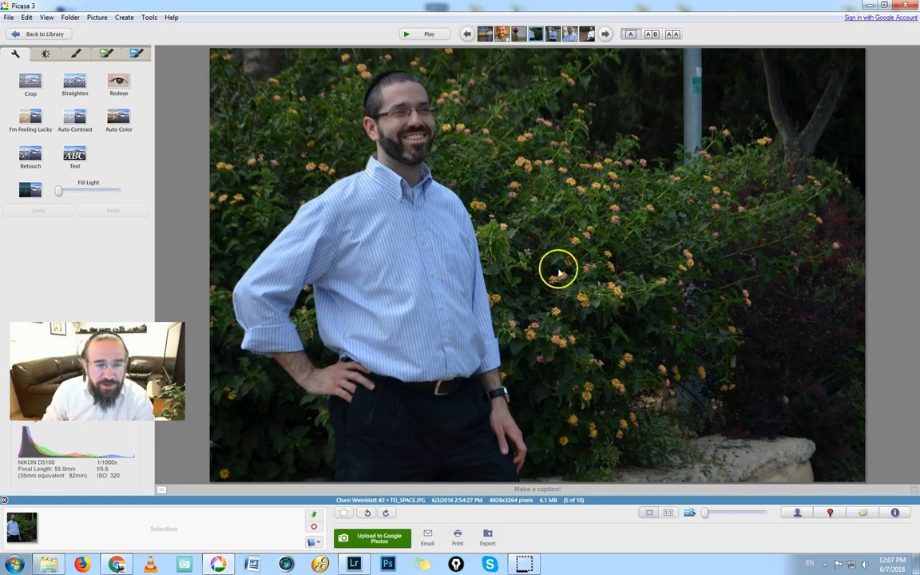
{"action": "mouse_move", "coordinate": [695, 257]}
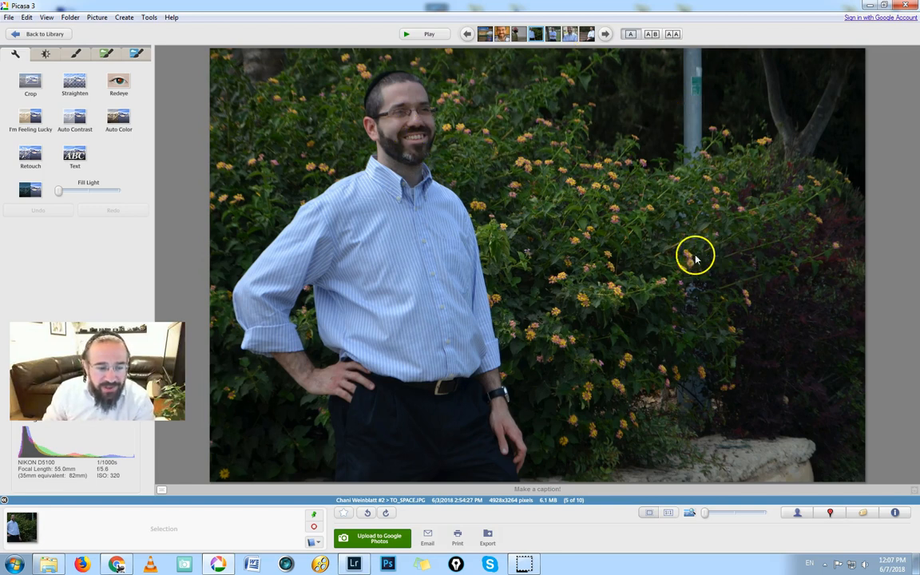
{"action": "mouse_move", "coordinate": [402, 112]}
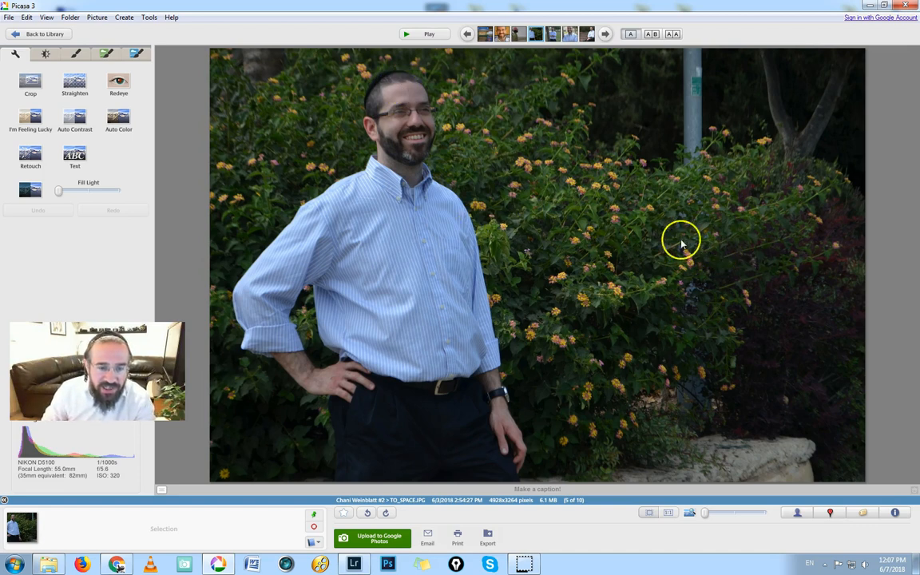
{"action": "mouse_move", "coordinate": [549, 333]}
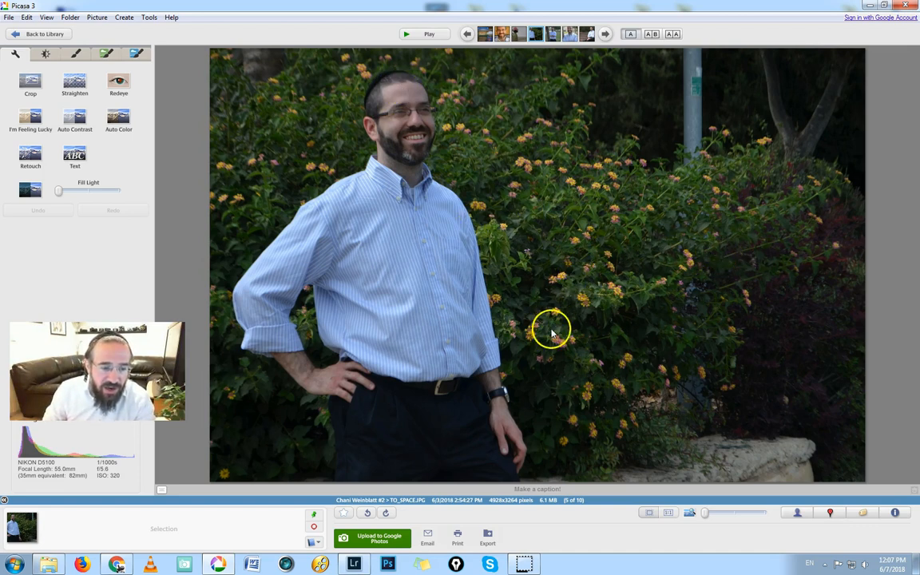
{"action": "mouse_move", "coordinate": [428, 137]}
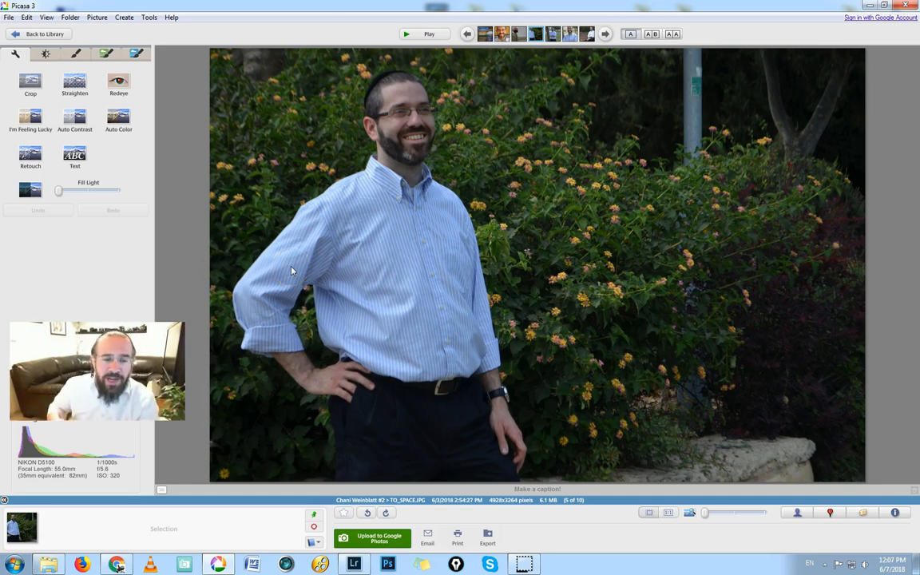
{"action": "left_click", "coordinate": [602, 33]}
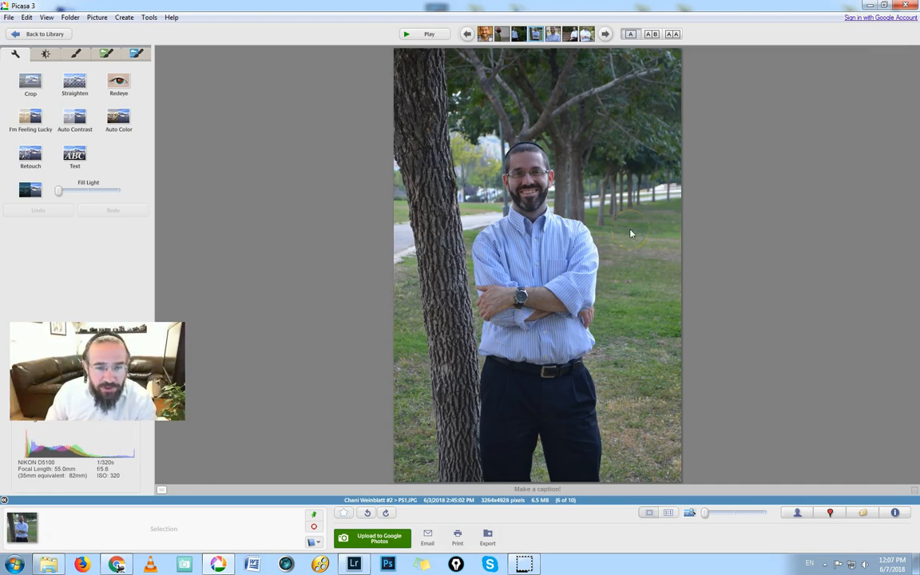
{"action": "mouse_move", "coordinate": [641, 294]}
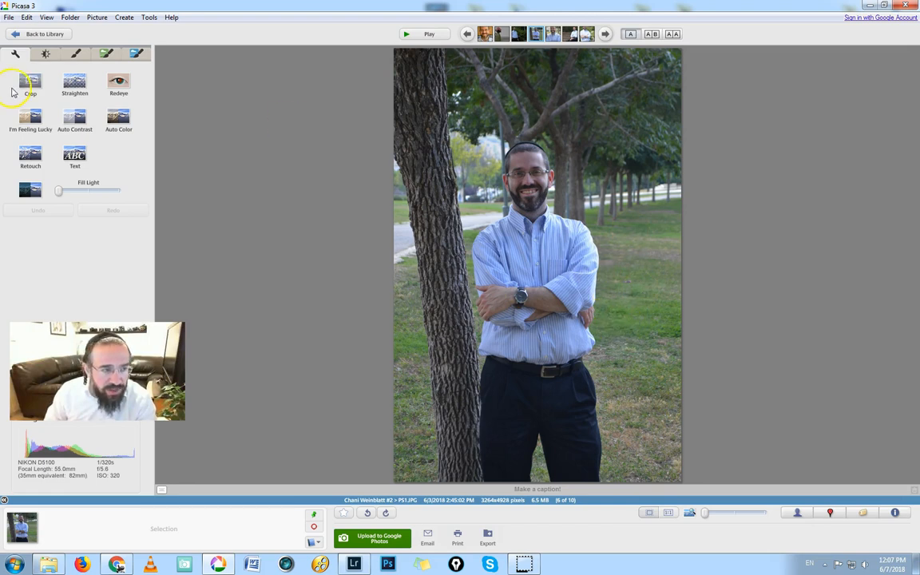
{"action": "left_click", "coordinate": [33, 83]}
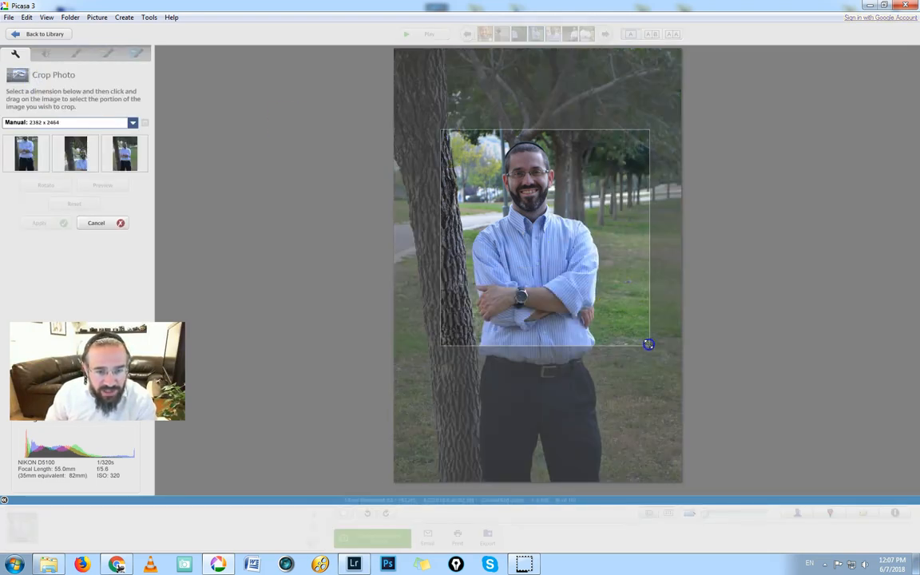
{"action": "left_click_drag", "start_coordinate": [649, 345], "coordinate": [700, 393]}
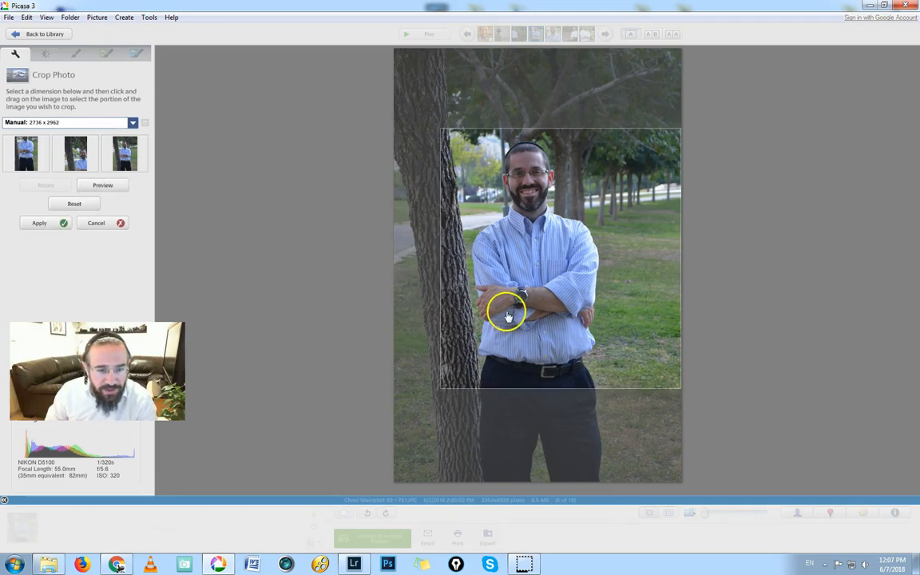
{"action": "left_click_drag", "start_coordinate": [508, 311], "coordinate": [438, 285]}
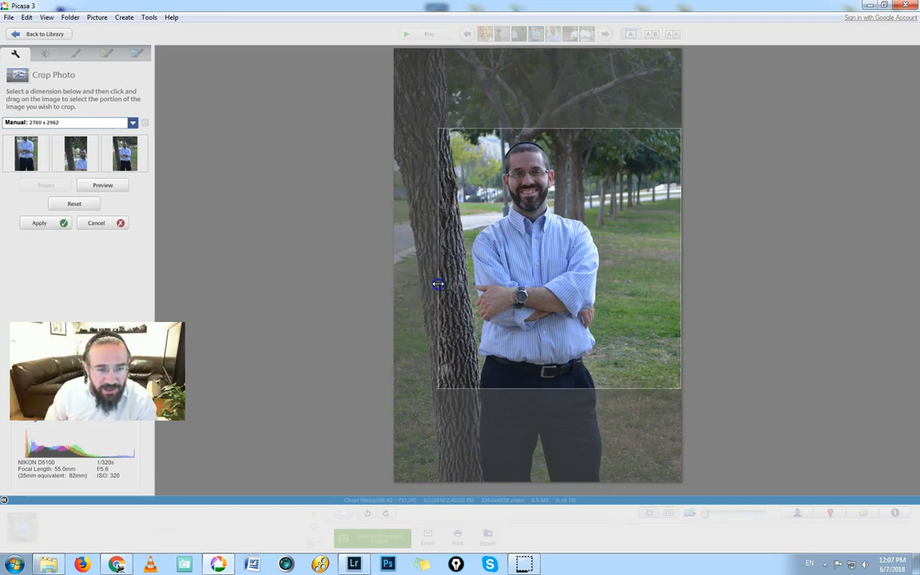
{"action": "left_click_drag", "start_coordinate": [437, 285], "coordinate": [441, 284]}
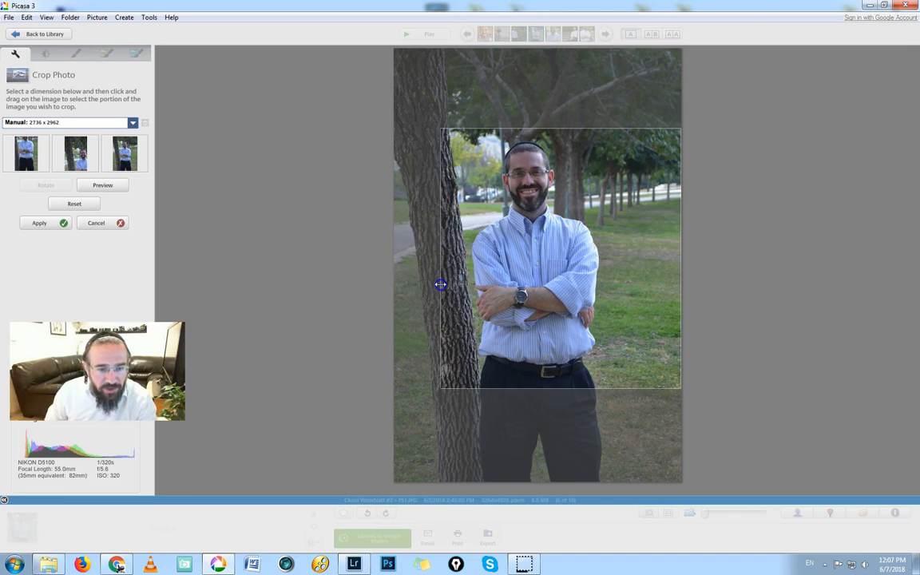
{"action": "left_click", "coordinate": [38, 224]}
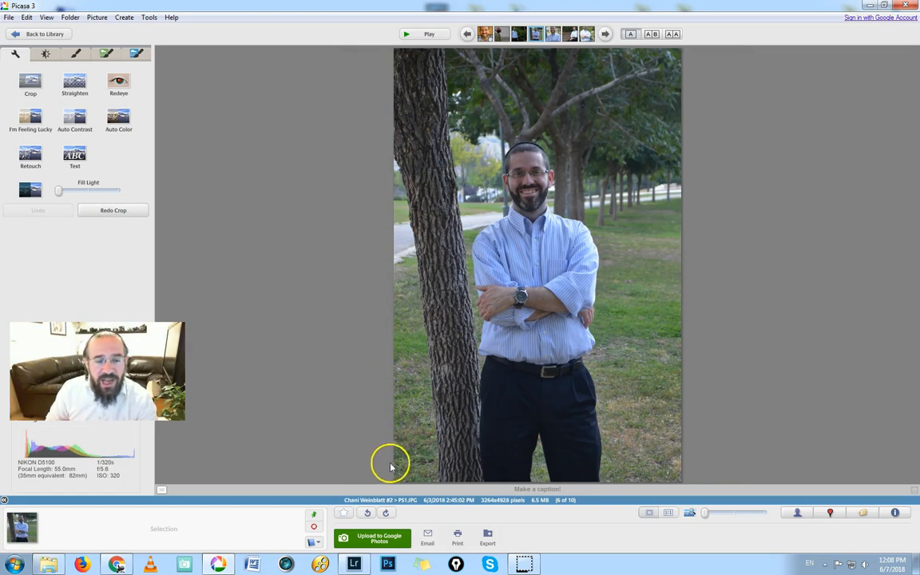
{"action": "mouse_move", "coordinate": [305, 99]}
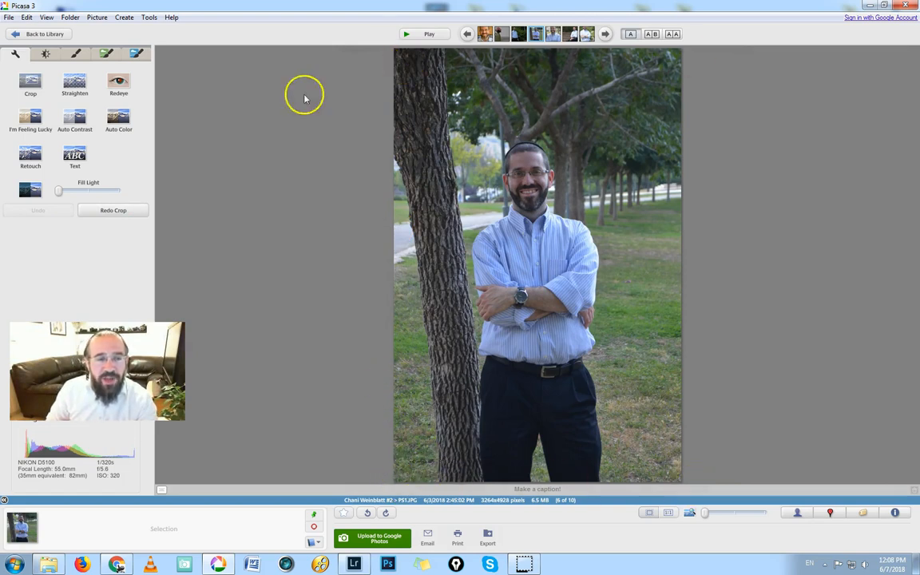
- Mark a crop area around the man's upper body, narrowed and shifted away from the tree trunk
{"action": "left_click", "coordinate": [29, 83]}
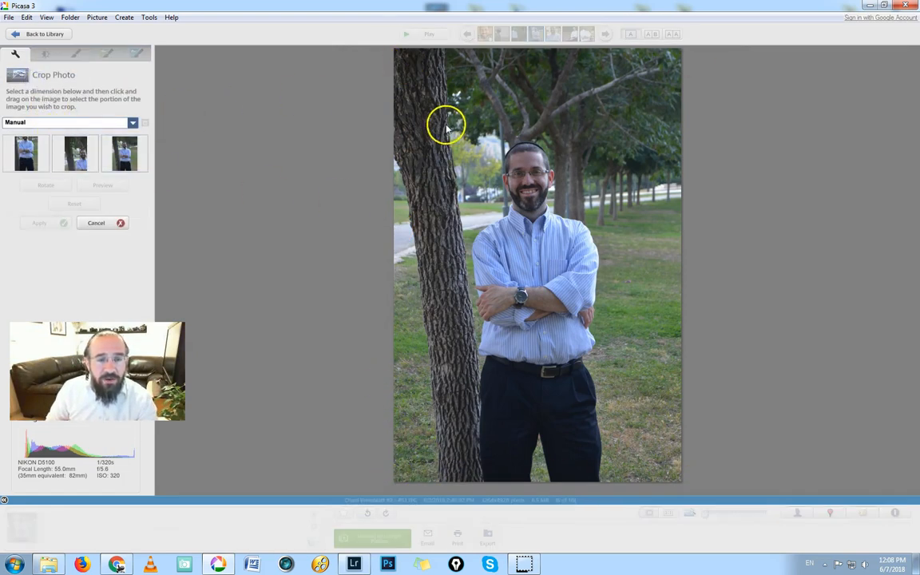
{"action": "left_click_drag", "start_coordinate": [447, 128], "coordinate": [588, 334]}
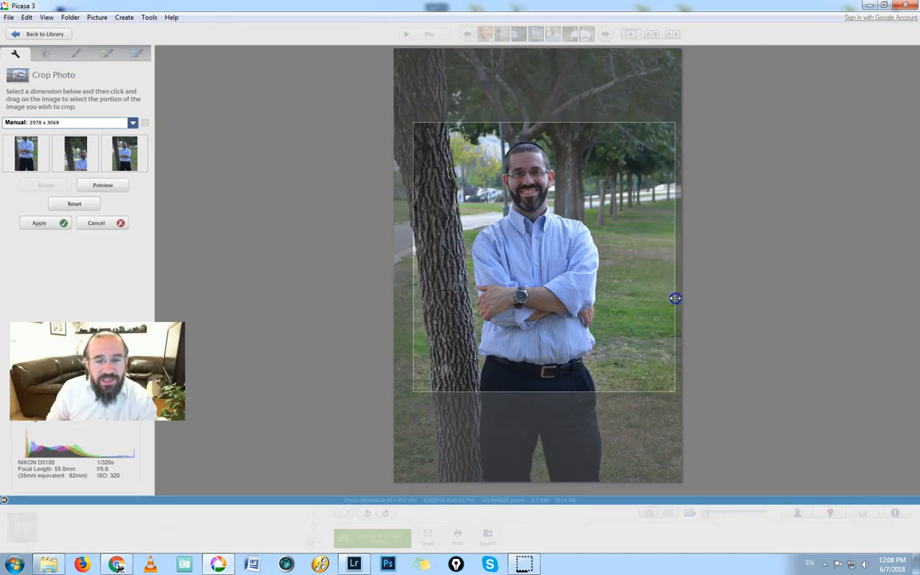
{"action": "left_click_drag", "start_coordinate": [674, 298], "coordinate": [643, 310]}
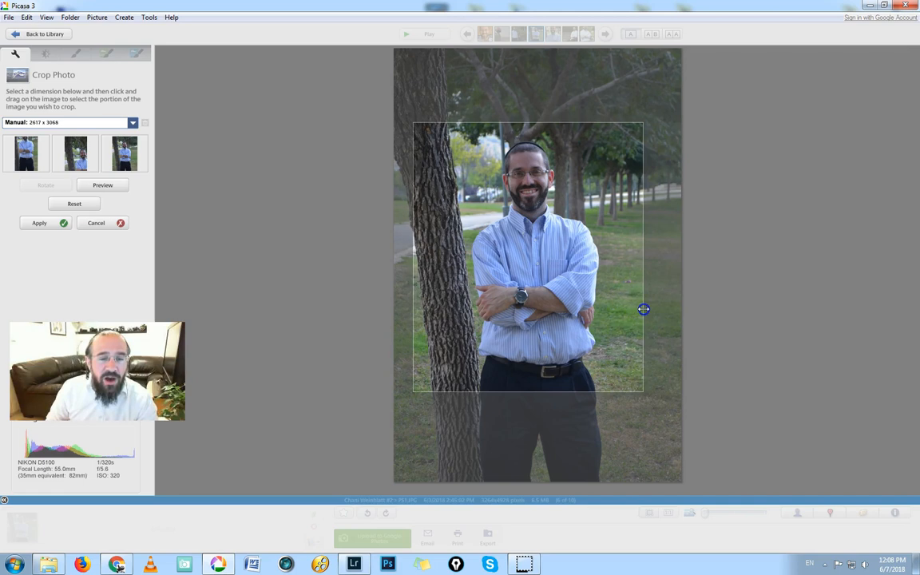
{"action": "left_click_drag", "start_coordinate": [644, 309], "coordinate": [423, 320]}
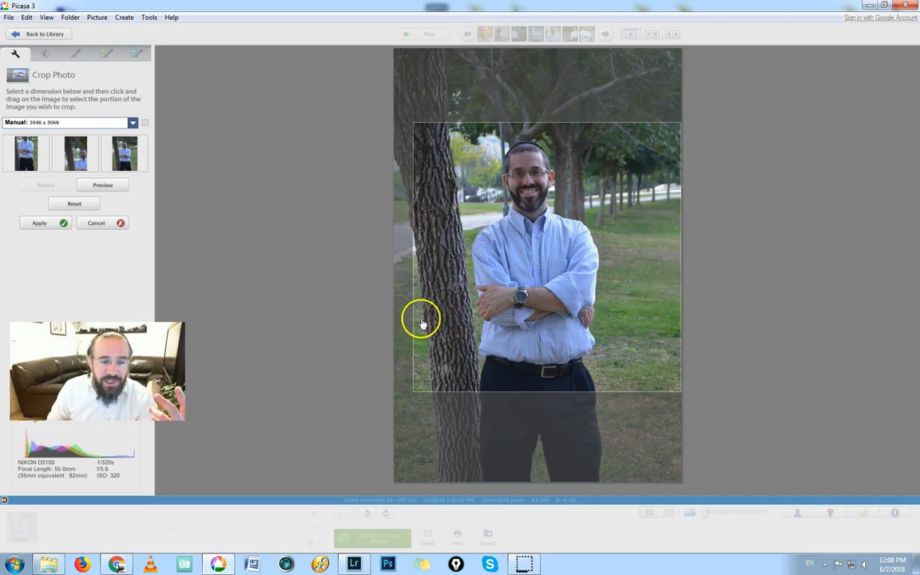
{"action": "left_click_drag", "start_coordinate": [413, 317], "coordinate": [434, 316]}
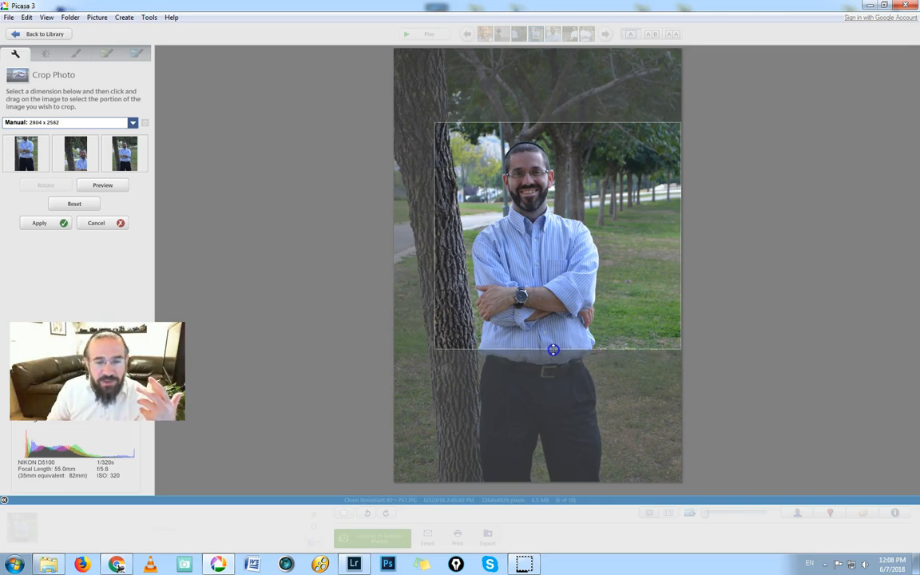
{"action": "mouse_move", "coordinate": [102, 223]}
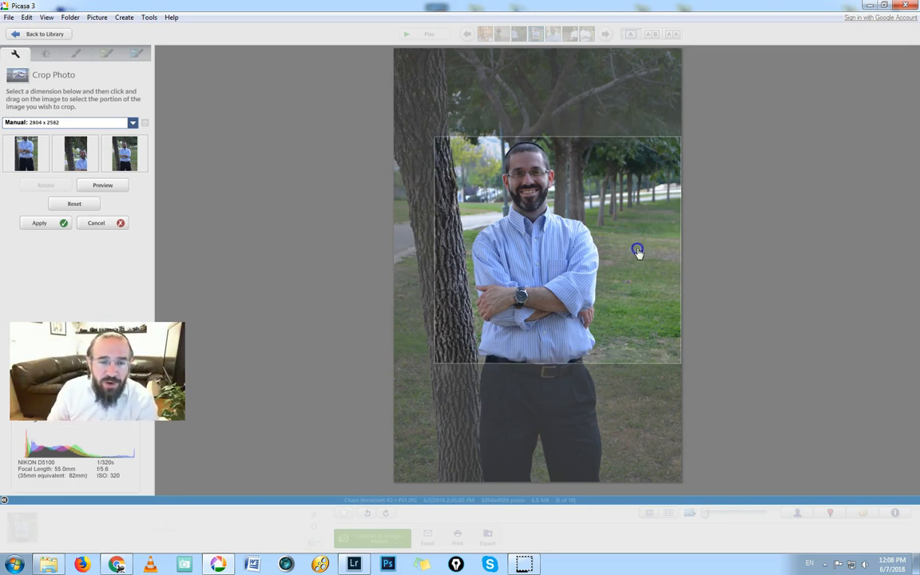
{"action": "left_click_drag", "start_coordinate": [637, 249], "coordinate": [642, 268]}
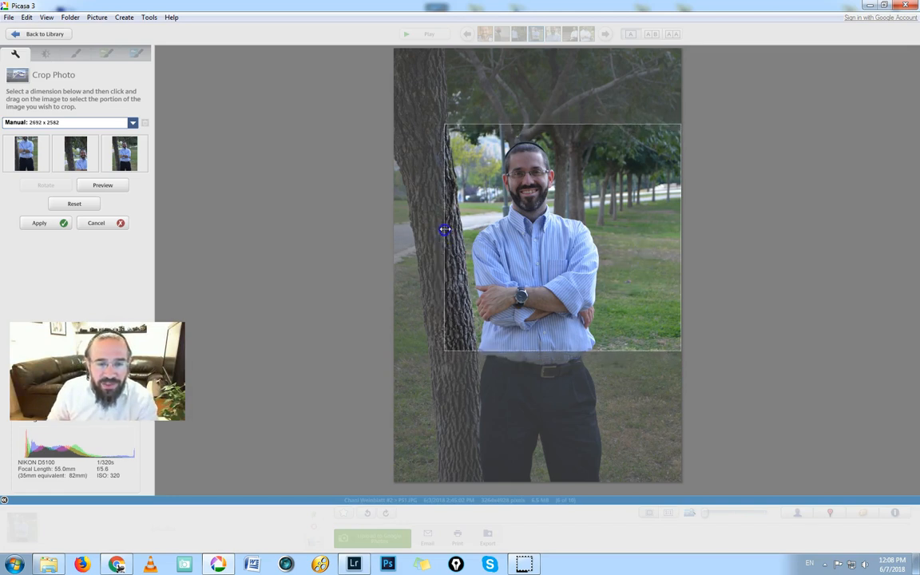
- Apply the upper-body crop to the tree portrait and move to the close-up smiling portrait
{"action": "left_click", "coordinate": [38, 223]}
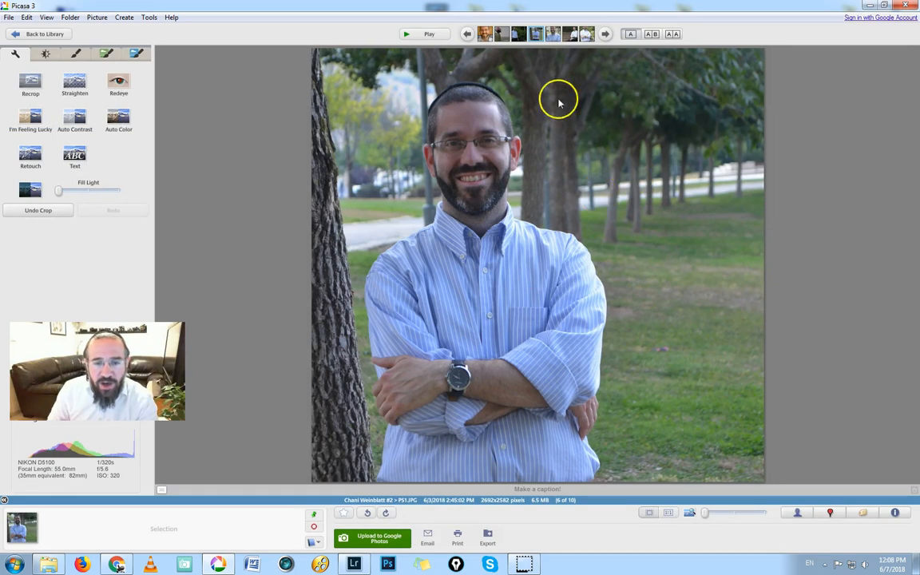
{"action": "mouse_move", "coordinate": [706, 147]}
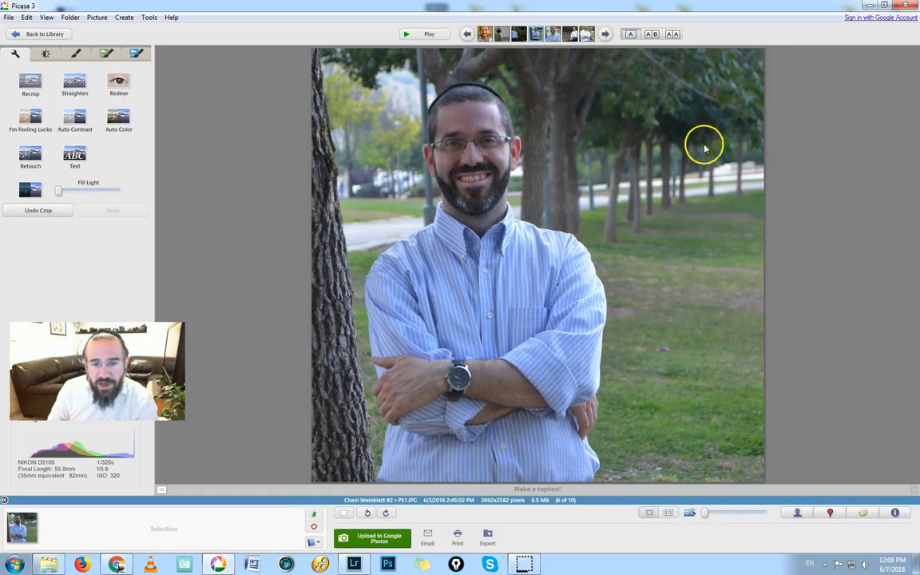
{"action": "mouse_move", "coordinate": [727, 162]}
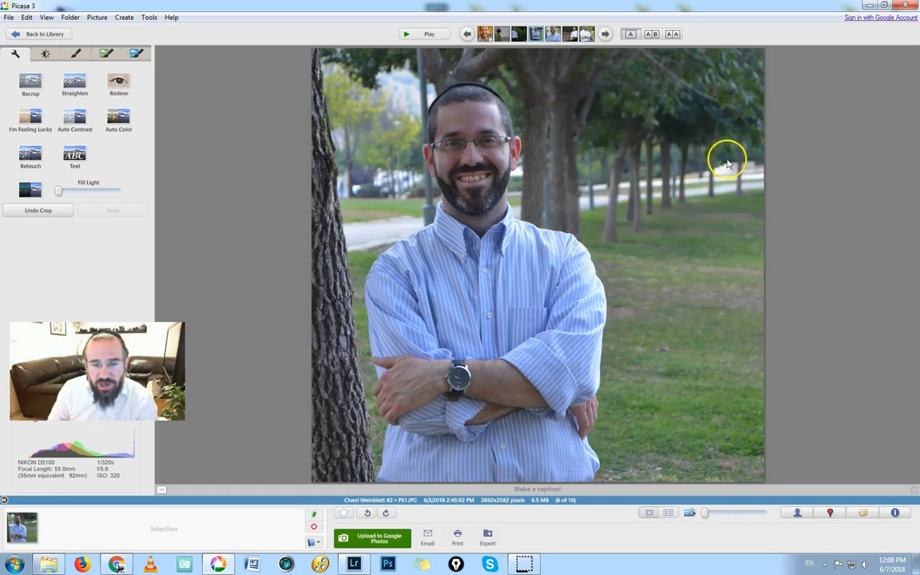
{"action": "mouse_move", "coordinate": [649, 206]}
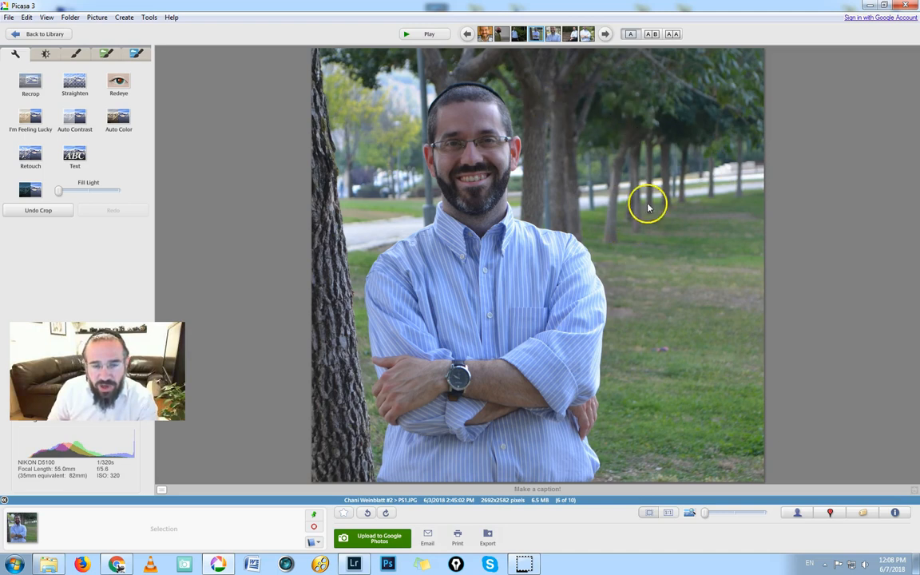
{"action": "mouse_move", "coordinate": [618, 132]}
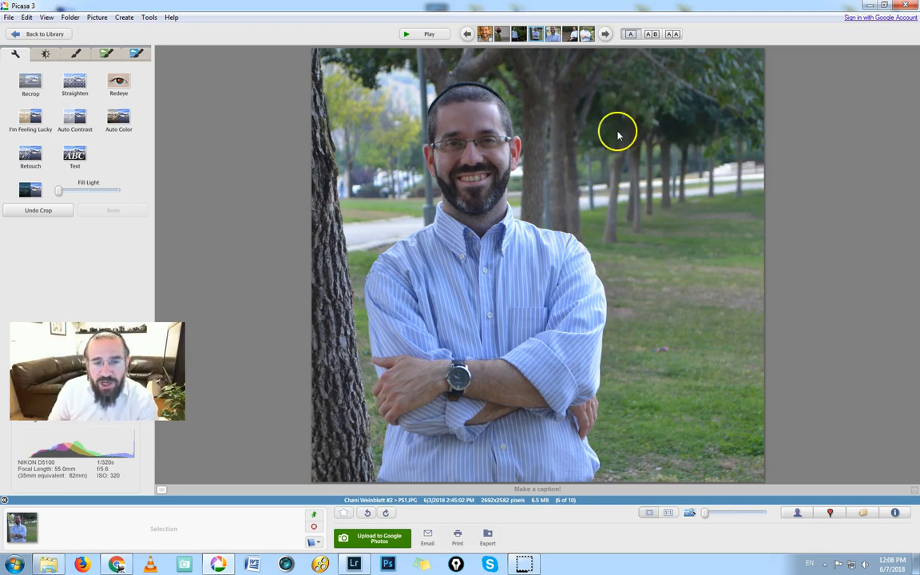
{"action": "mouse_move", "coordinate": [482, 227]}
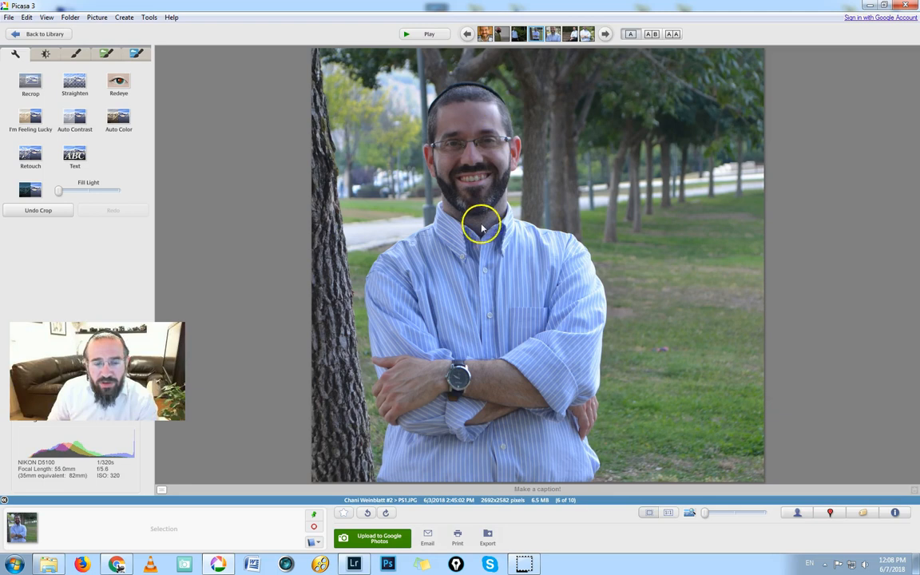
{"action": "mouse_move", "coordinate": [498, 102]}
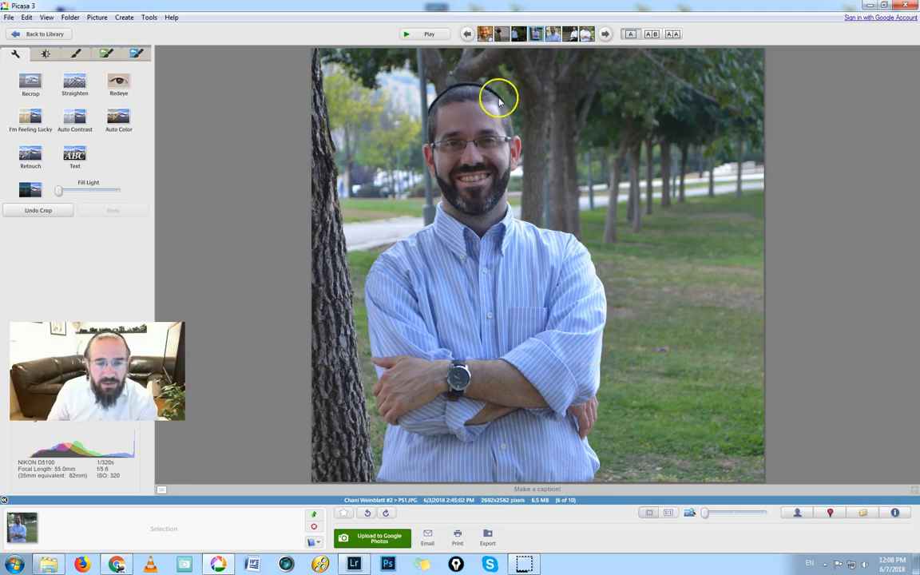
{"action": "mouse_move", "coordinate": [594, 370]}
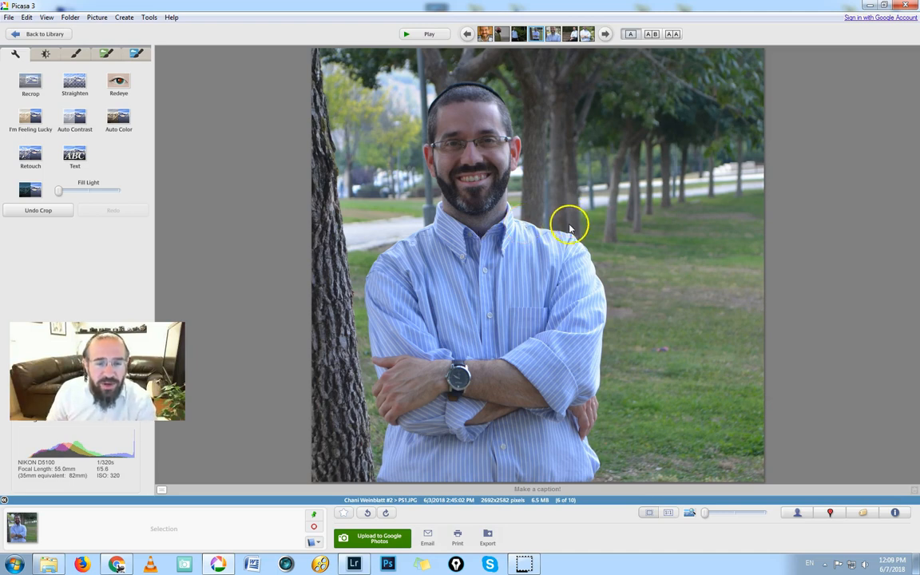
{"action": "mouse_move", "coordinate": [549, 319]}
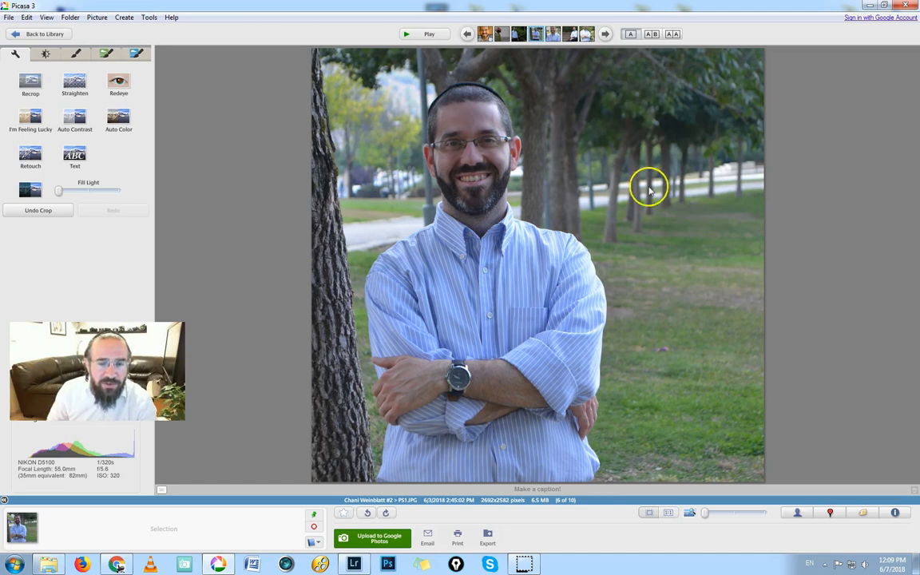
{"action": "mouse_move", "coordinate": [735, 220]}
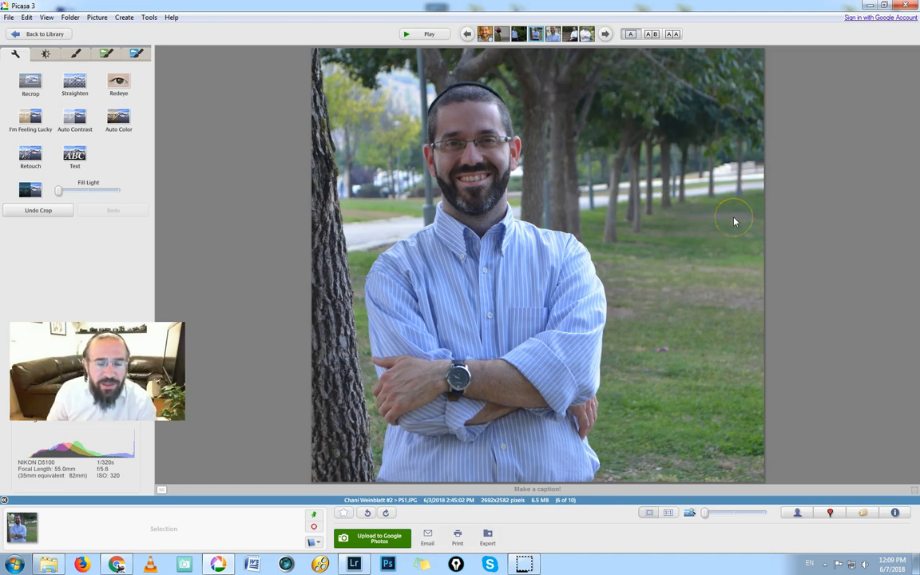
{"action": "left_click", "coordinate": [603, 33]}
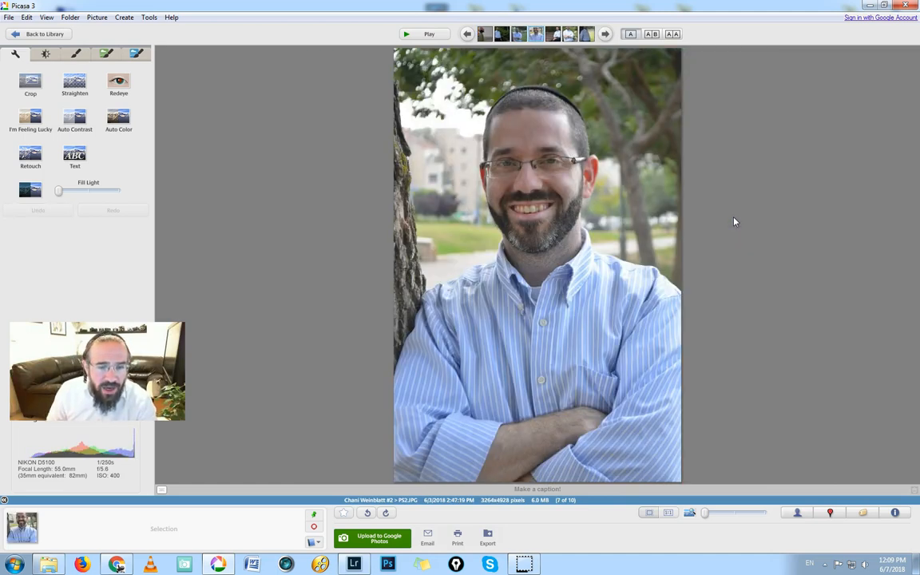
{"action": "mouse_move", "coordinate": [479, 364]}
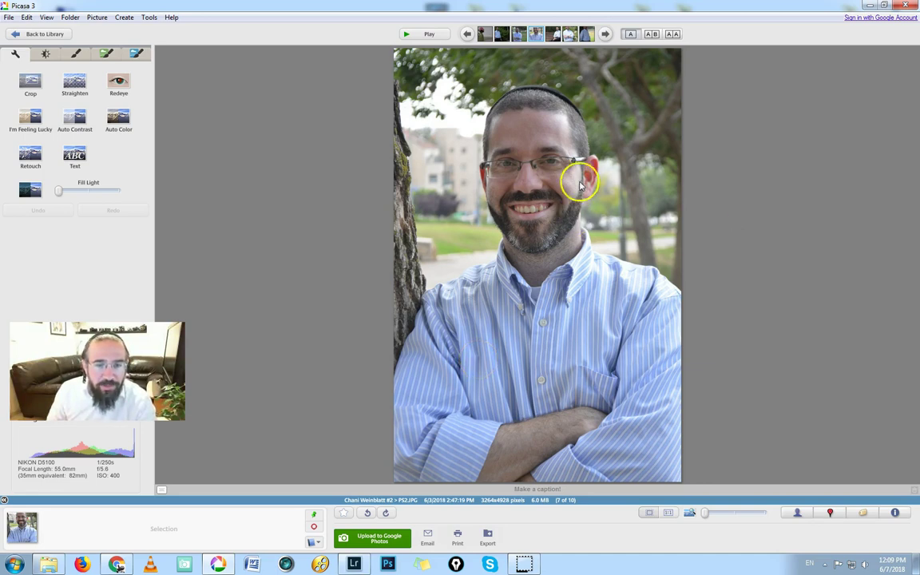
{"action": "mouse_move", "coordinate": [629, 185]}
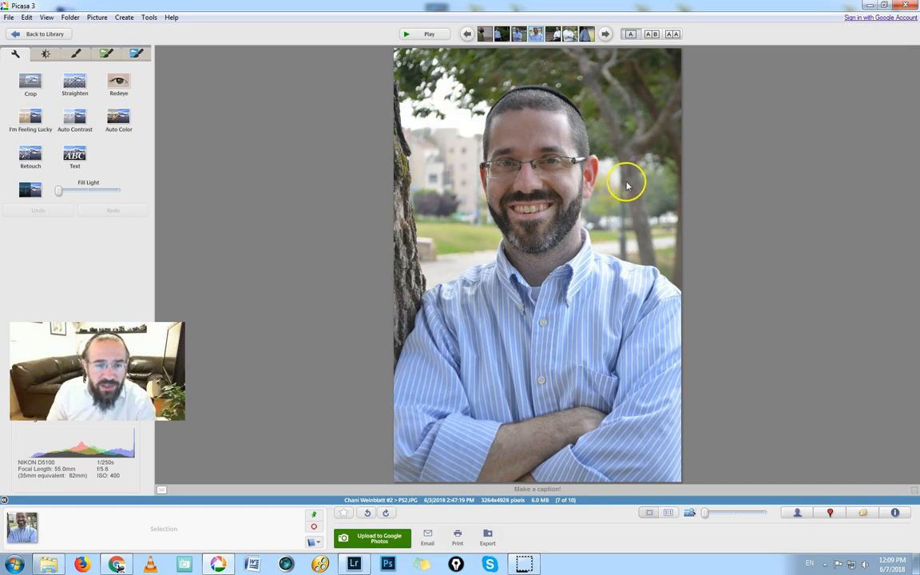
{"action": "mouse_move", "coordinate": [648, 191]}
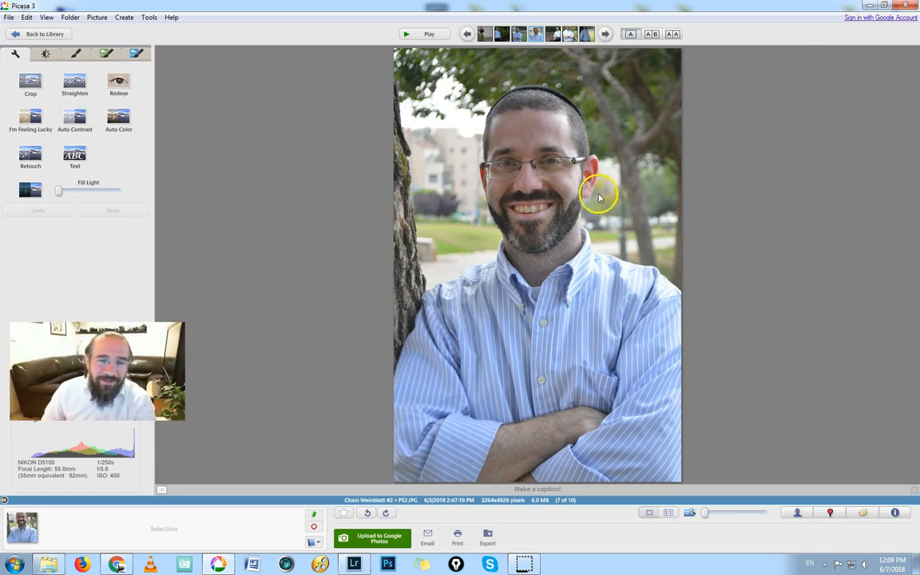
{"action": "mouse_move", "coordinate": [616, 253]}
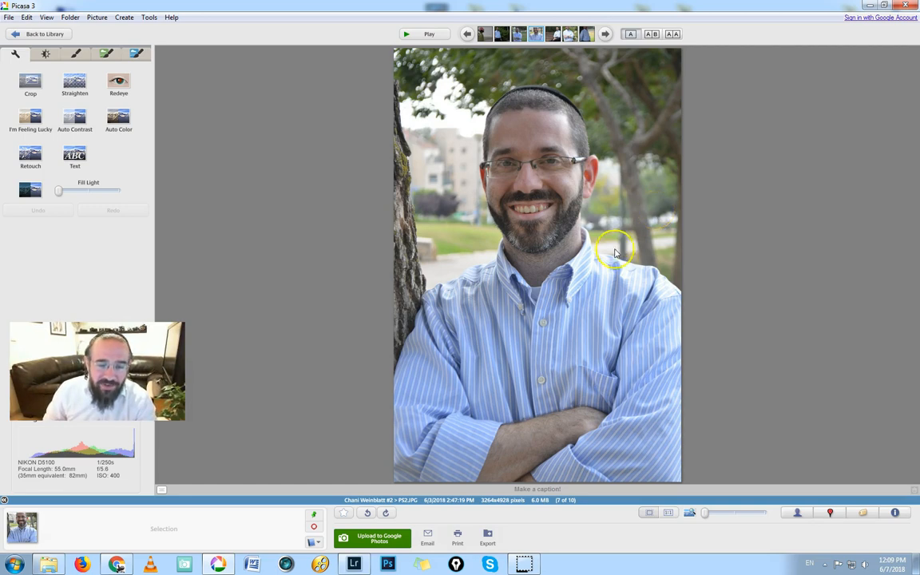
{"action": "mouse_move", "coordinate": [629, 365]}
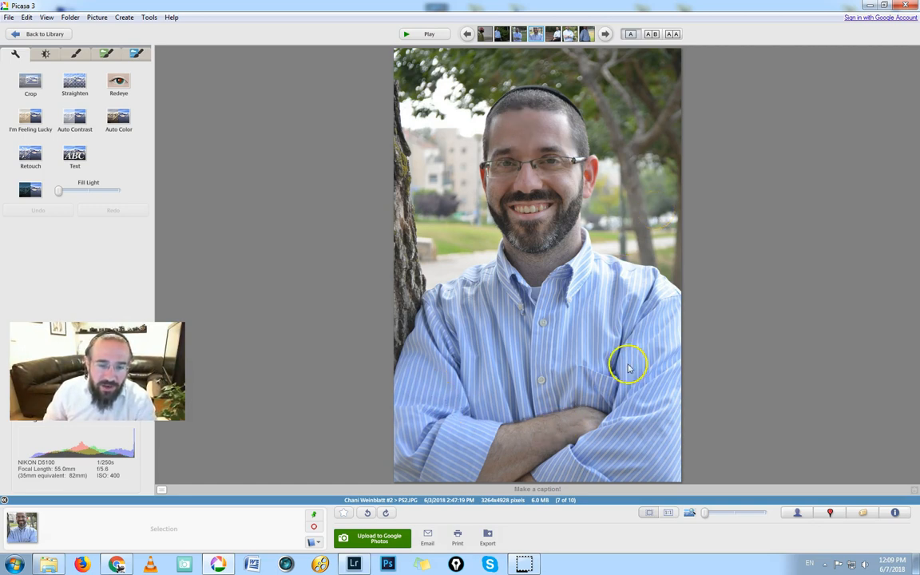
{"action": "mouse_move", "coordinate": [509, 168]}
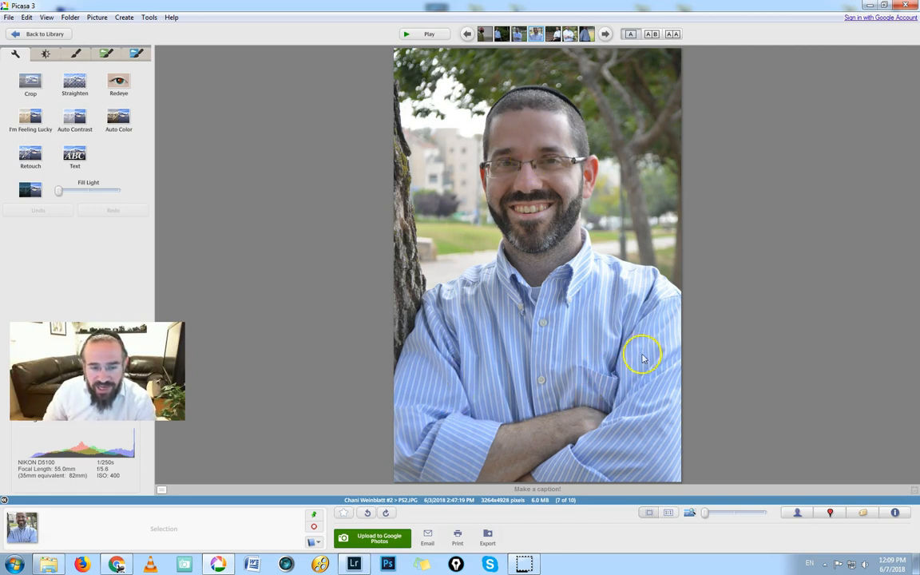
{"action": "mouse_move", "coordinate": [155, 121]}
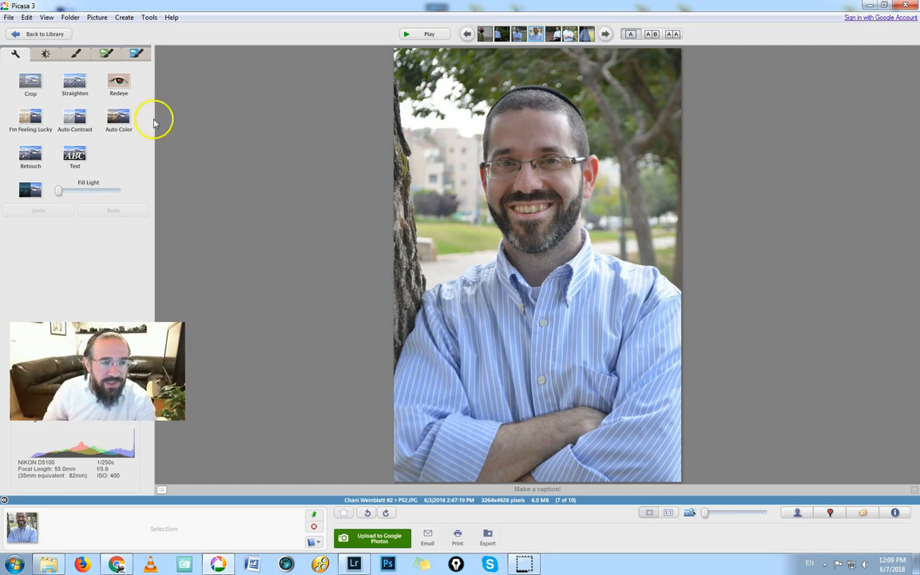
{"action": "left_click", "coordinate": [131, 55]}
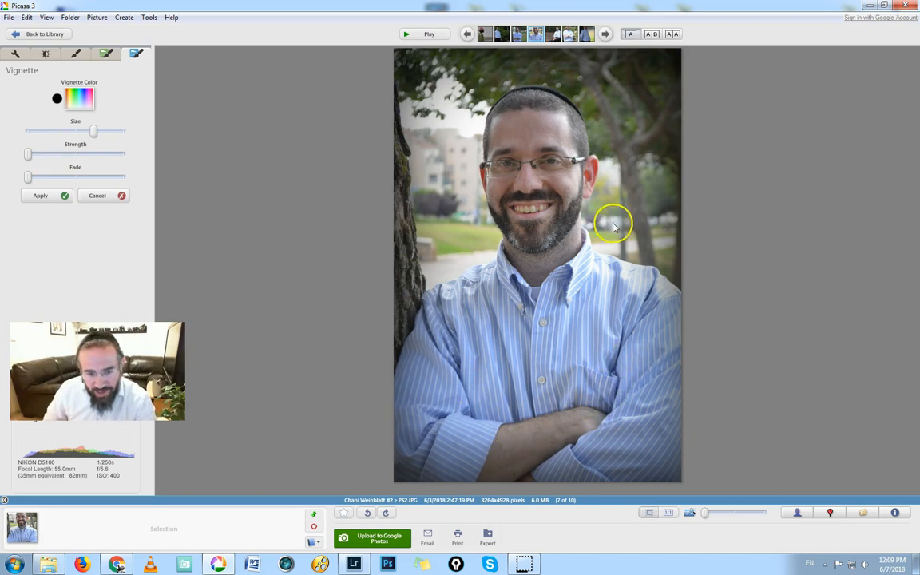
- Move past the close-up portrait to the photo of the man on a wooden bench
{"action": "left_click", "coordinate": [602, 33]}
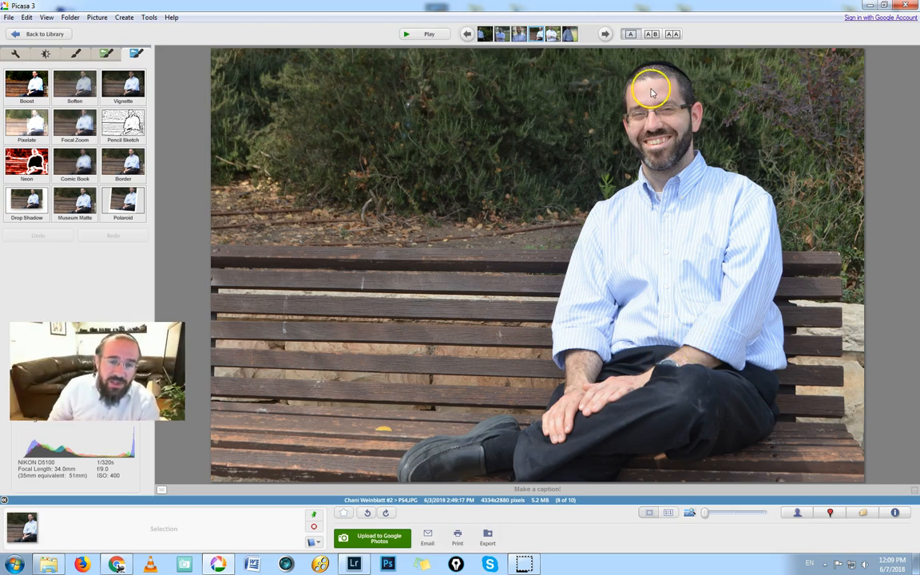
{"action": "mouse_move", "coordinate": [450, 311]}
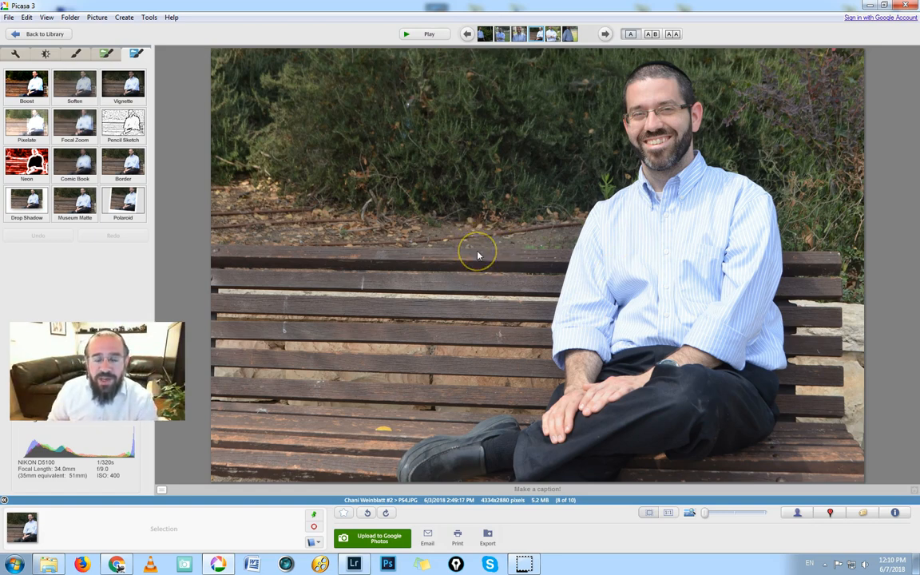
{"action": "mouse_move", "coordinate": [699, 71]}
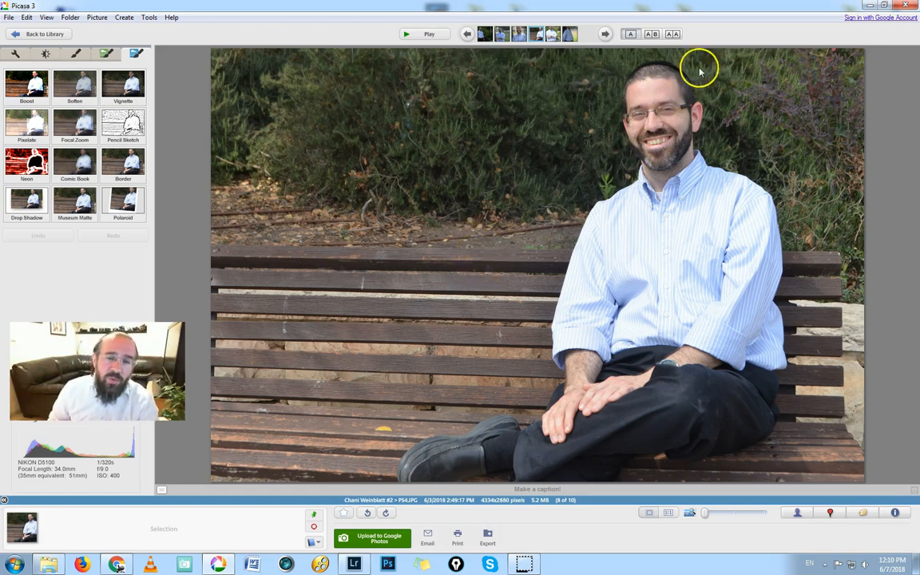
{"action": "mouse_move", "coordinate": [332, 198]}
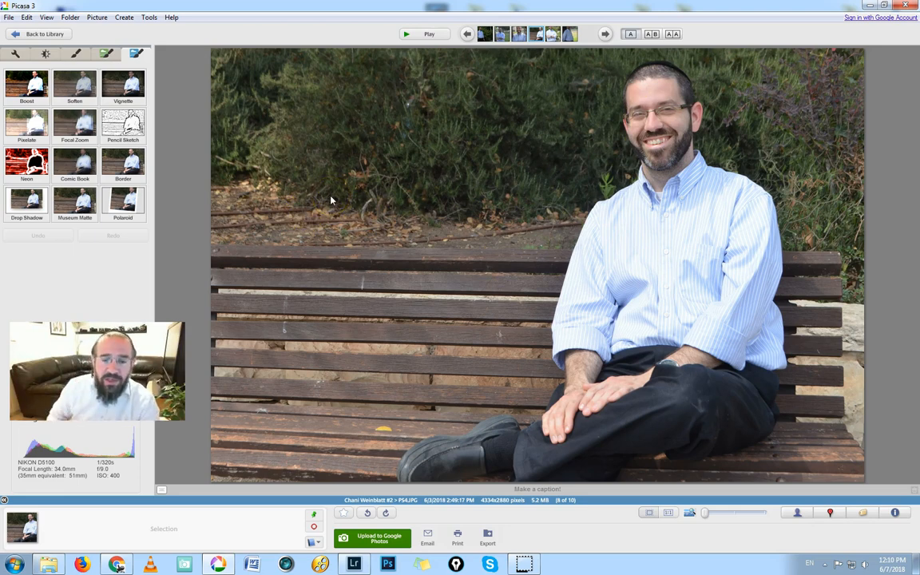
- Advance from the bench photo to the arms-crossed portrait before flowering bushes
{"action": "left_click", "coordinate": [602, 34]}
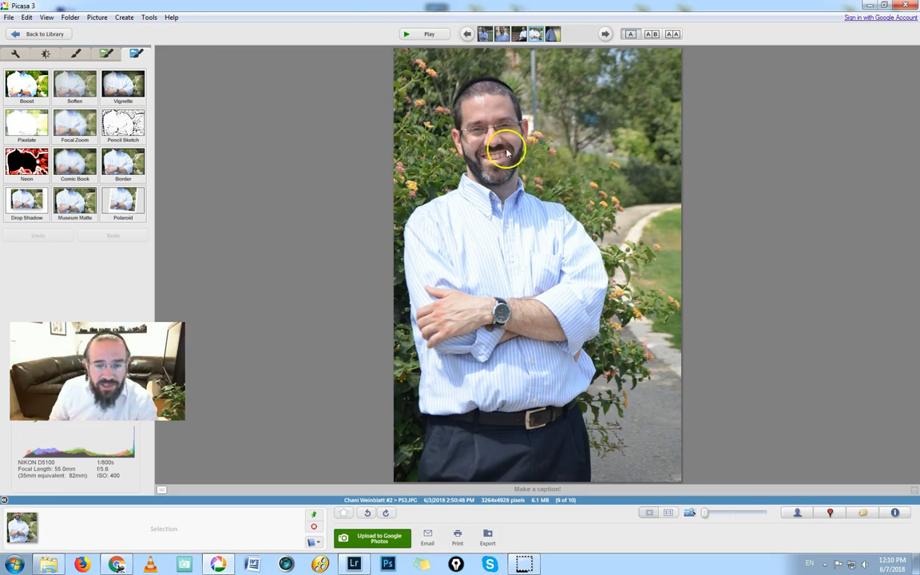
{"action": "mouse_move", "coordinate": [703, 190]}
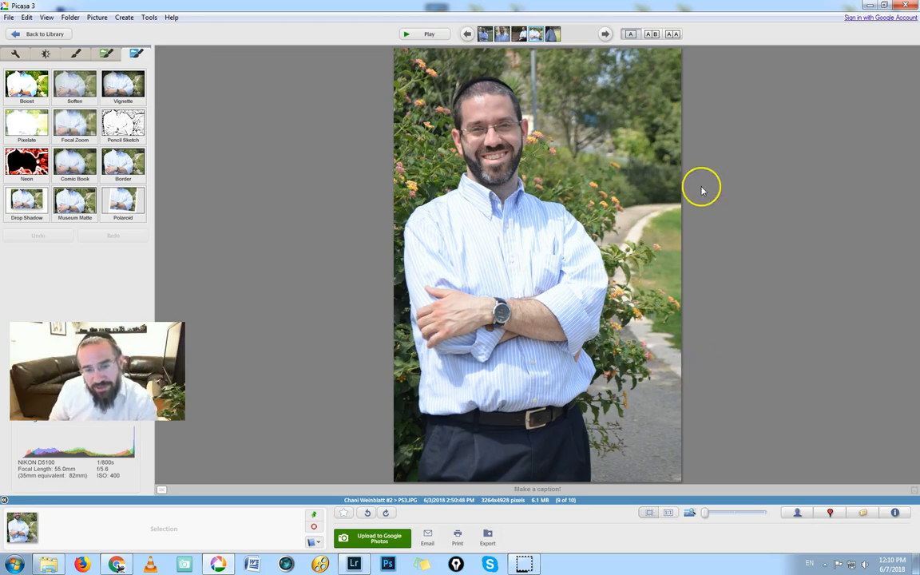
{"action": "mouse_move", "coordinate": [516, 142]}
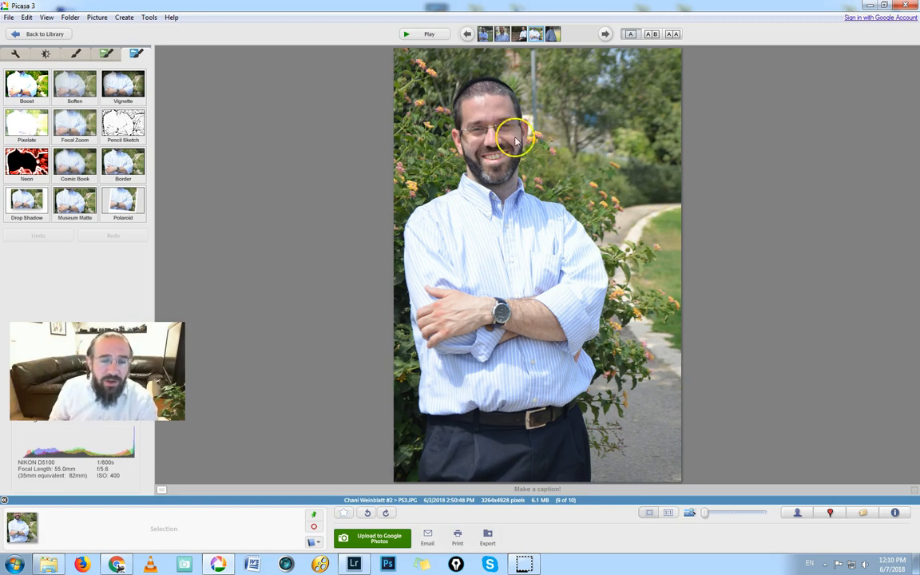
{"action": "mouse_move", "coordinate": [486, 222]}
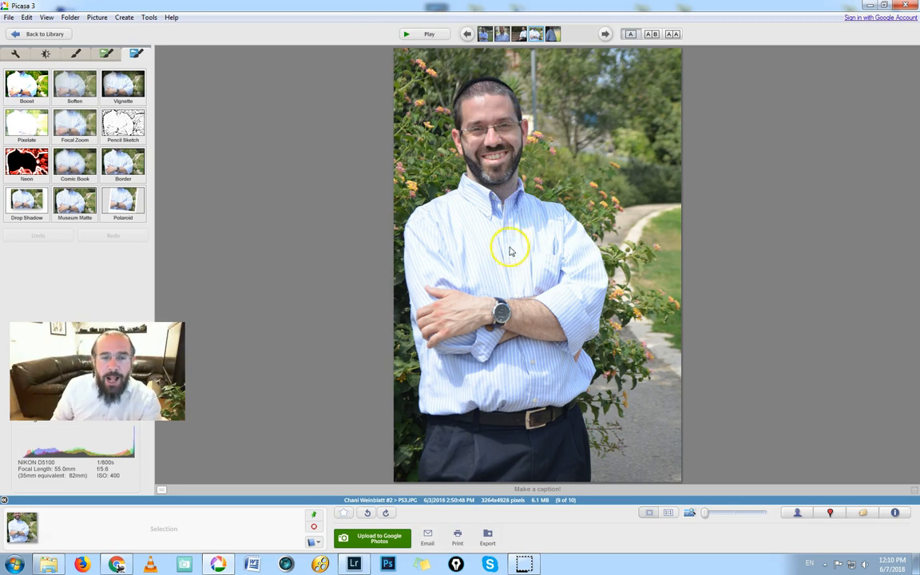
{"action": "mouse_move", "coordinate": [527, 302]}
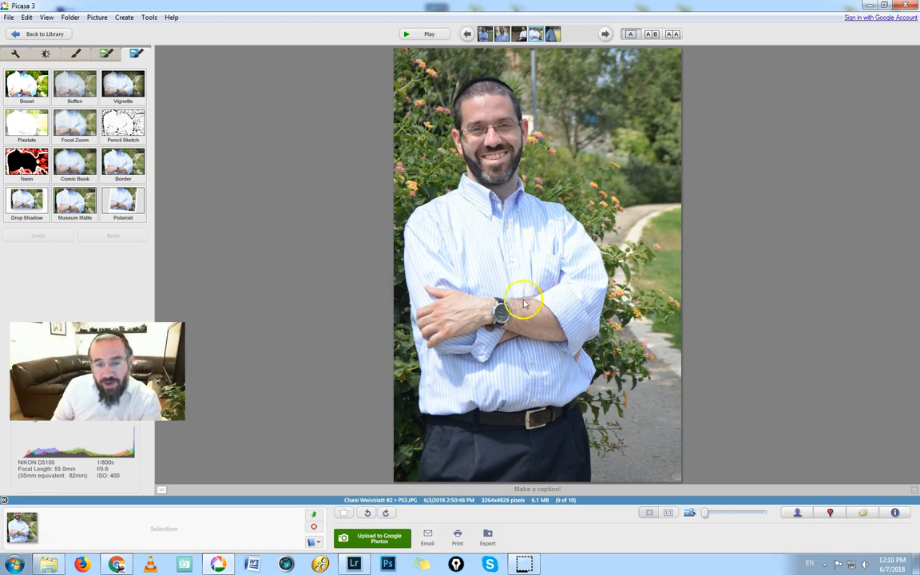
{"action": "mouse_move", "coordinate": [479, 134]}
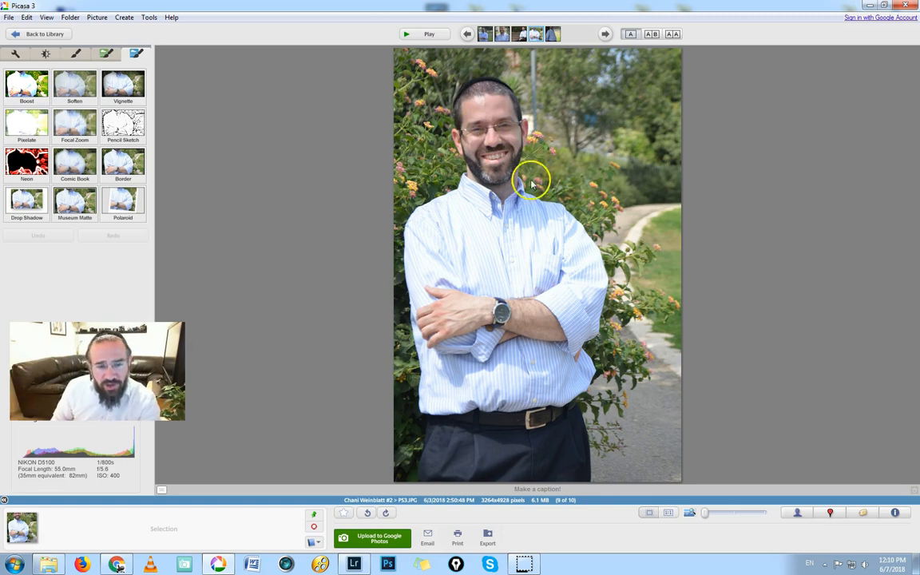
- Advance to the portrait of the man leaning against a tree trunk on the lawn
{"action": "left_click", "coordinate": [587, 33]}
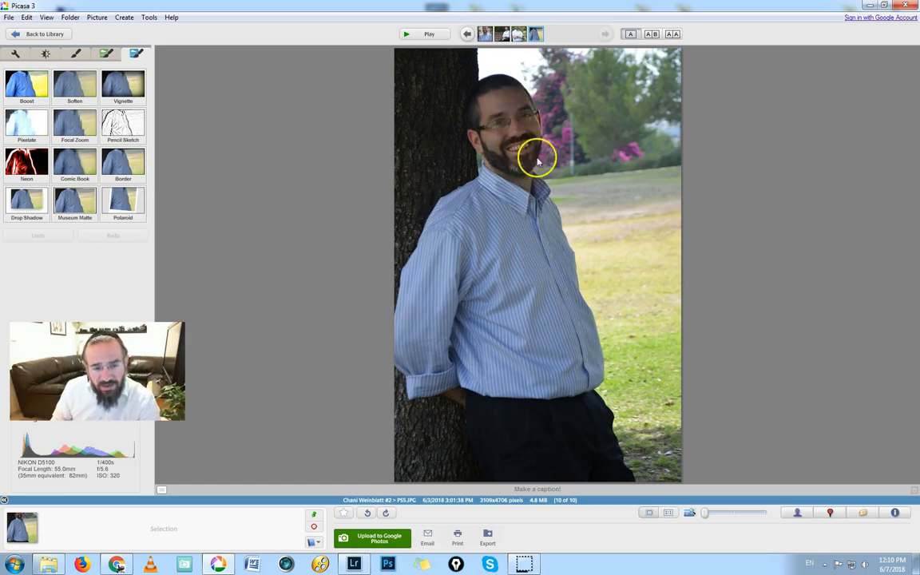
{"action": "mouse_move", "coordinate": [604, 131]}
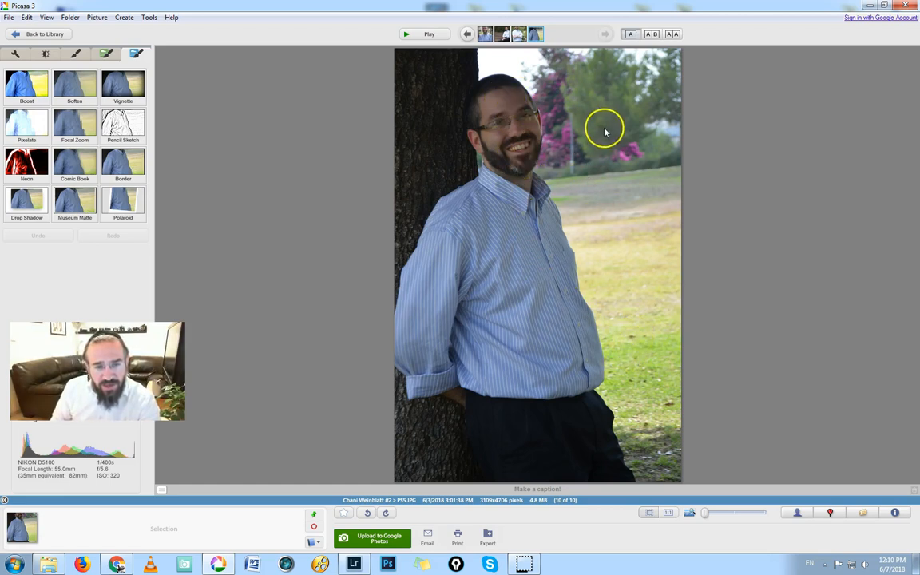
{"action": "mouse_move", "coordinate": [511, 169]}
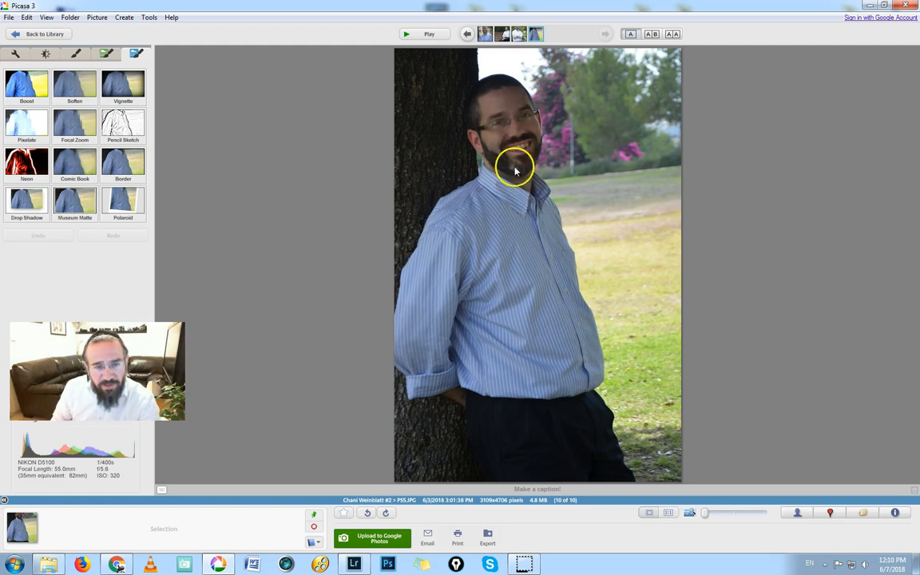
{"action": "mouse_move", "coordinate": [522, 268]}
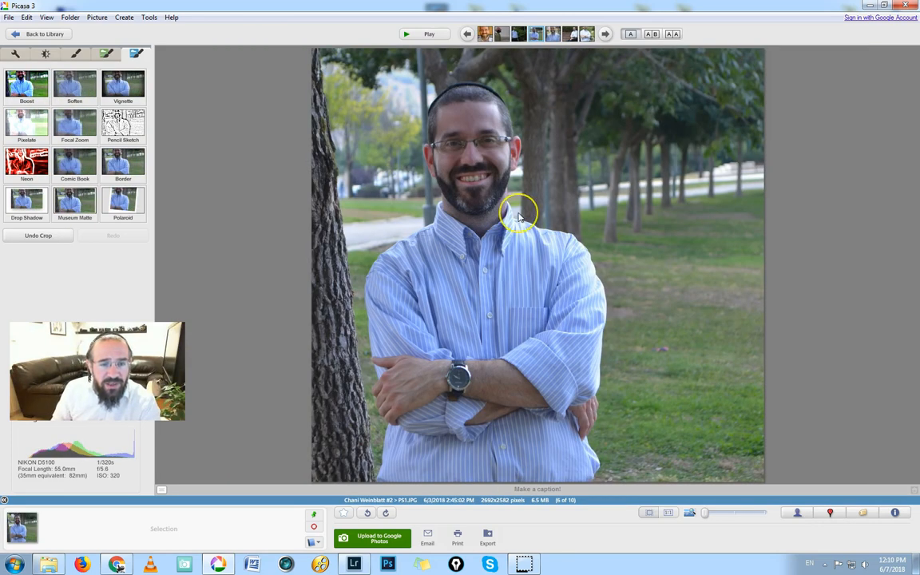
- Bring up the portrait of the man sitting on the wooden bench from the filmstrip
{"action": "left_click", "coordinate": [602, 35]}
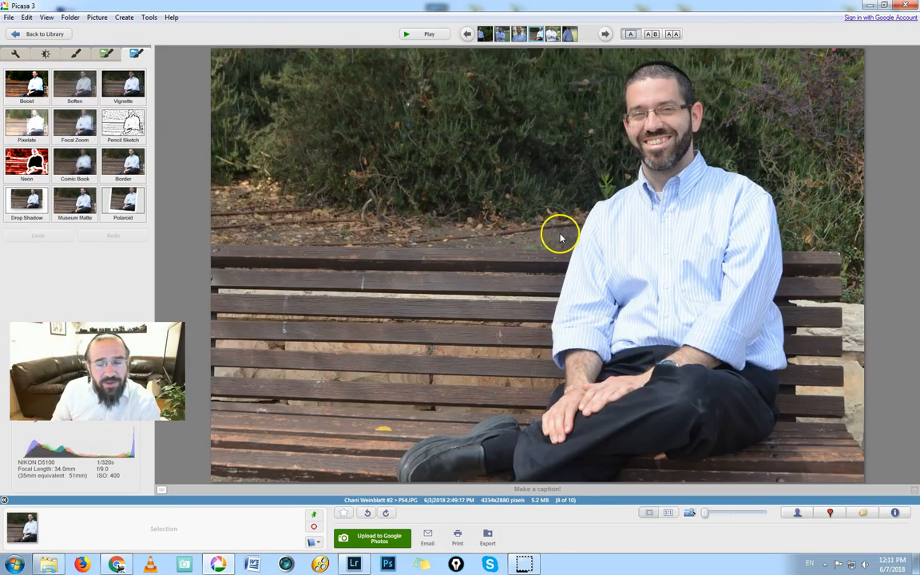
{"action": "mouse_move", "coordinate": [549, 256]}
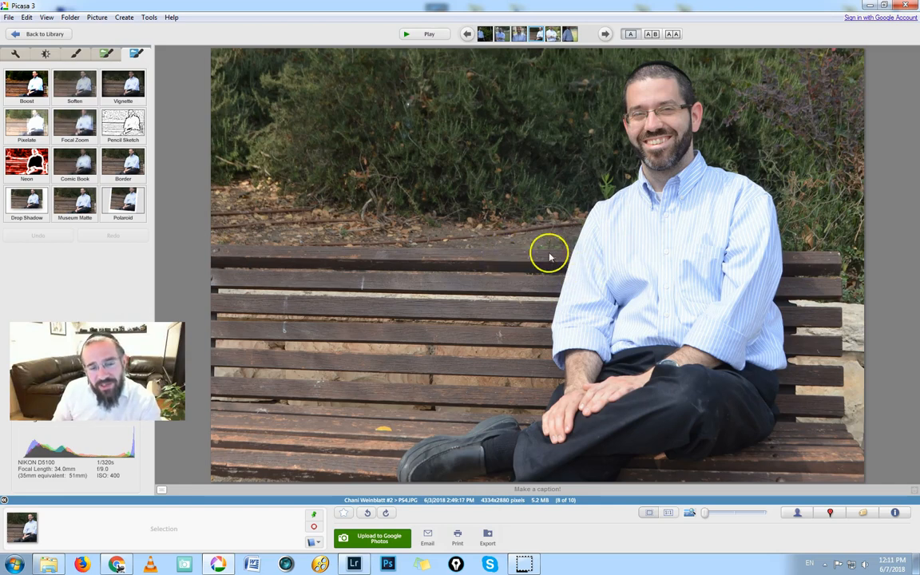
{"action": "mouse_move", "coordinate": [499, 242]}
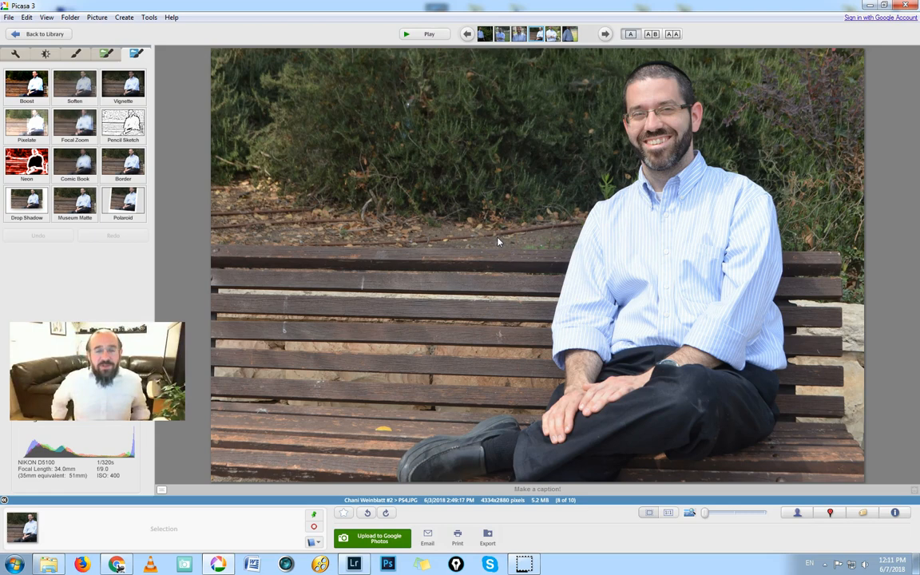
{"action": "mouse_move", "coordinate": [557, 226]}
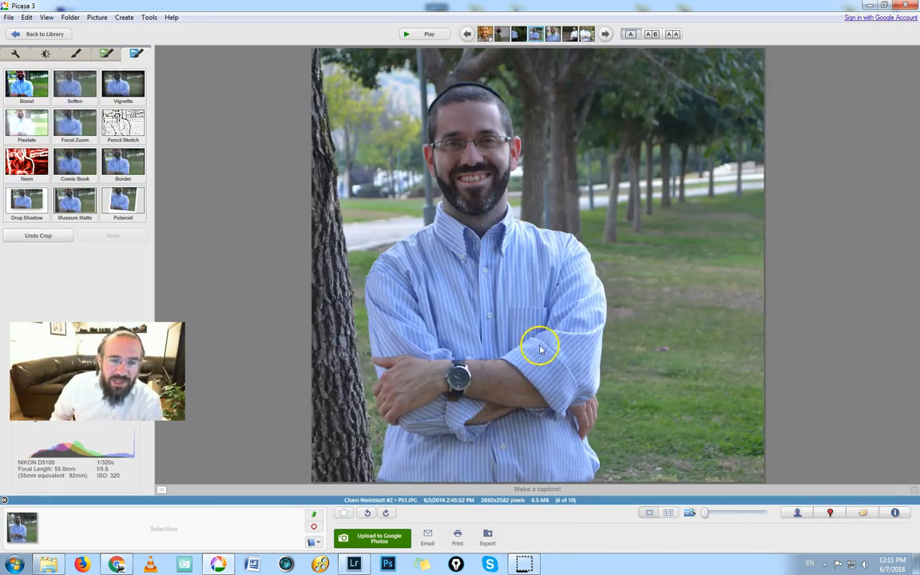
{"action": "mouse_move", "coordinate": [581, 249]}
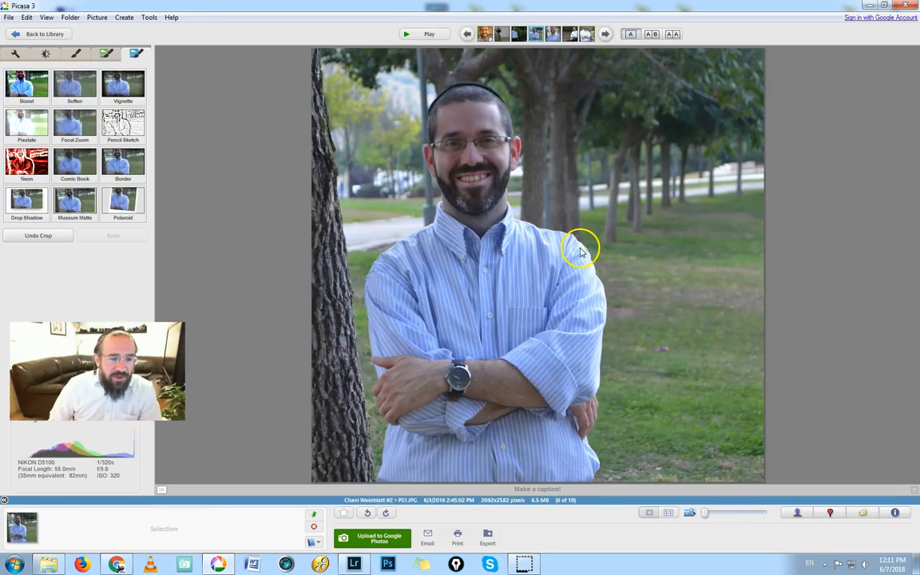
- Save the cropped crossed-arms portrait and send it to Lightroom Classic via Open With
{"action": "right_click", "coordinate": [581, 249]}
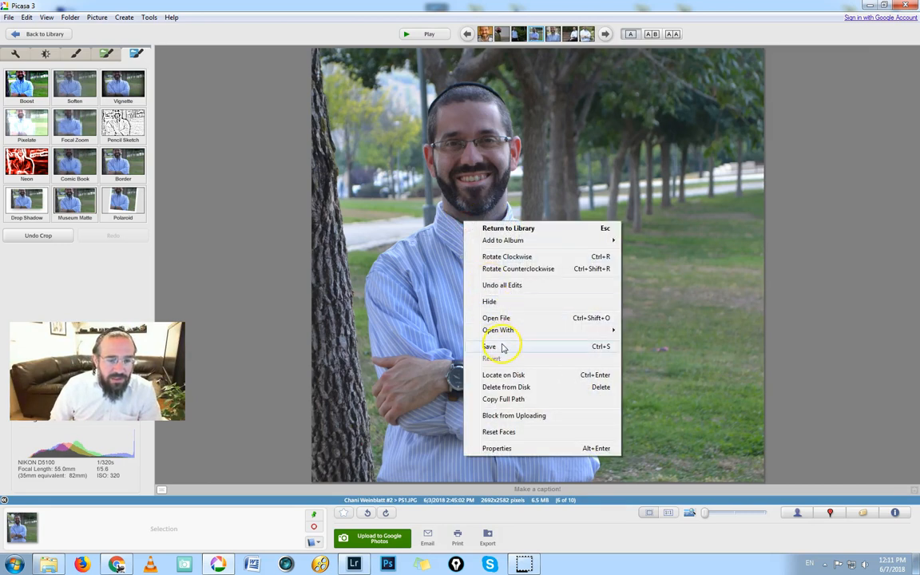
{"action": "left_click", "coordinate": [491, 345]}
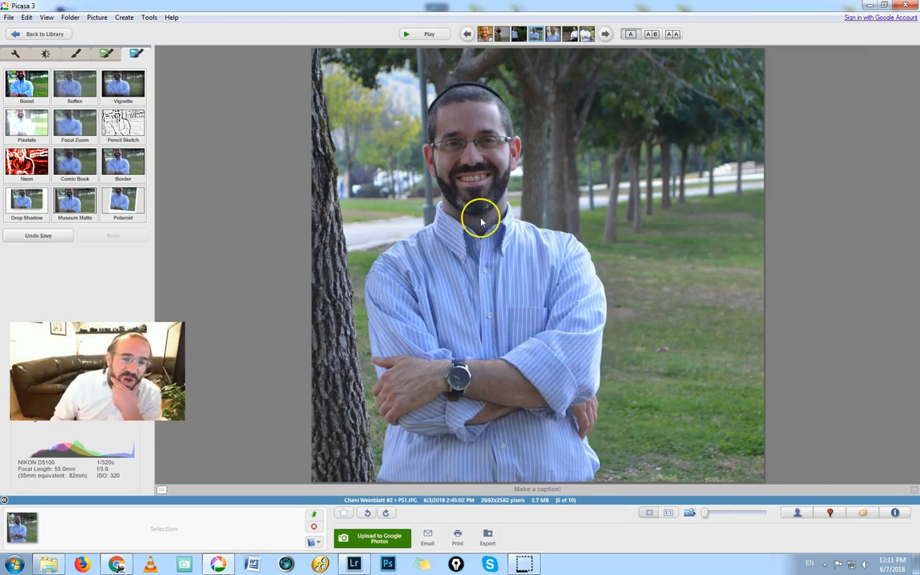
{"action": "right_click", "coordinate": [481, 220]}
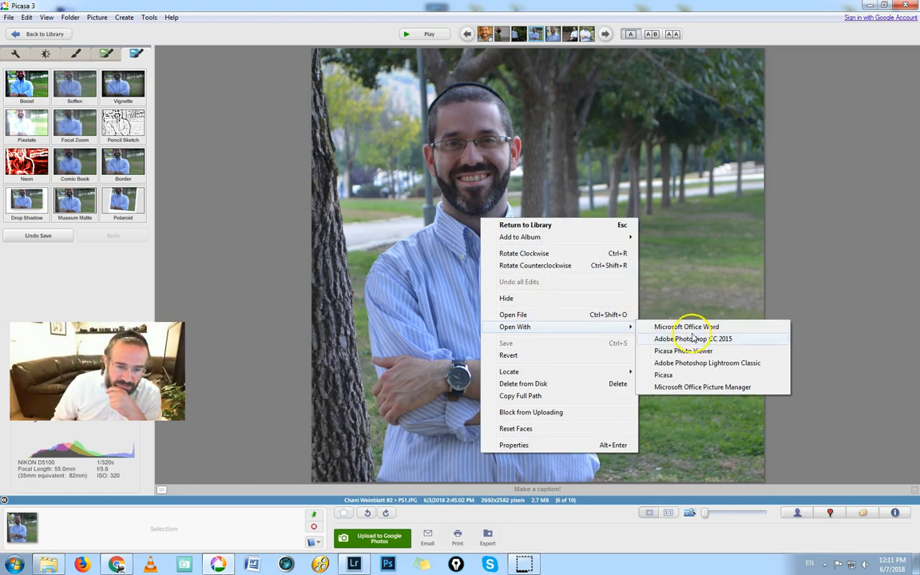
{"action": "left_click", "coordinate": [706, 362]}
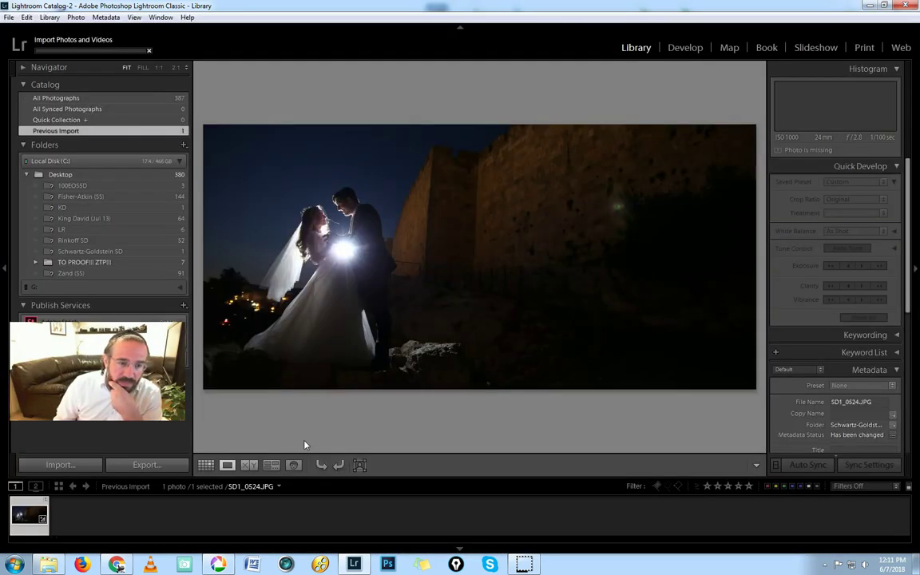
- Import the crossed-arms park portrait into the catalog and switch to the Develop module
{"action": "left_click", "coordinate": [61, 465]}
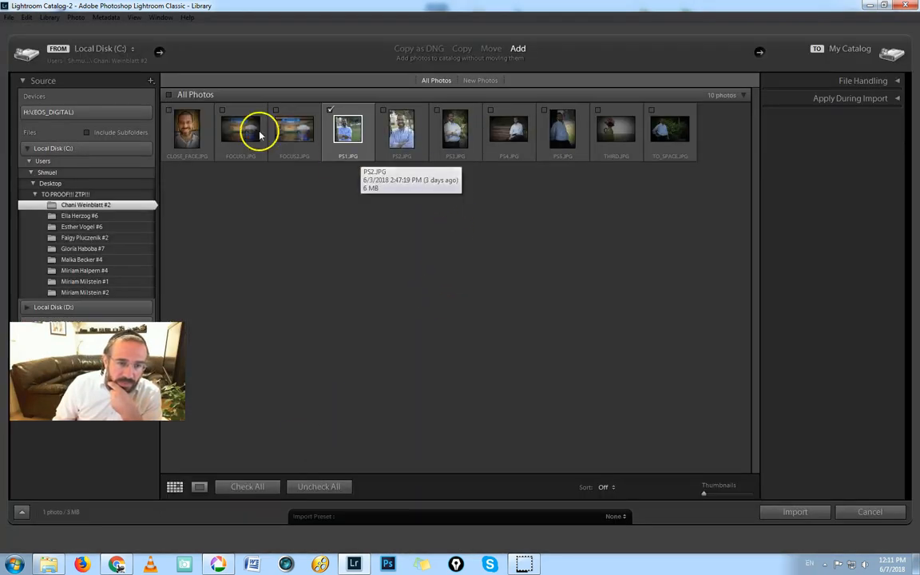
{"action": "left_click", "coordinate": [795, 511]}
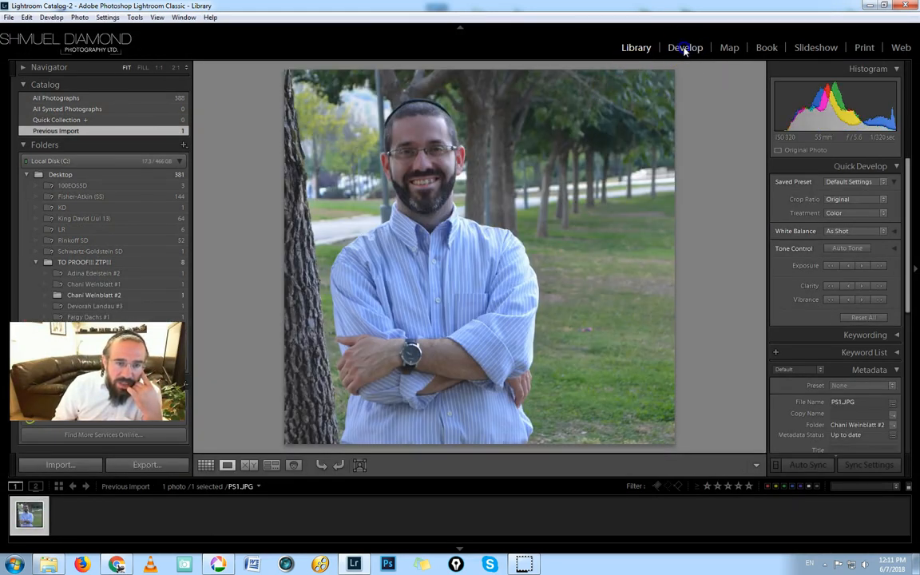
{"action": "left_click", "coordinate": [684, 47]}
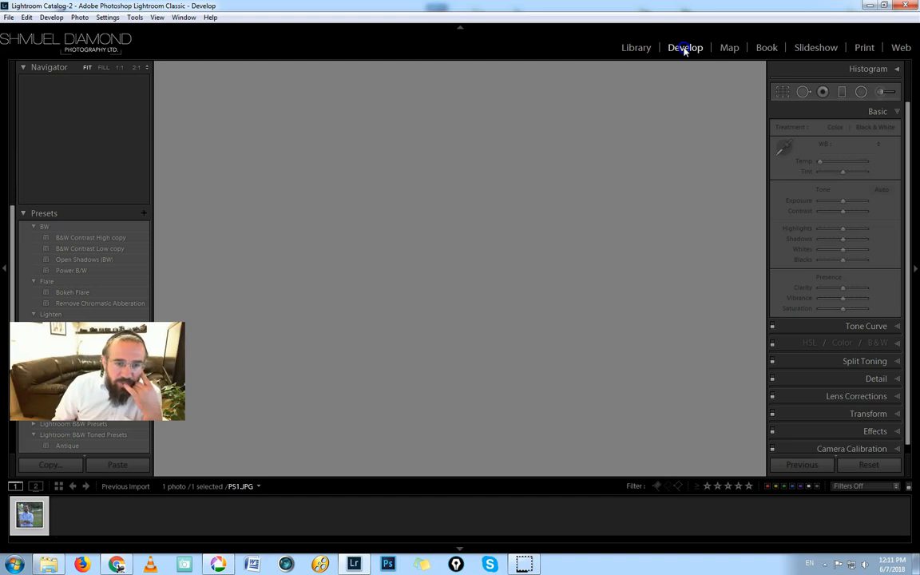
- Paint an Adjustment Brush stroke over the face with raised exposure and clarity near 100
{"action": "left_click", "coordinate": [683, 46]}
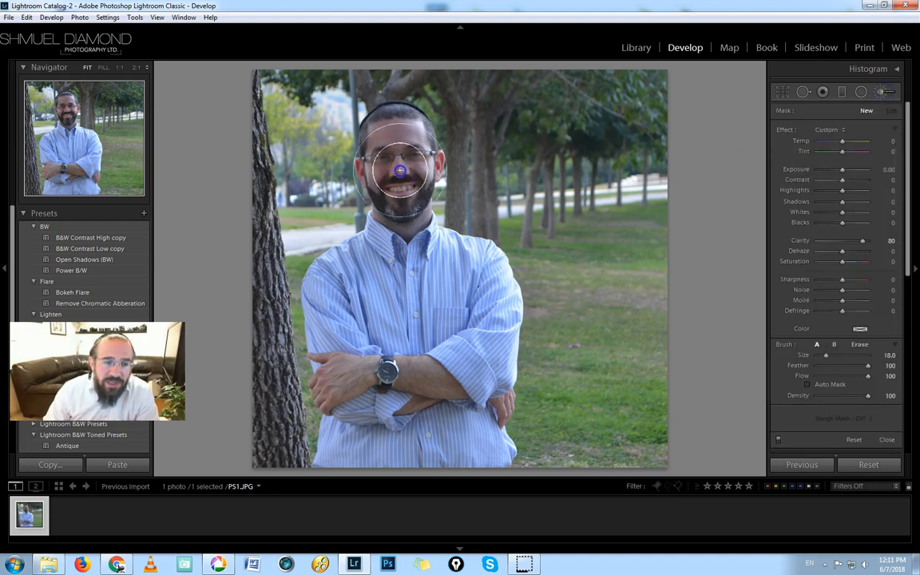
{"action": "left_click_drag", "start_coordinate": [400, 169], "coordinate": [402, 179]}
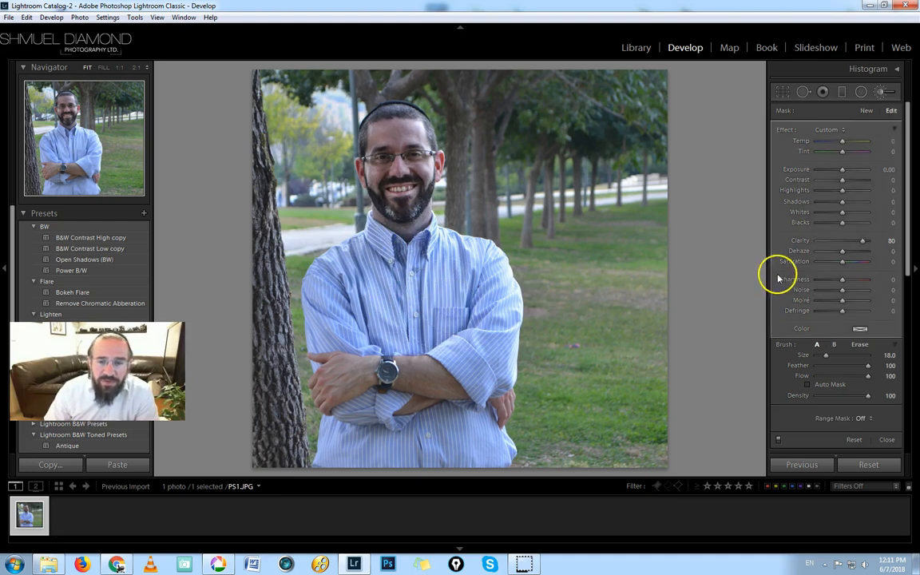
{"action": "left_click_drag", "start_coordinate": [843, 169], "coordinate": [845, 169]}
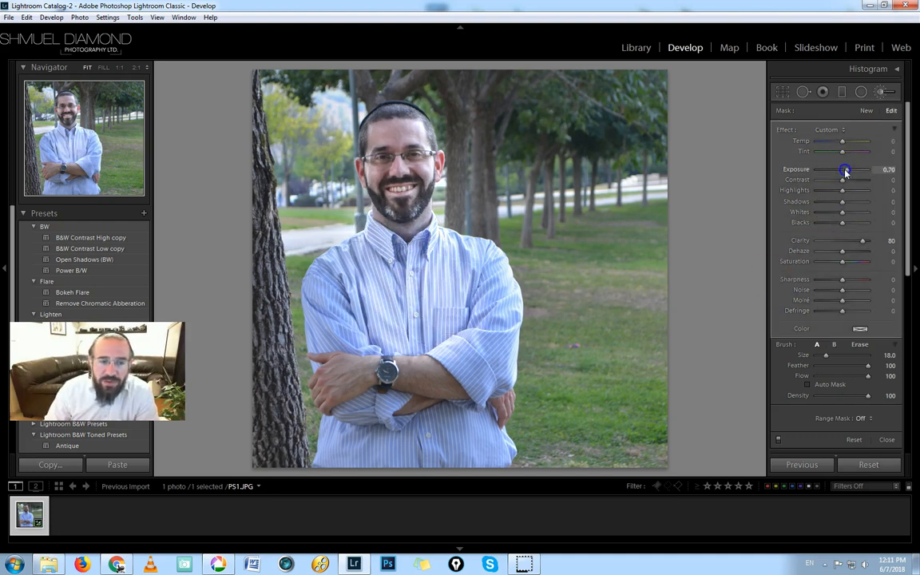
{"action": "left_click_drag", "start_coordinate": [844, 170], "coordinate": [845, 170]}
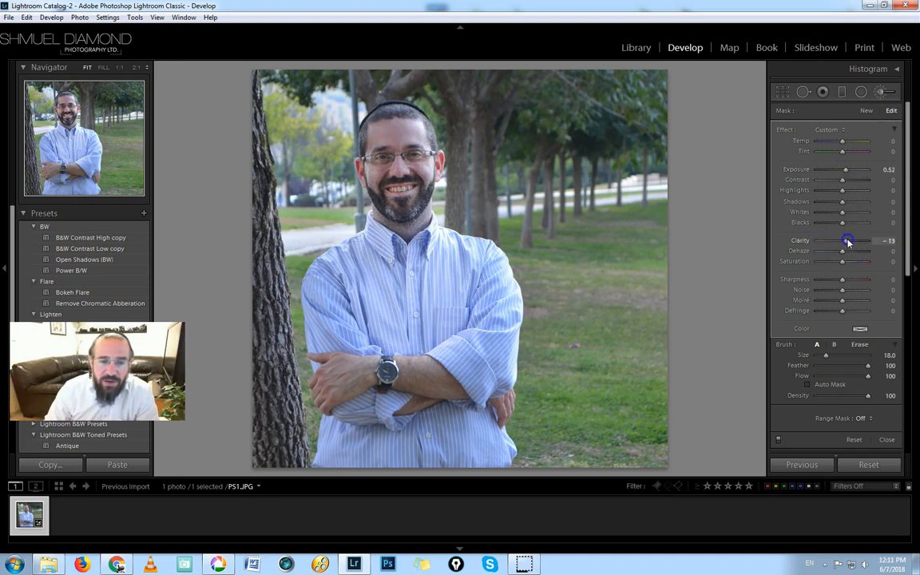
{"action": "left_click_drag", "start_coordinate": [846, 239], "coordinate": [853, 240]}
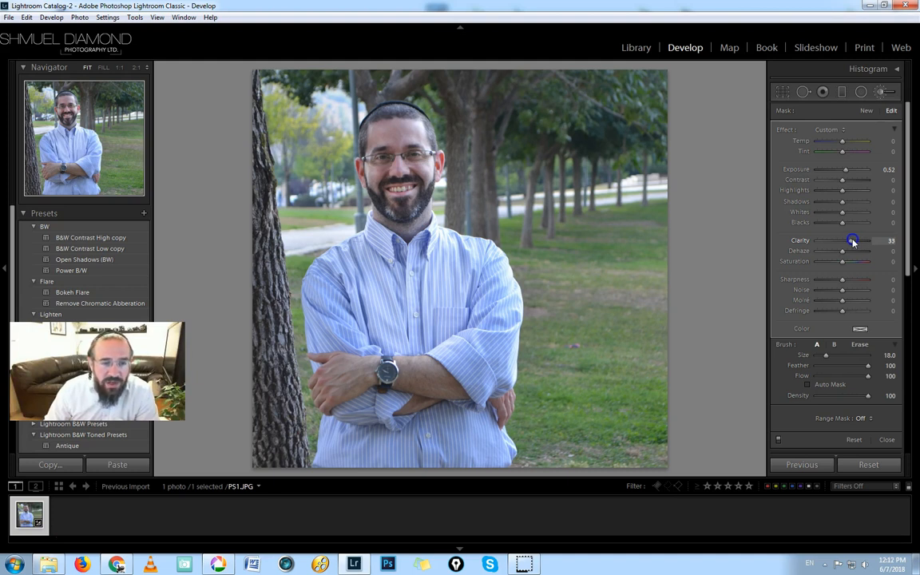
{"action": "left_click_drag", "start_coordinate": [853, 240], "coordinate": [848, 240]}
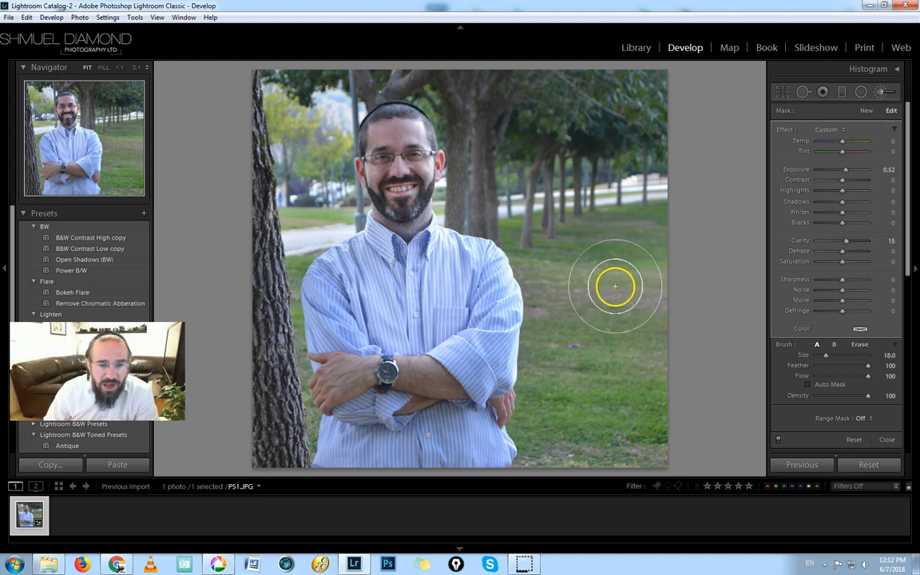
{"action": "mouse_move", "coordinate": [578, 179]}
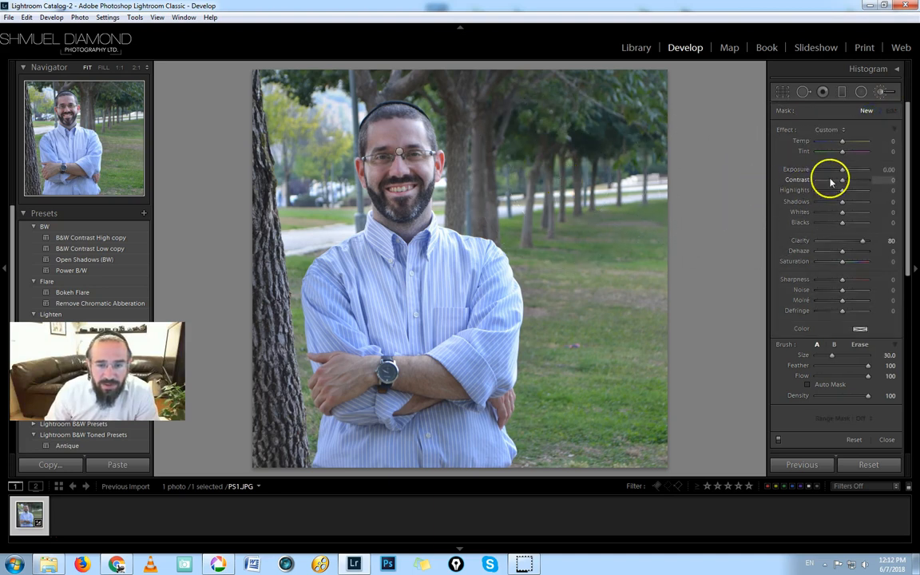
{"action": "mouse_move", "coordinate": [862, 239]}
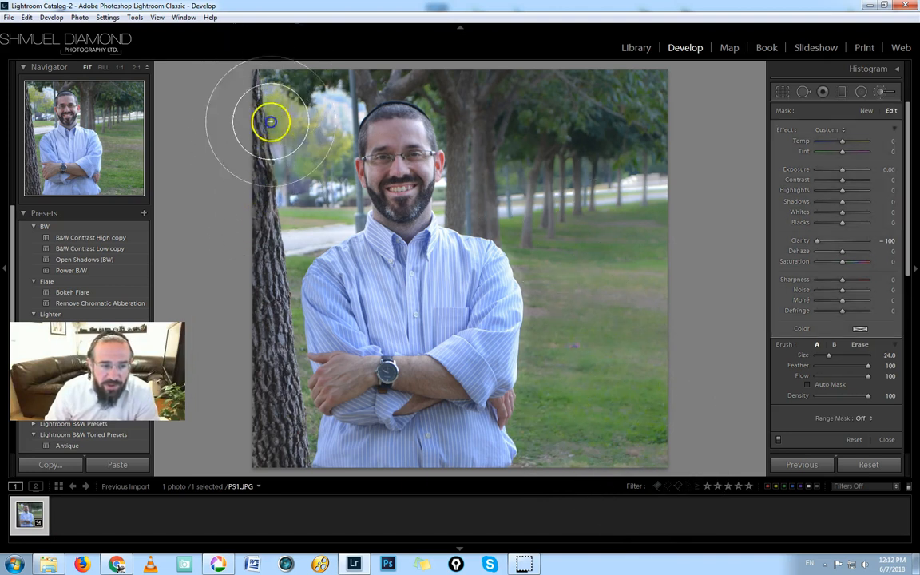
{"action": "mouse_move", "coordinate": [234, 327]}
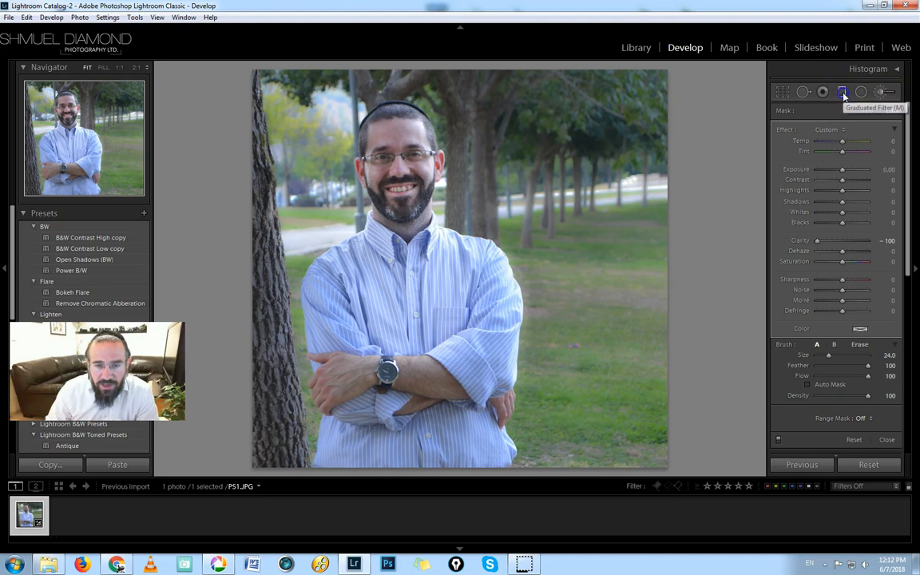
- Try a Graduated Filter with lowered exposure on the portrait, then reset the effect
{"action": "left_click", "coordinate": [839, 91]}
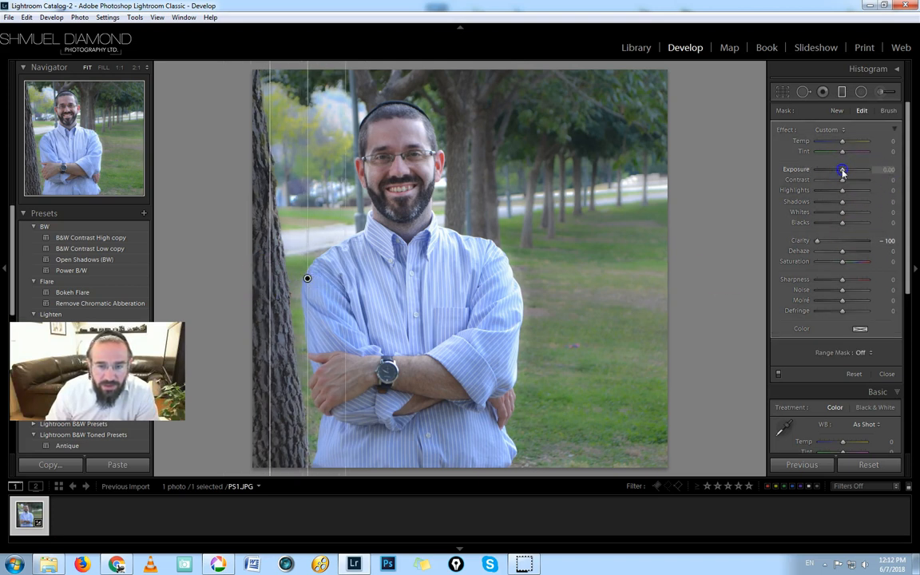
{"action": "left_click_drag", "start_coordinate": [843, 169], "coordinate": [839, 169]}
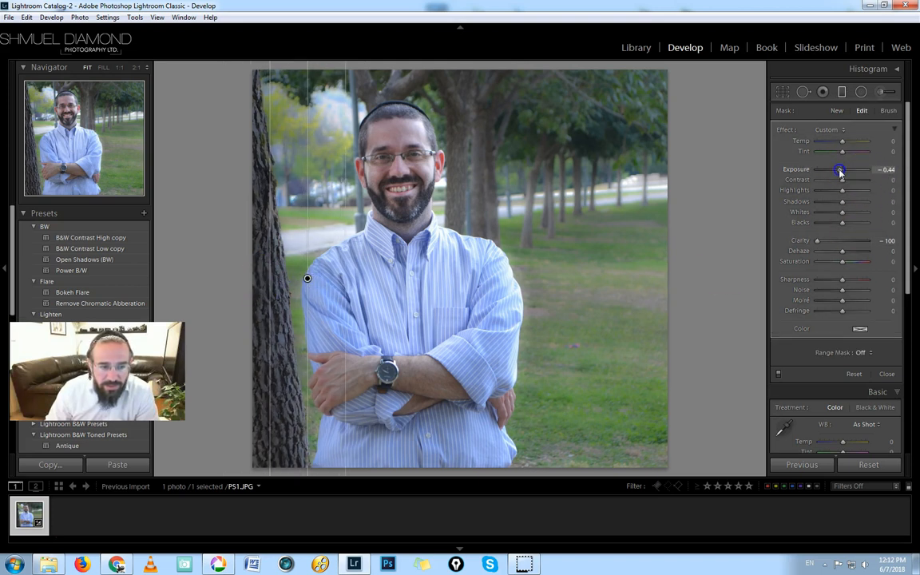
{"action": "right_click", "coordinate": [307, 278]}
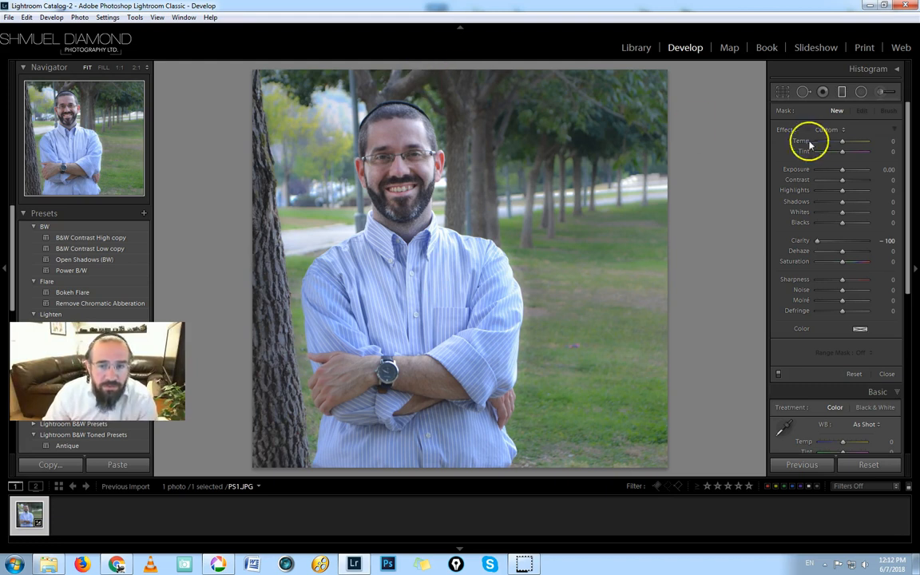
{"action": "mouse_move", "coordinate": [559, 188]}
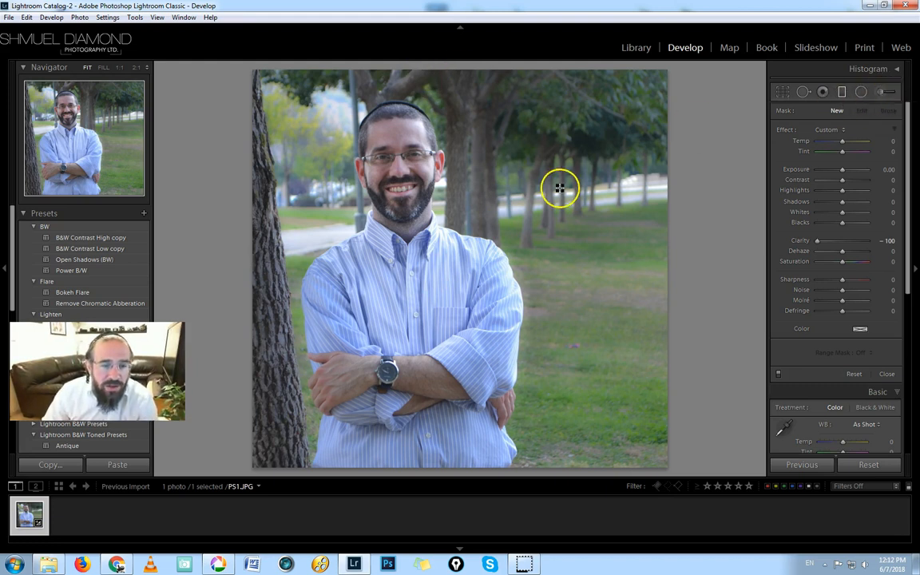
{"action": "mouse_move", "coordinate": [525, 278]}
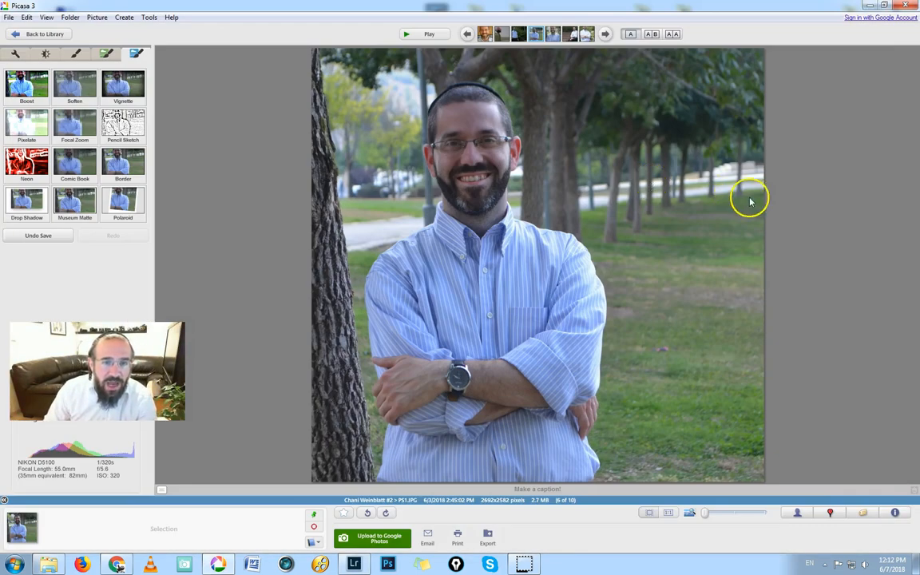
- Move to the flowering-bushes portrait and open it in Adobe Photoshop
{"action": "left_click", "coordinate": [466, 35]}
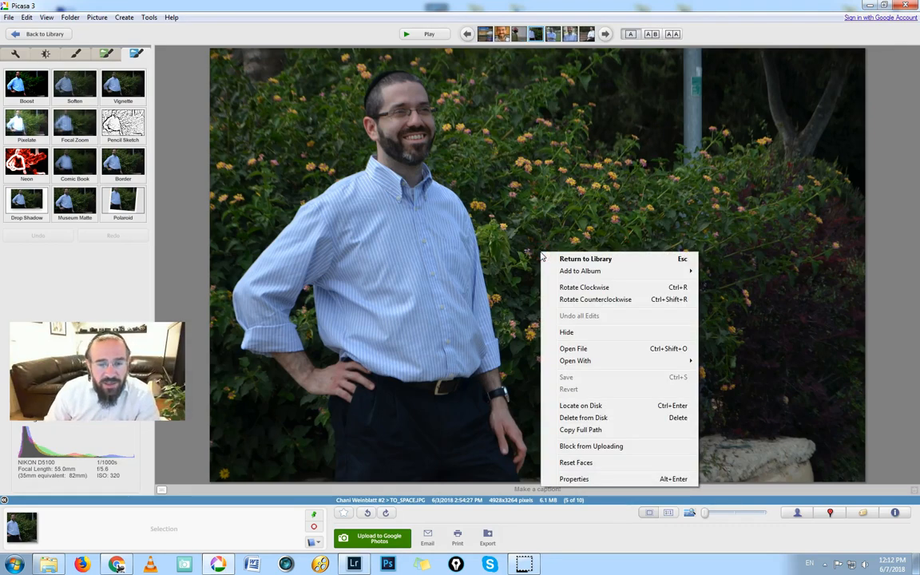
{"action": "mouse_move", "coordinate": [581, 361]}
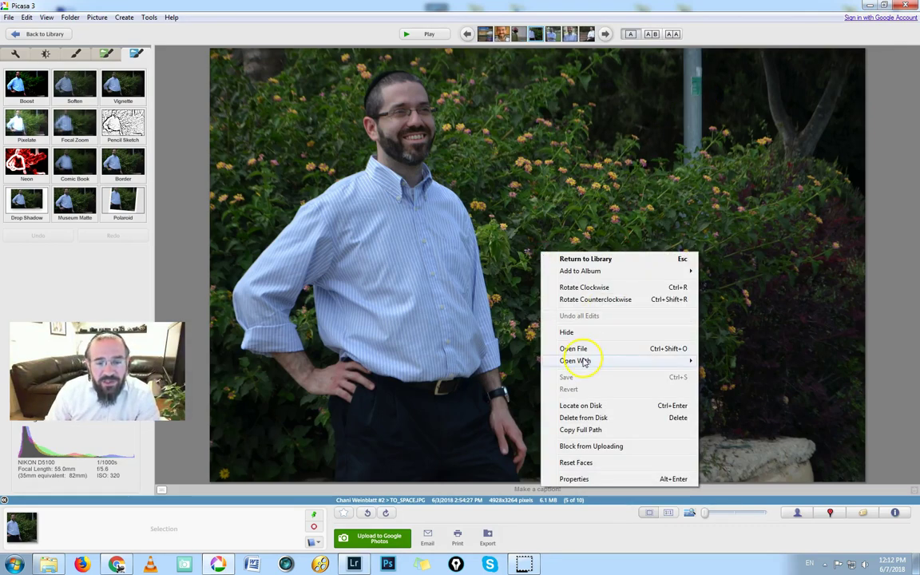
{"action": "left_click", "coordinate": [767, 380]}
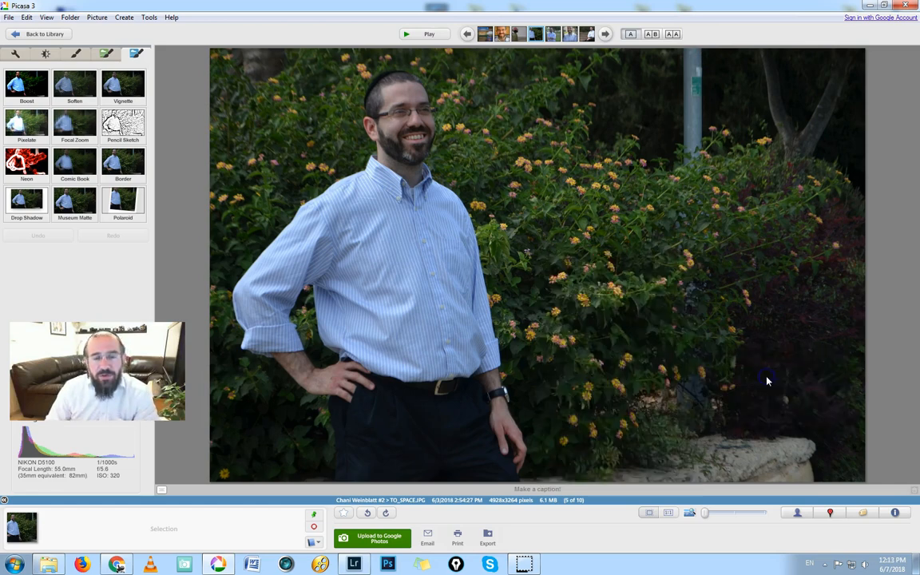
{"action": "left_click", "coordinate": [389, 562]}
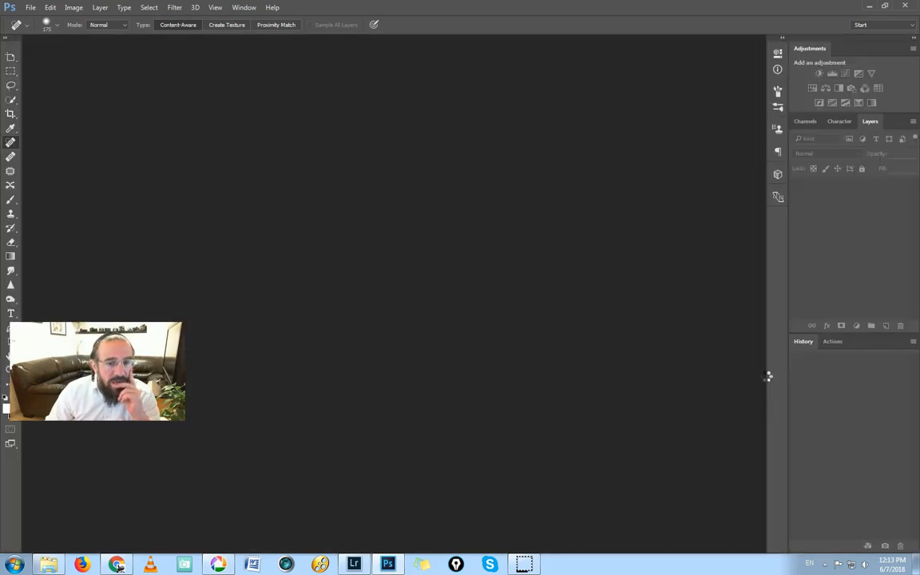
- Heal away the pole behind the bushes with the Spot Healing Brush and start Brightness/Contrast
{"action": "left_click", "coordinate": [32, 9]}
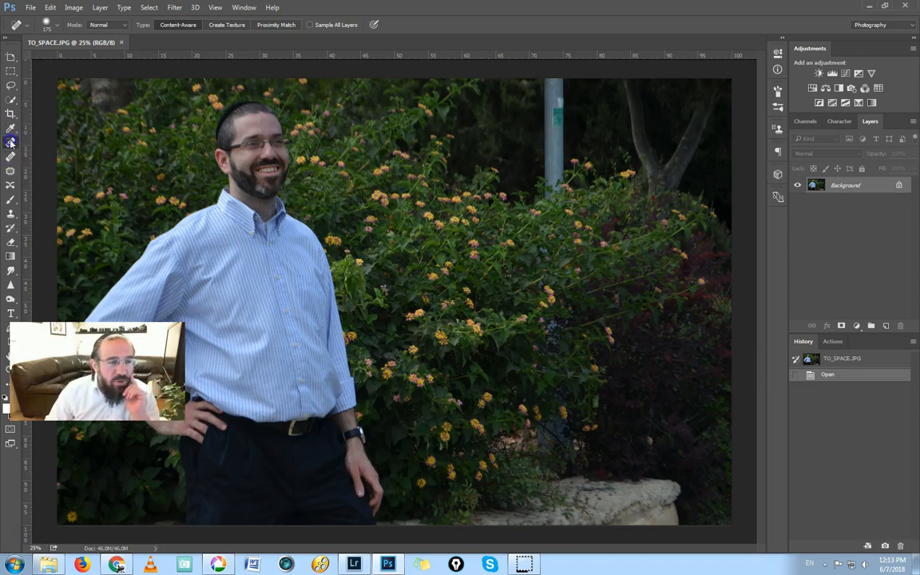
{"action": "mouse_move", "coordinate": [13, 140]}
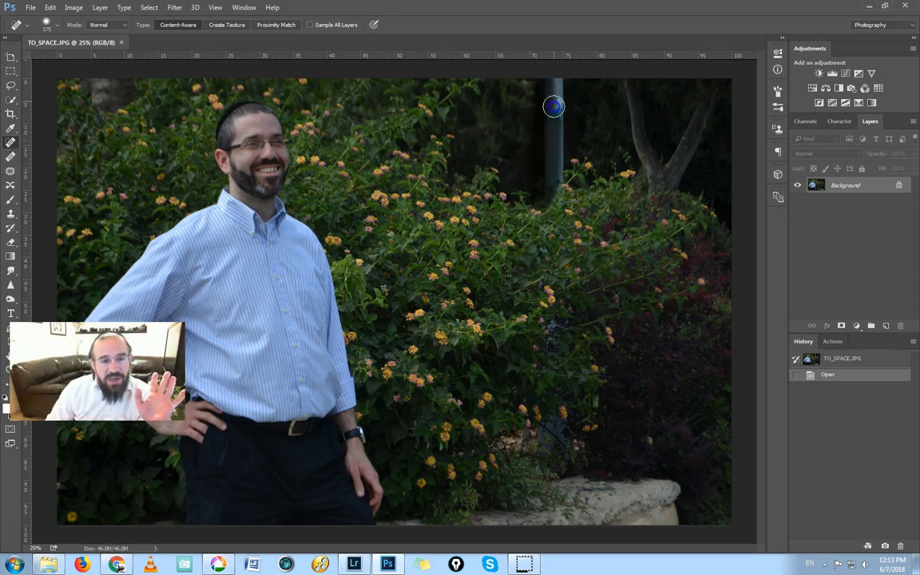
{"action": "left_click_drag", "start_coordinate": [554, 105], "coordinate": [557, 79]}
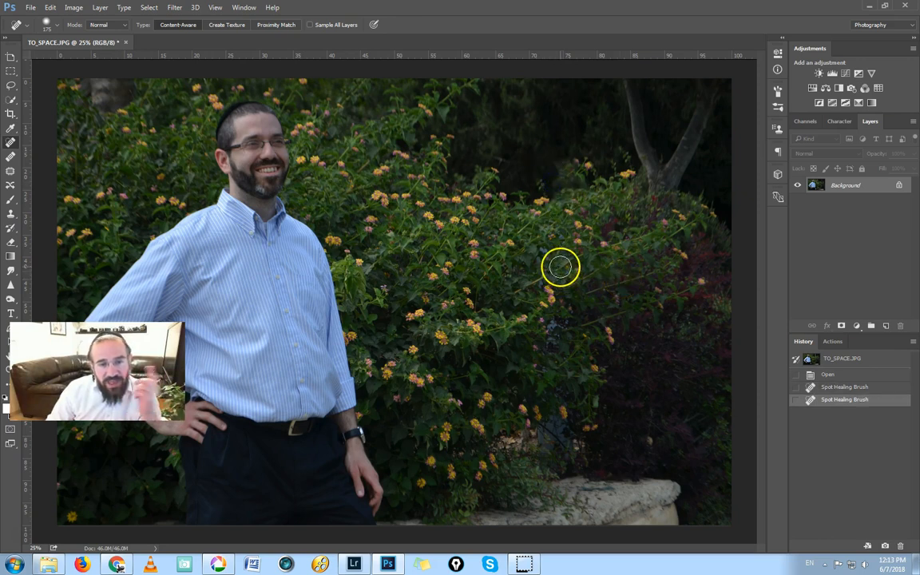
{"action": "mouse_move", "coordinate": [581, 102]}
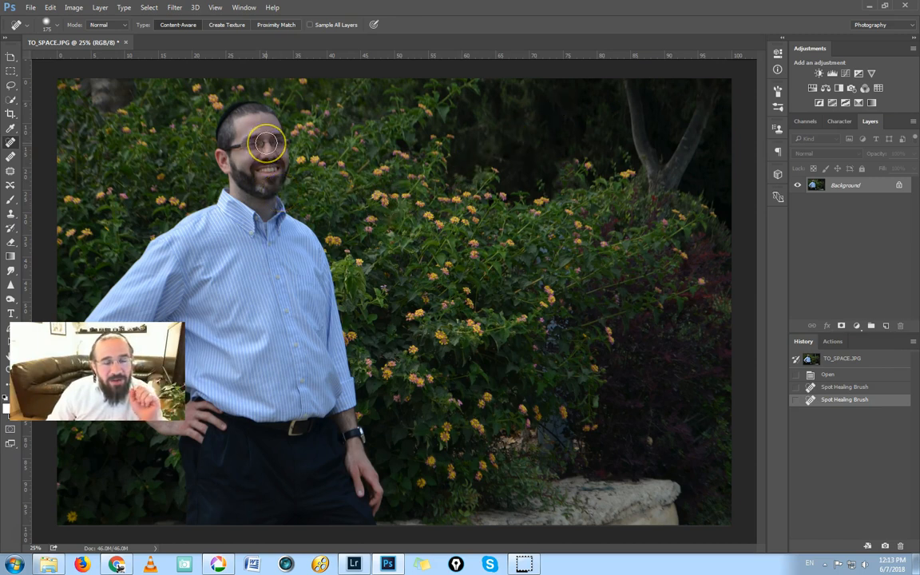
{"action": "left_click", "coordinate": [265, 144]}
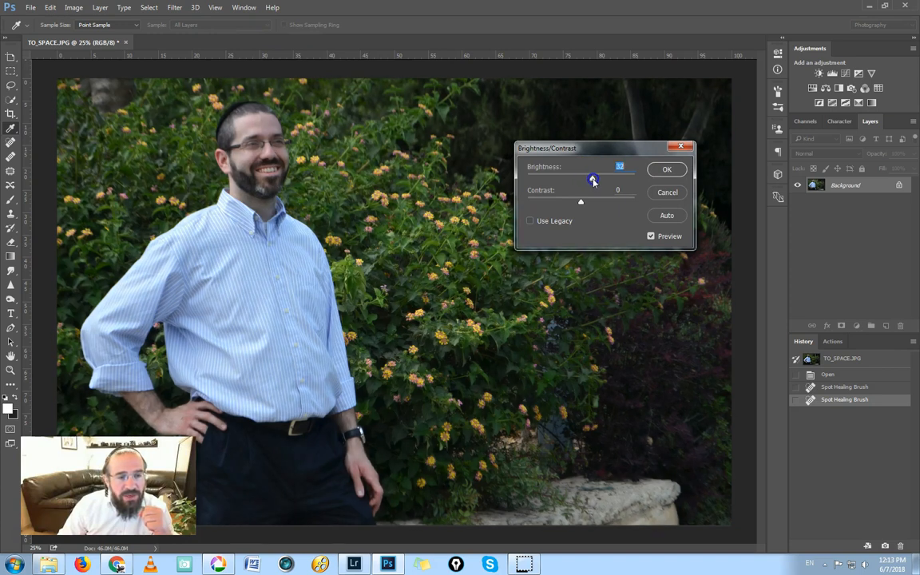
- Raise the Brightness slider and apply the adjustment to the whole portrait
{"action": "left_click_drag", "start_coordinate": [593, 179], "coordinate": [596, 179]}
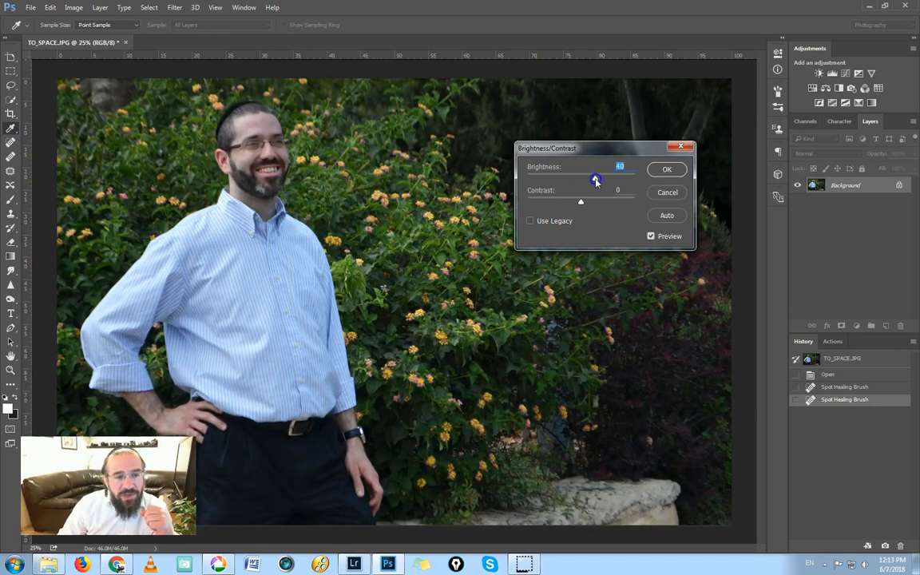
{"action": "left_click_drag", "start_coordinate": [597, 179], "coordinate": [593, 179]}
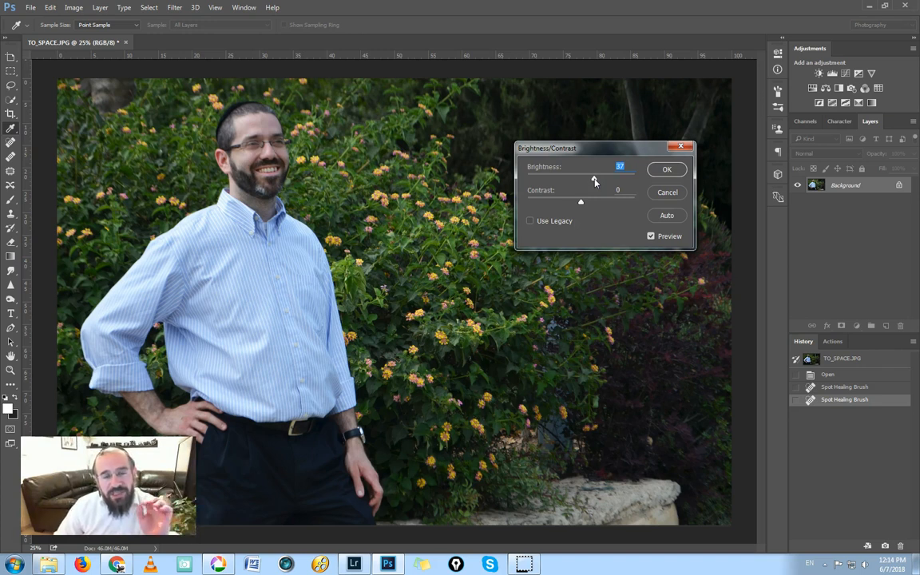
{"action": "left_click", "coordinate": [666, 170]}
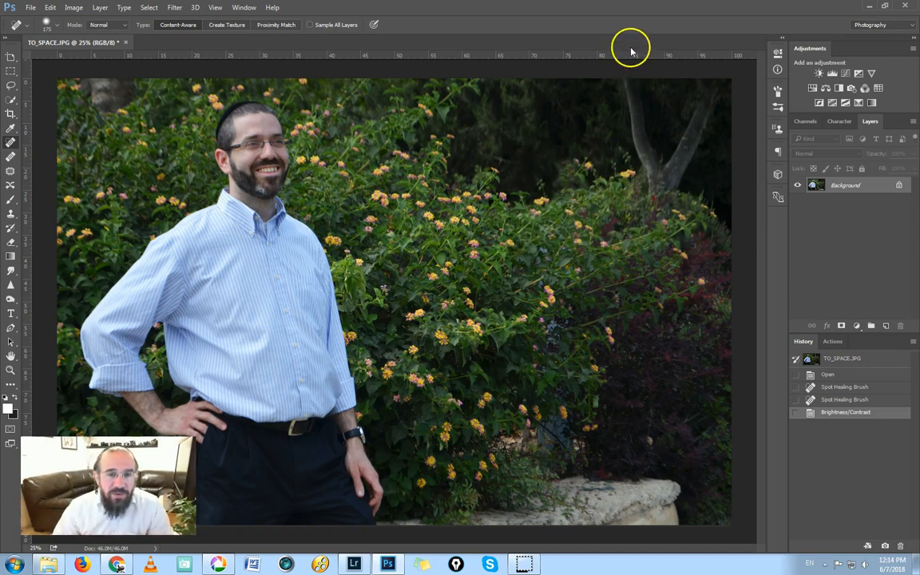
{"action": "mouse_move", "coordinate": [632, 38]}
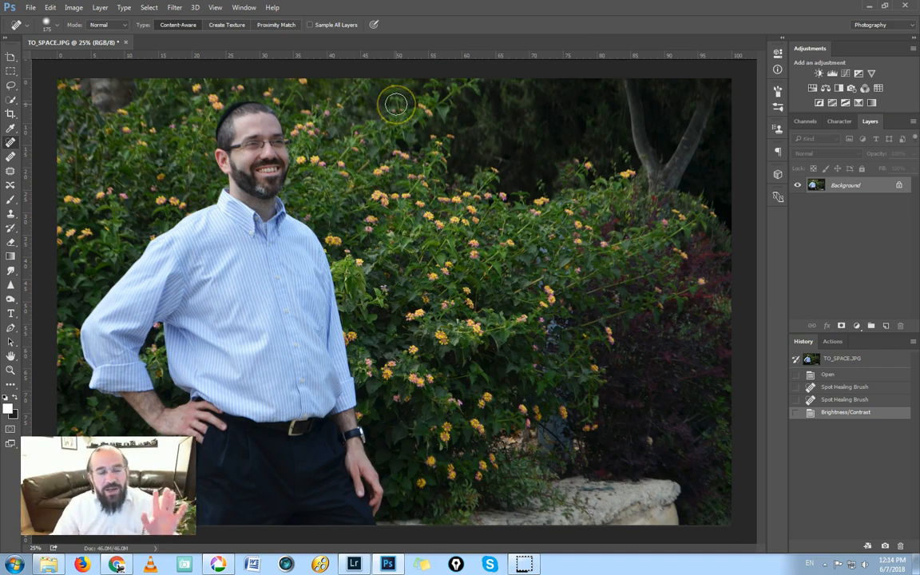
{"action": "mouse_move", "coordinate": [549, 131]}
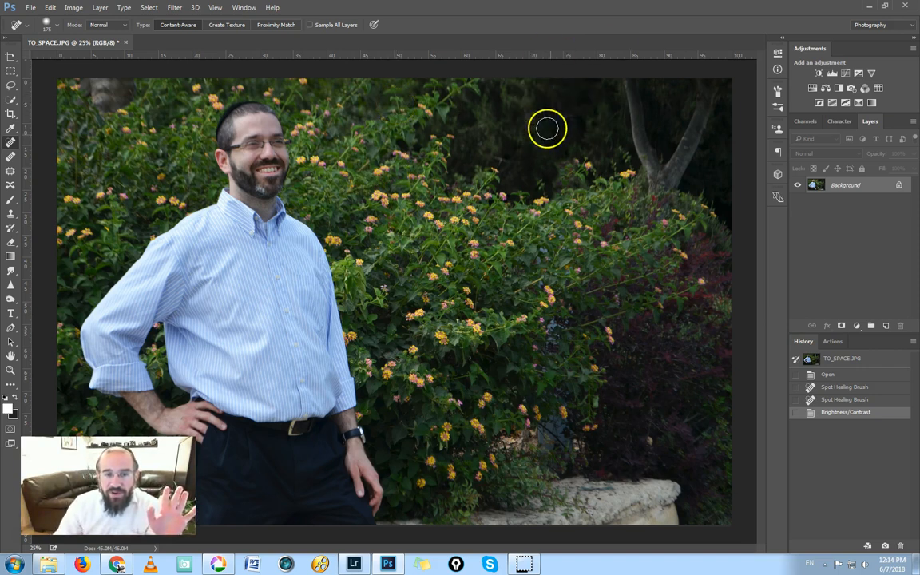
{"action": "mouse_move", "coordinate": [553, 123]}
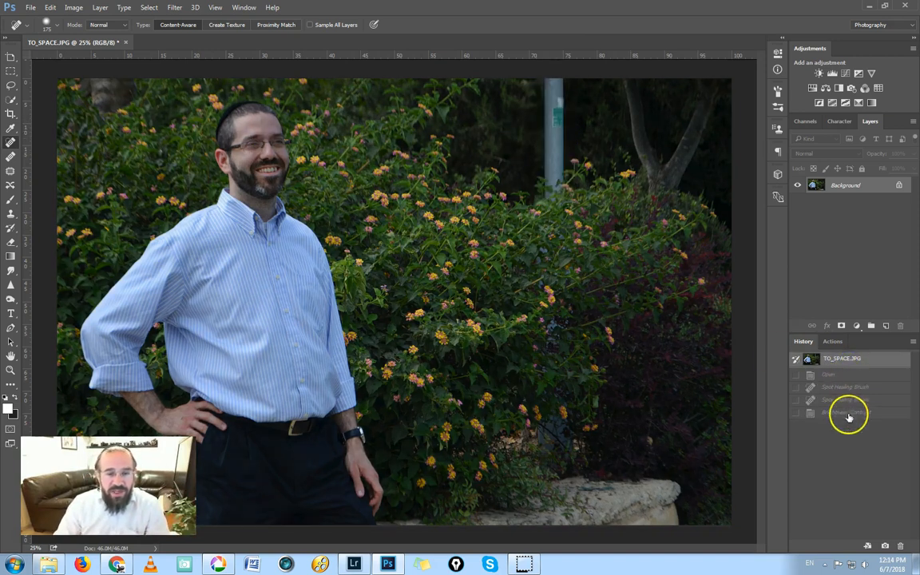
- Revert to the original History snapshot so the pole and darker exposure return
{"action": "left_click", "coordinate": [846, 360]}
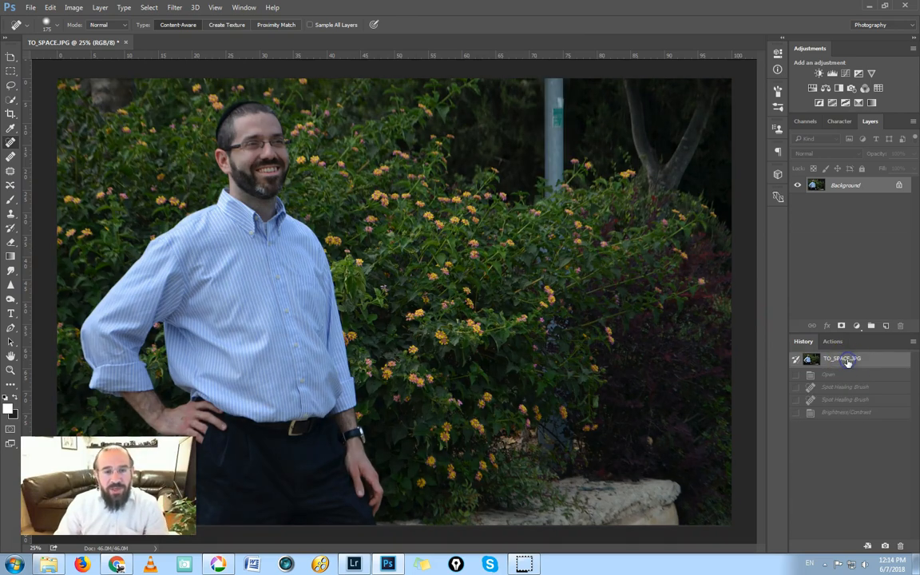